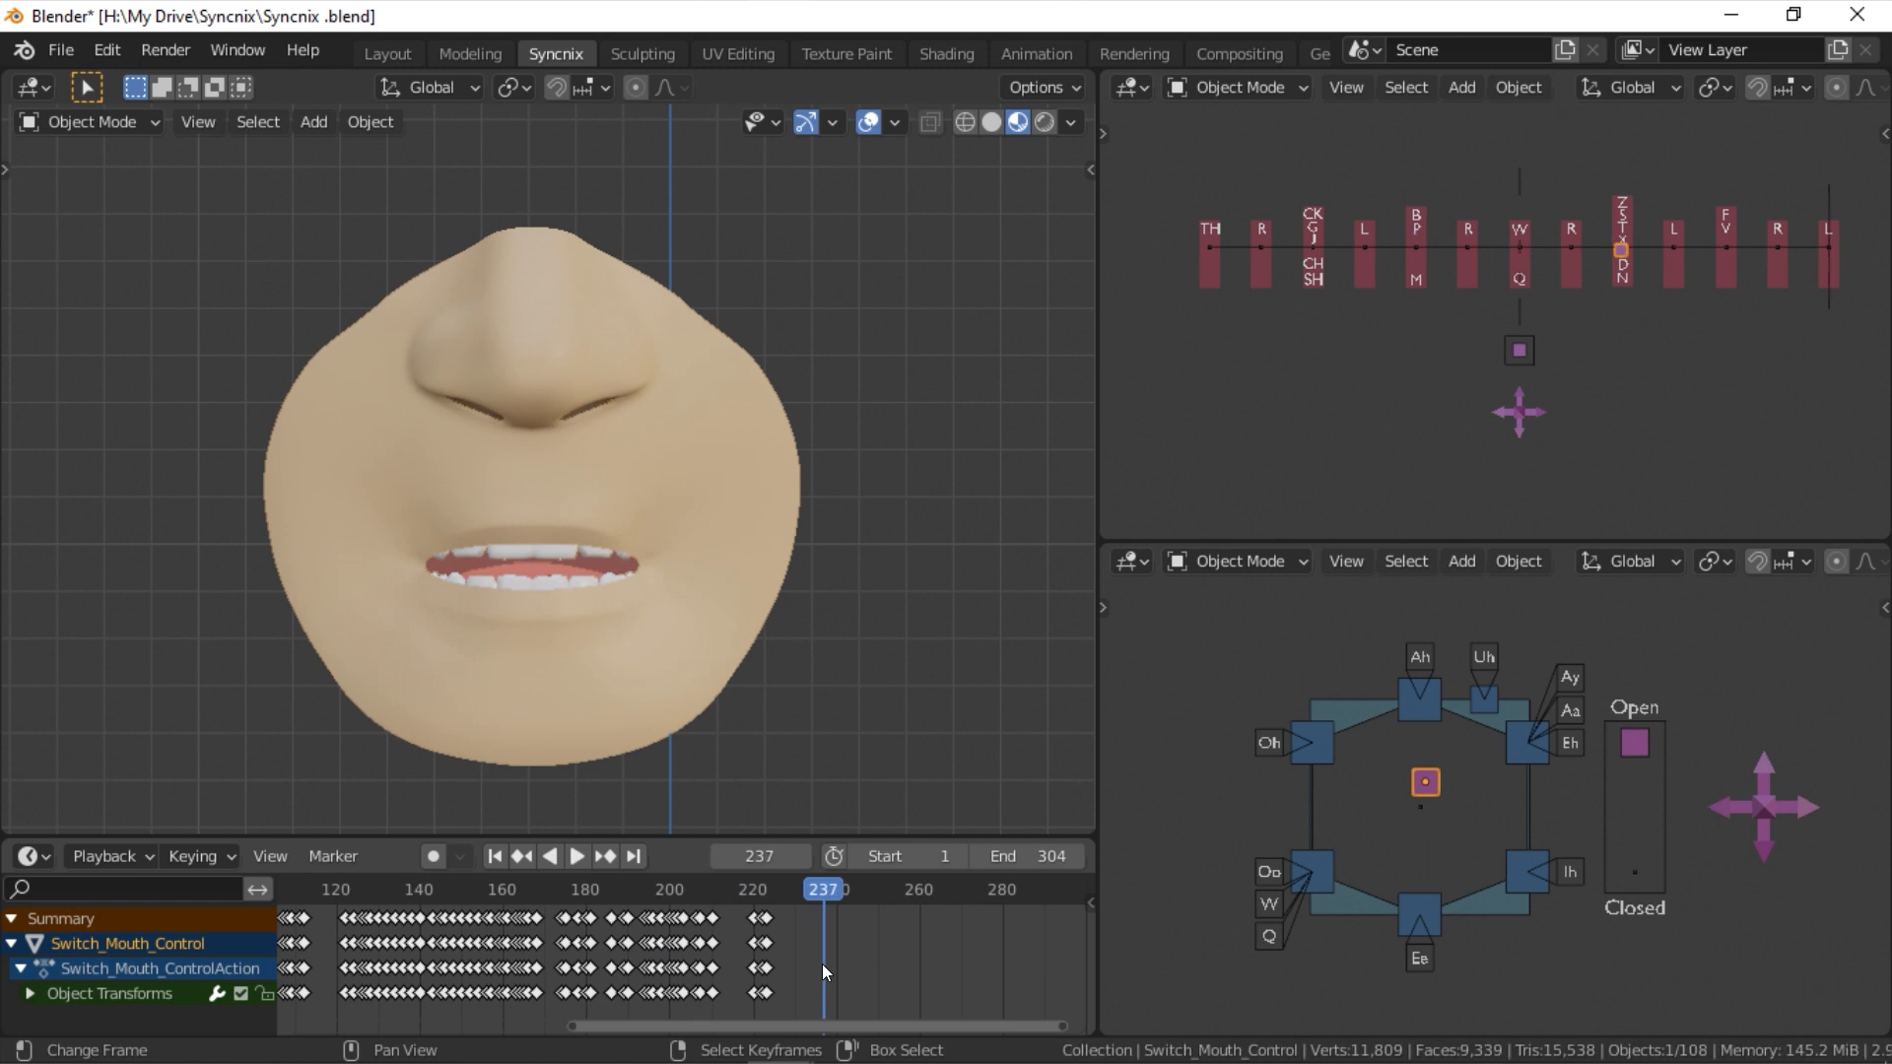
# At frame 196, move the mouth control to a nearly closed-lips pose and key it.
pyautogui.click(578, 856)
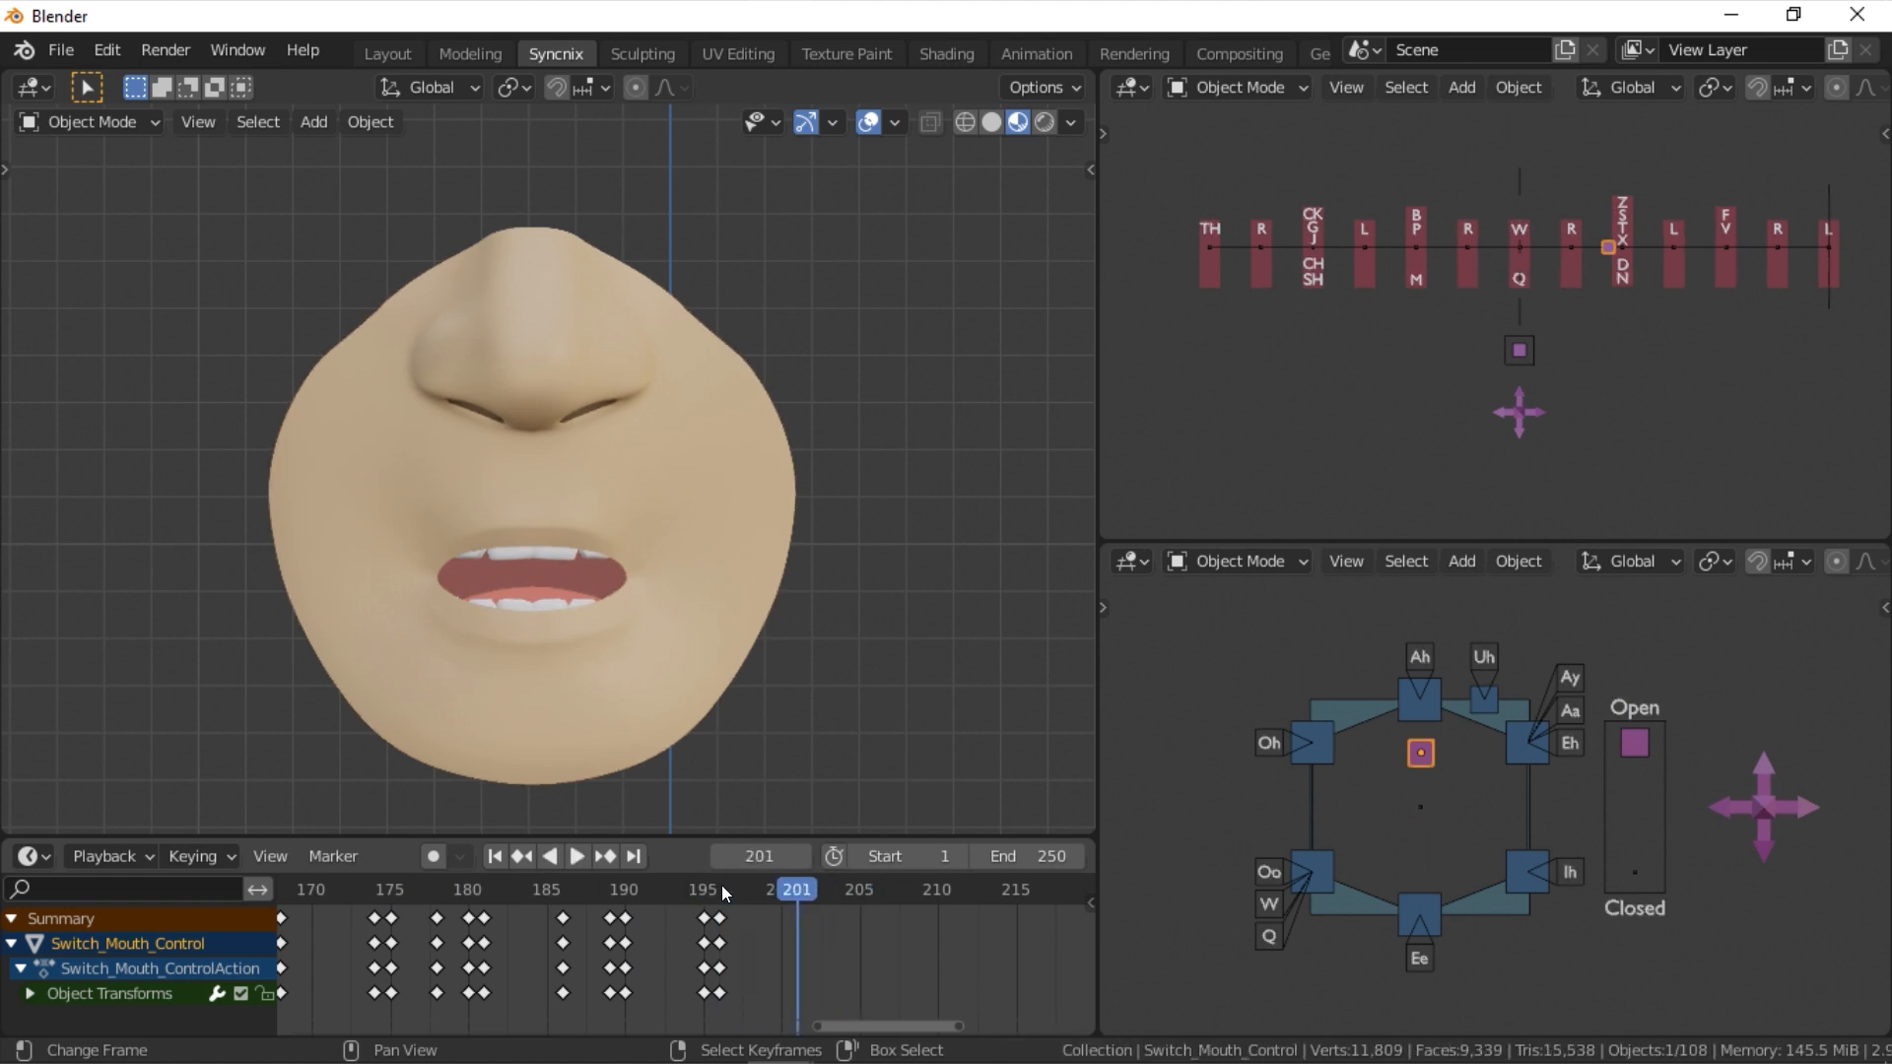
pyautogui.click(714, 889)
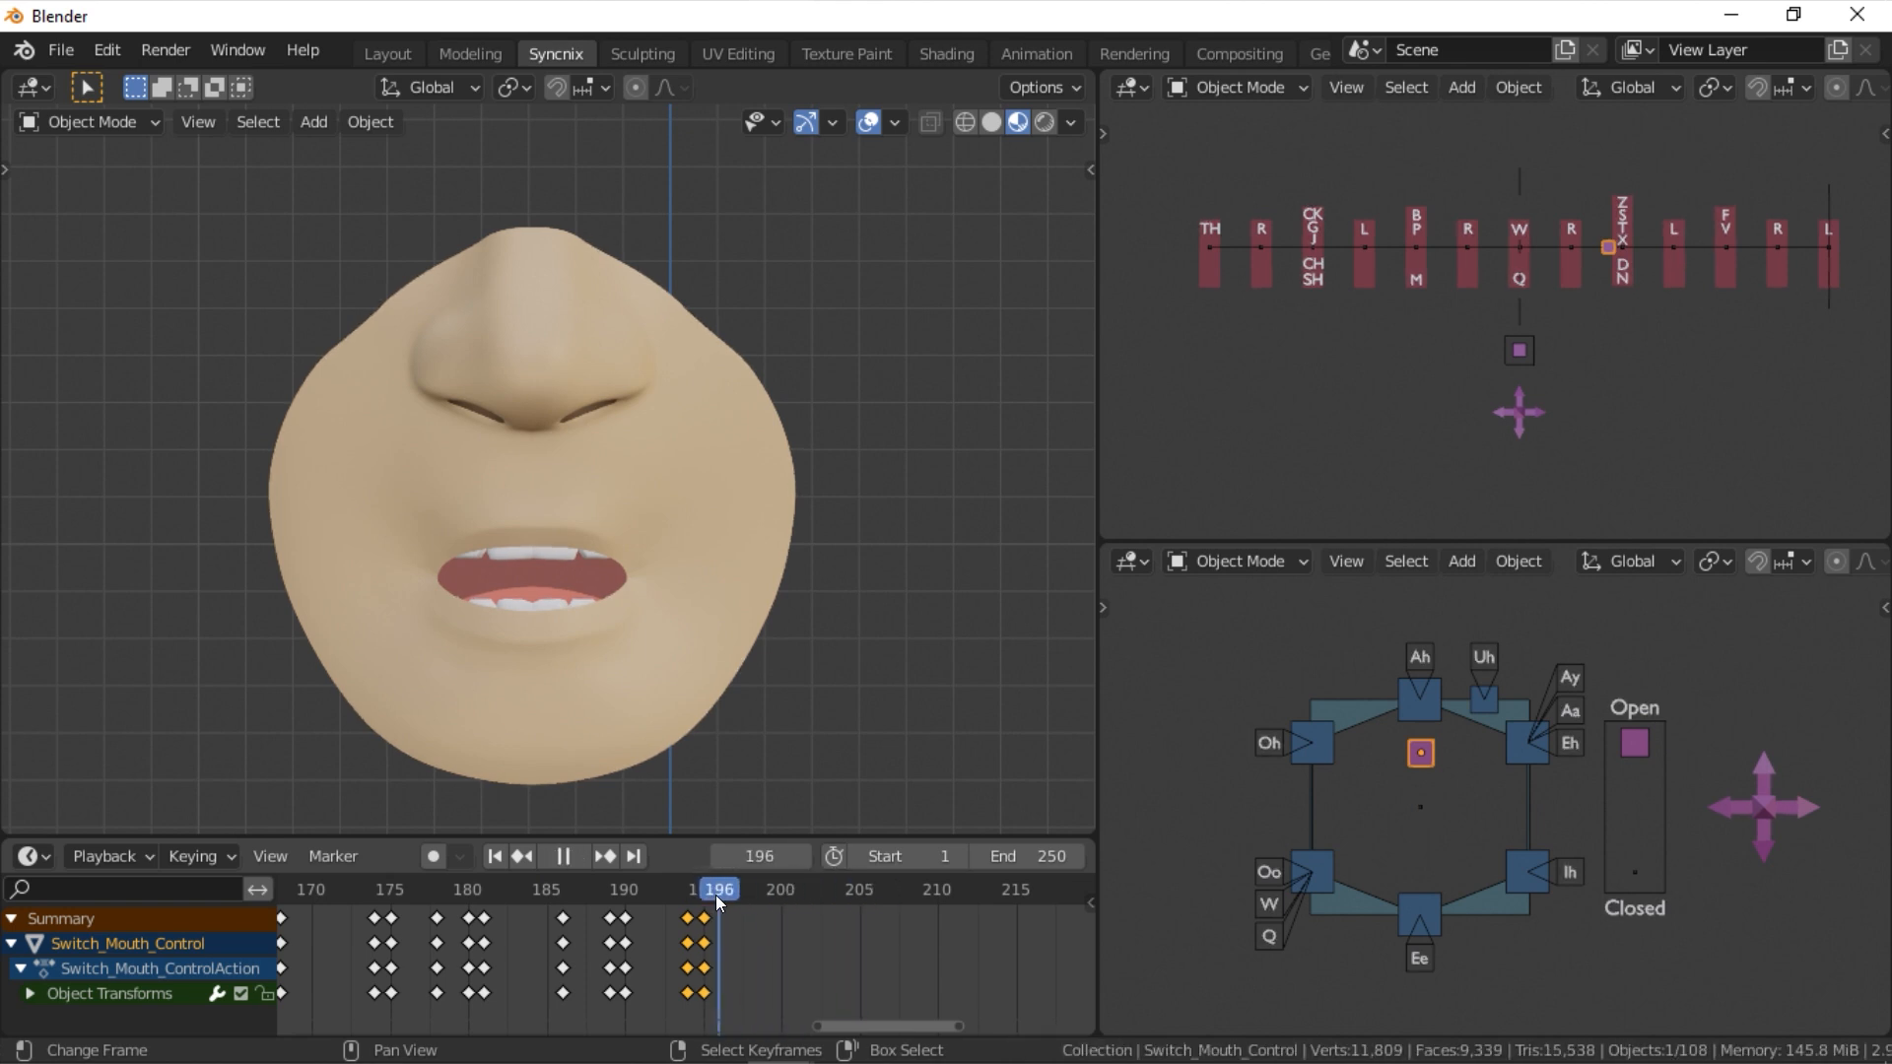
pyautogui.click(560, 856)
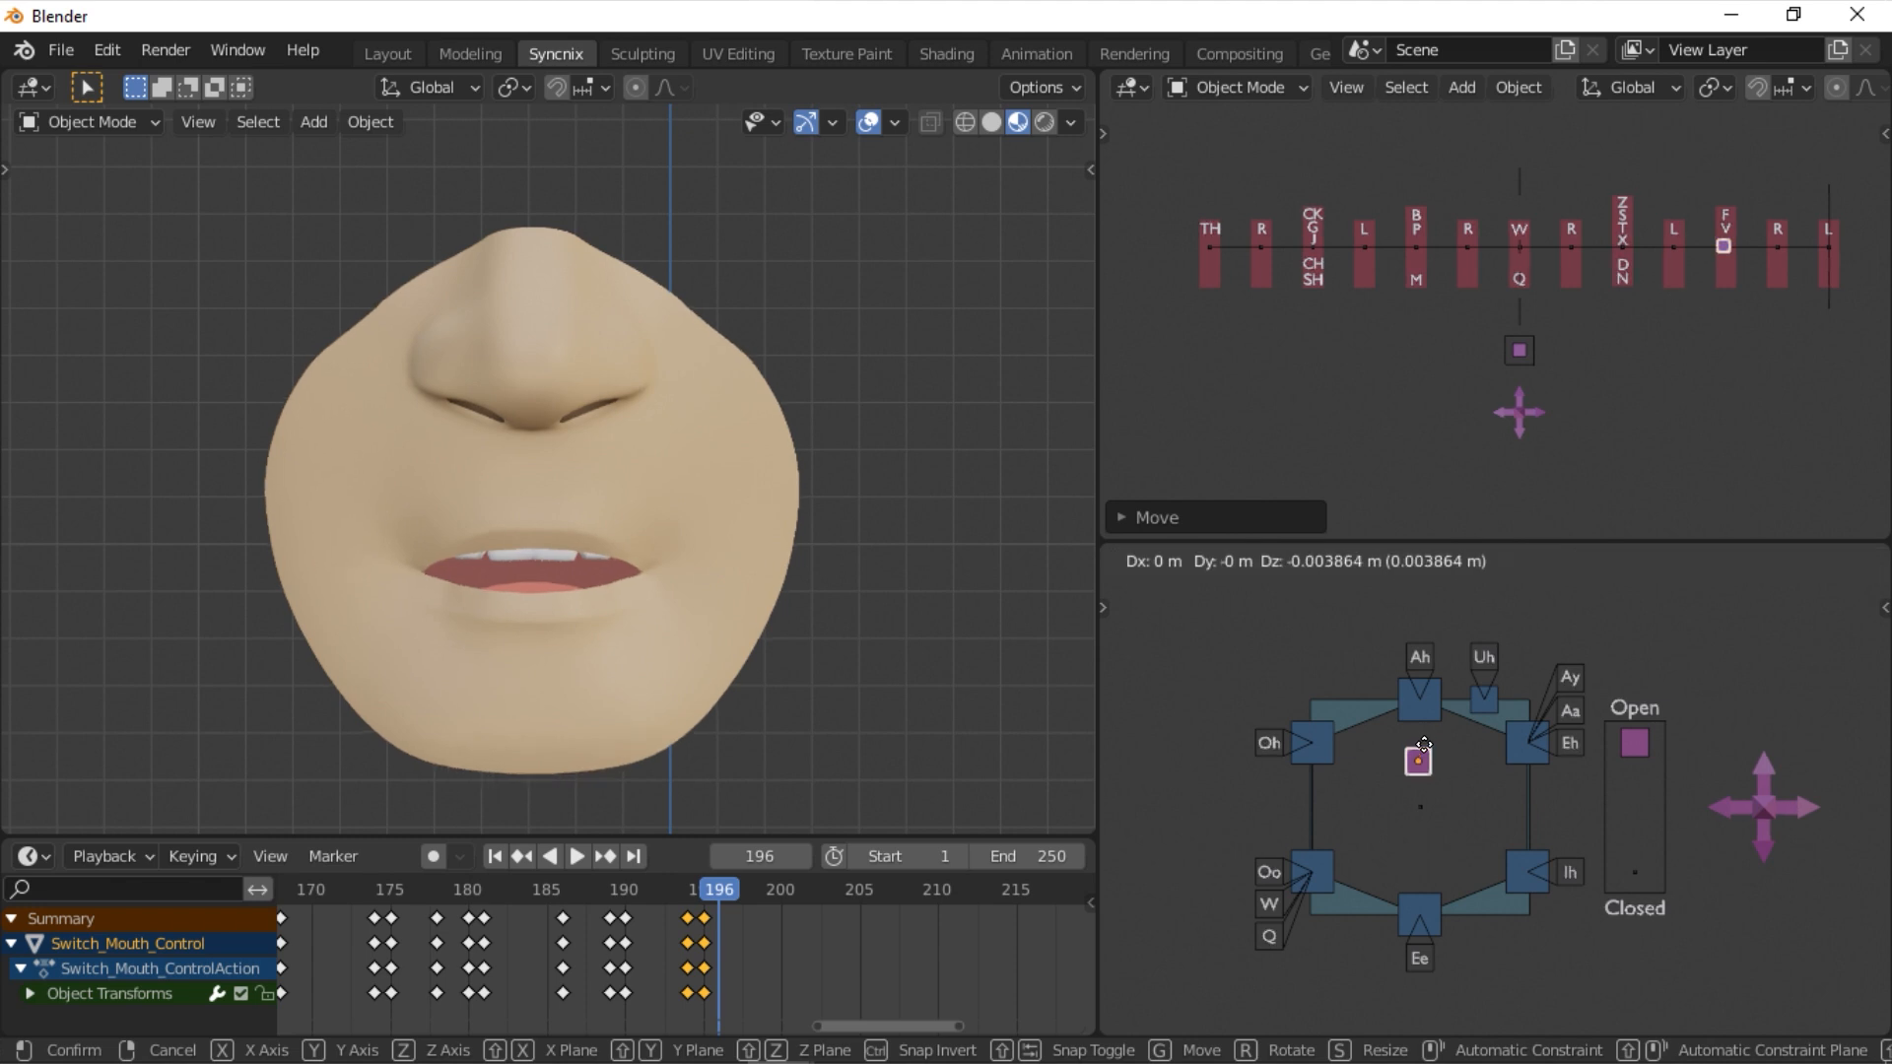
pyautogui.moveTo(1420, 761); pyautogui.dragTo(1461, 735)
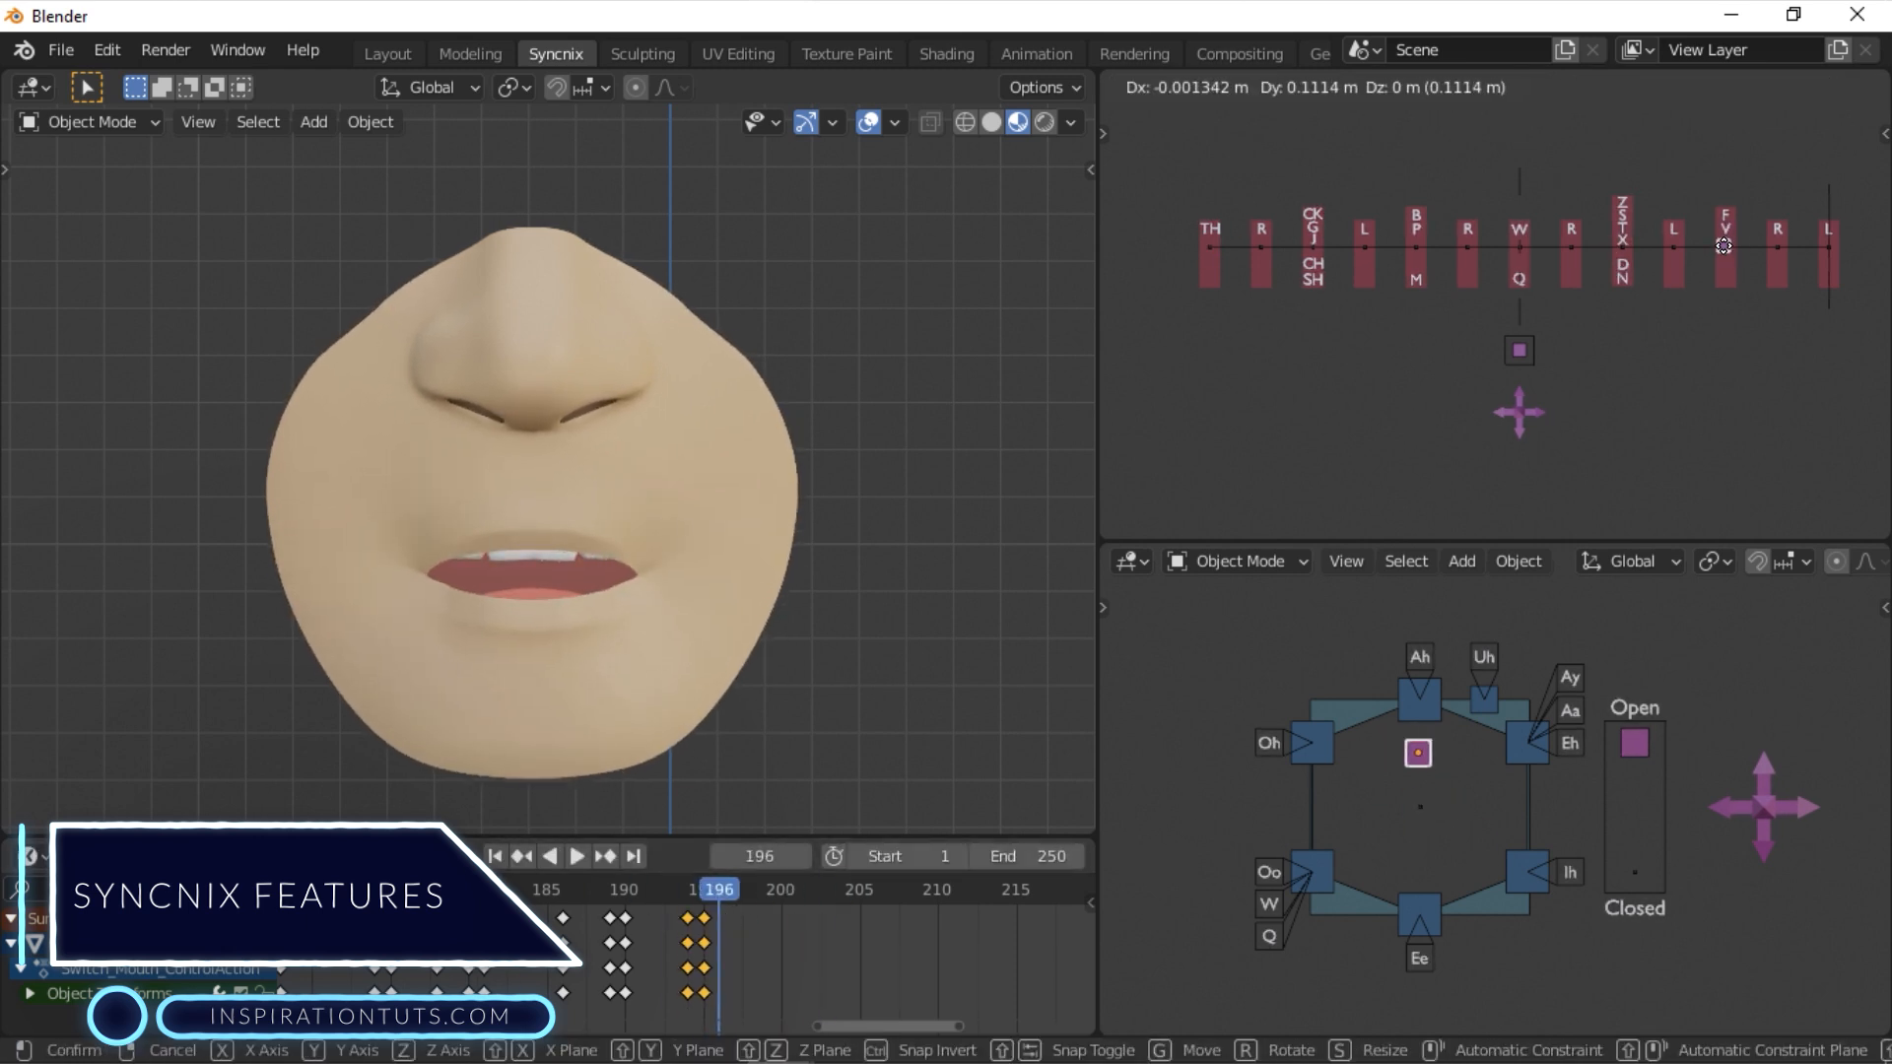
# Key successive poses through frame 201: F_V, Oh, Ih and Z_S_T_D_N mouth shapes.
pyautogui.moveTo(1417, 751); pyautogui.dragTo(1423, 801)
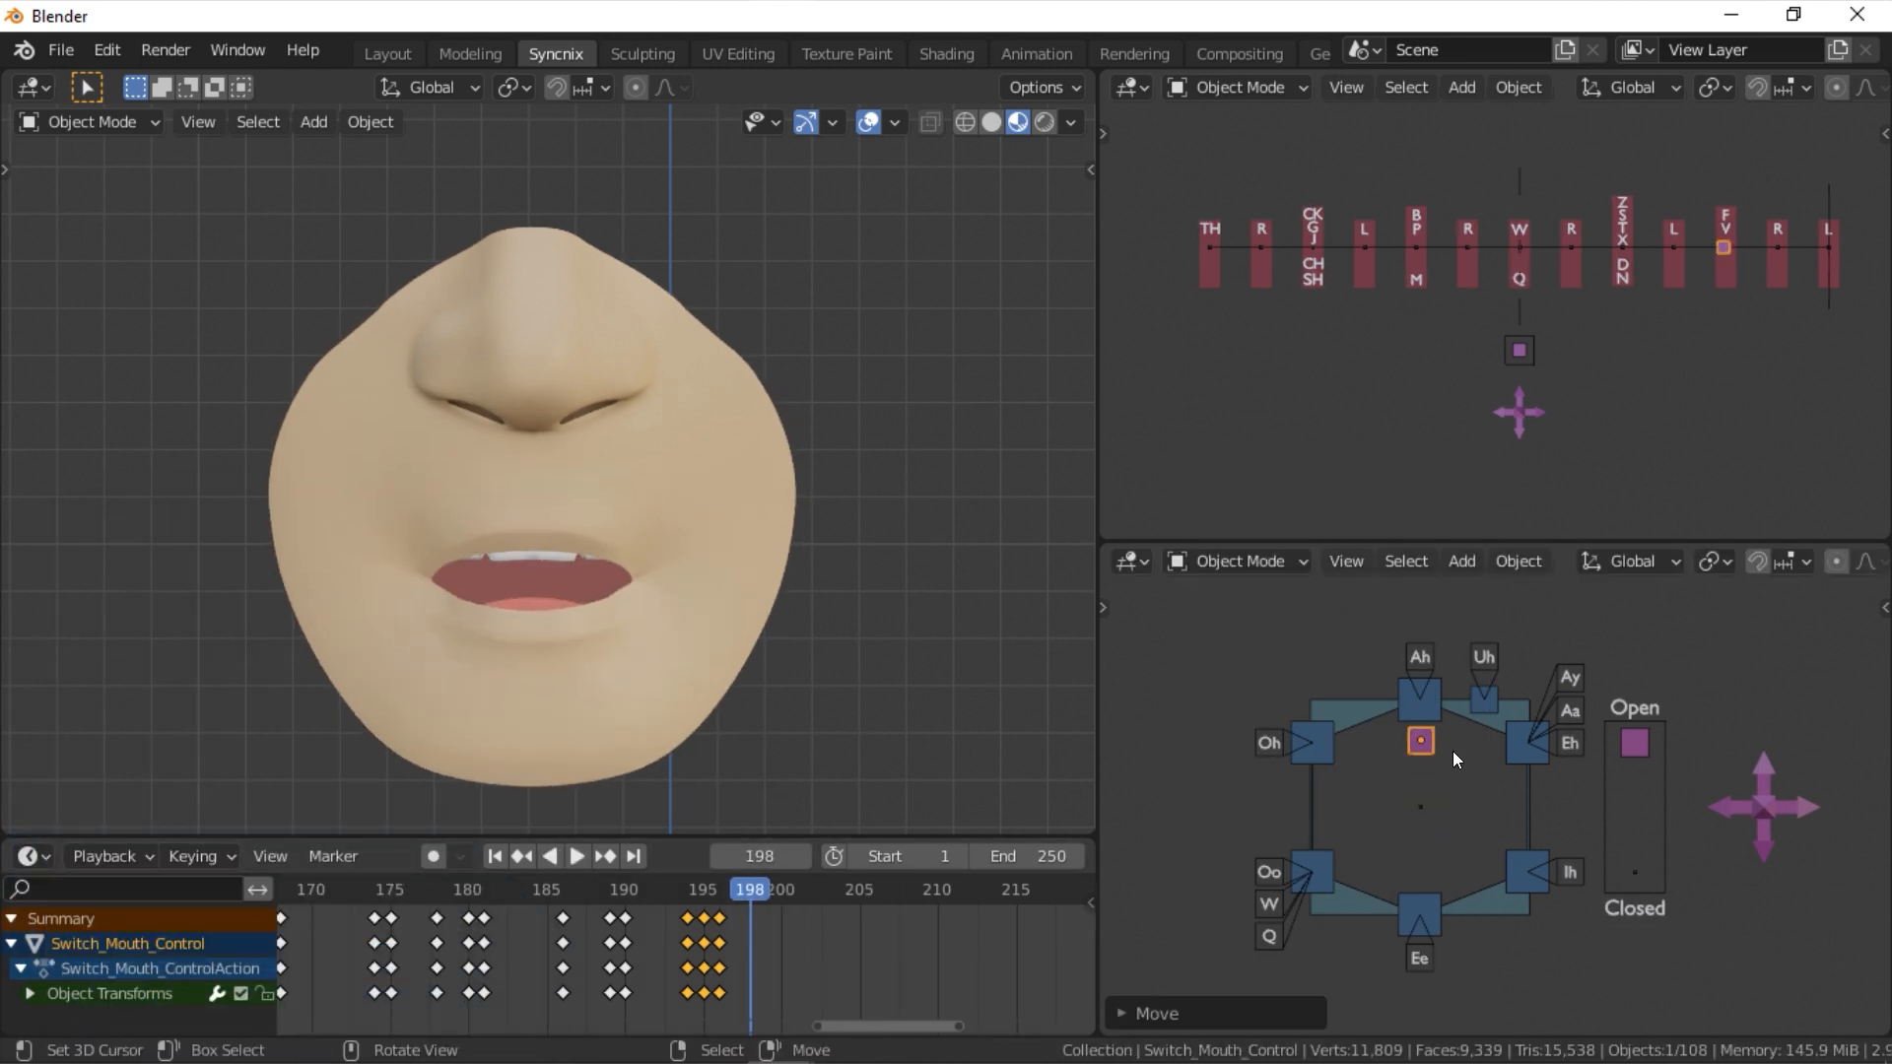
pyautogui.moveTo(1421, 739); pyautogui.dragTo(1342, 785)
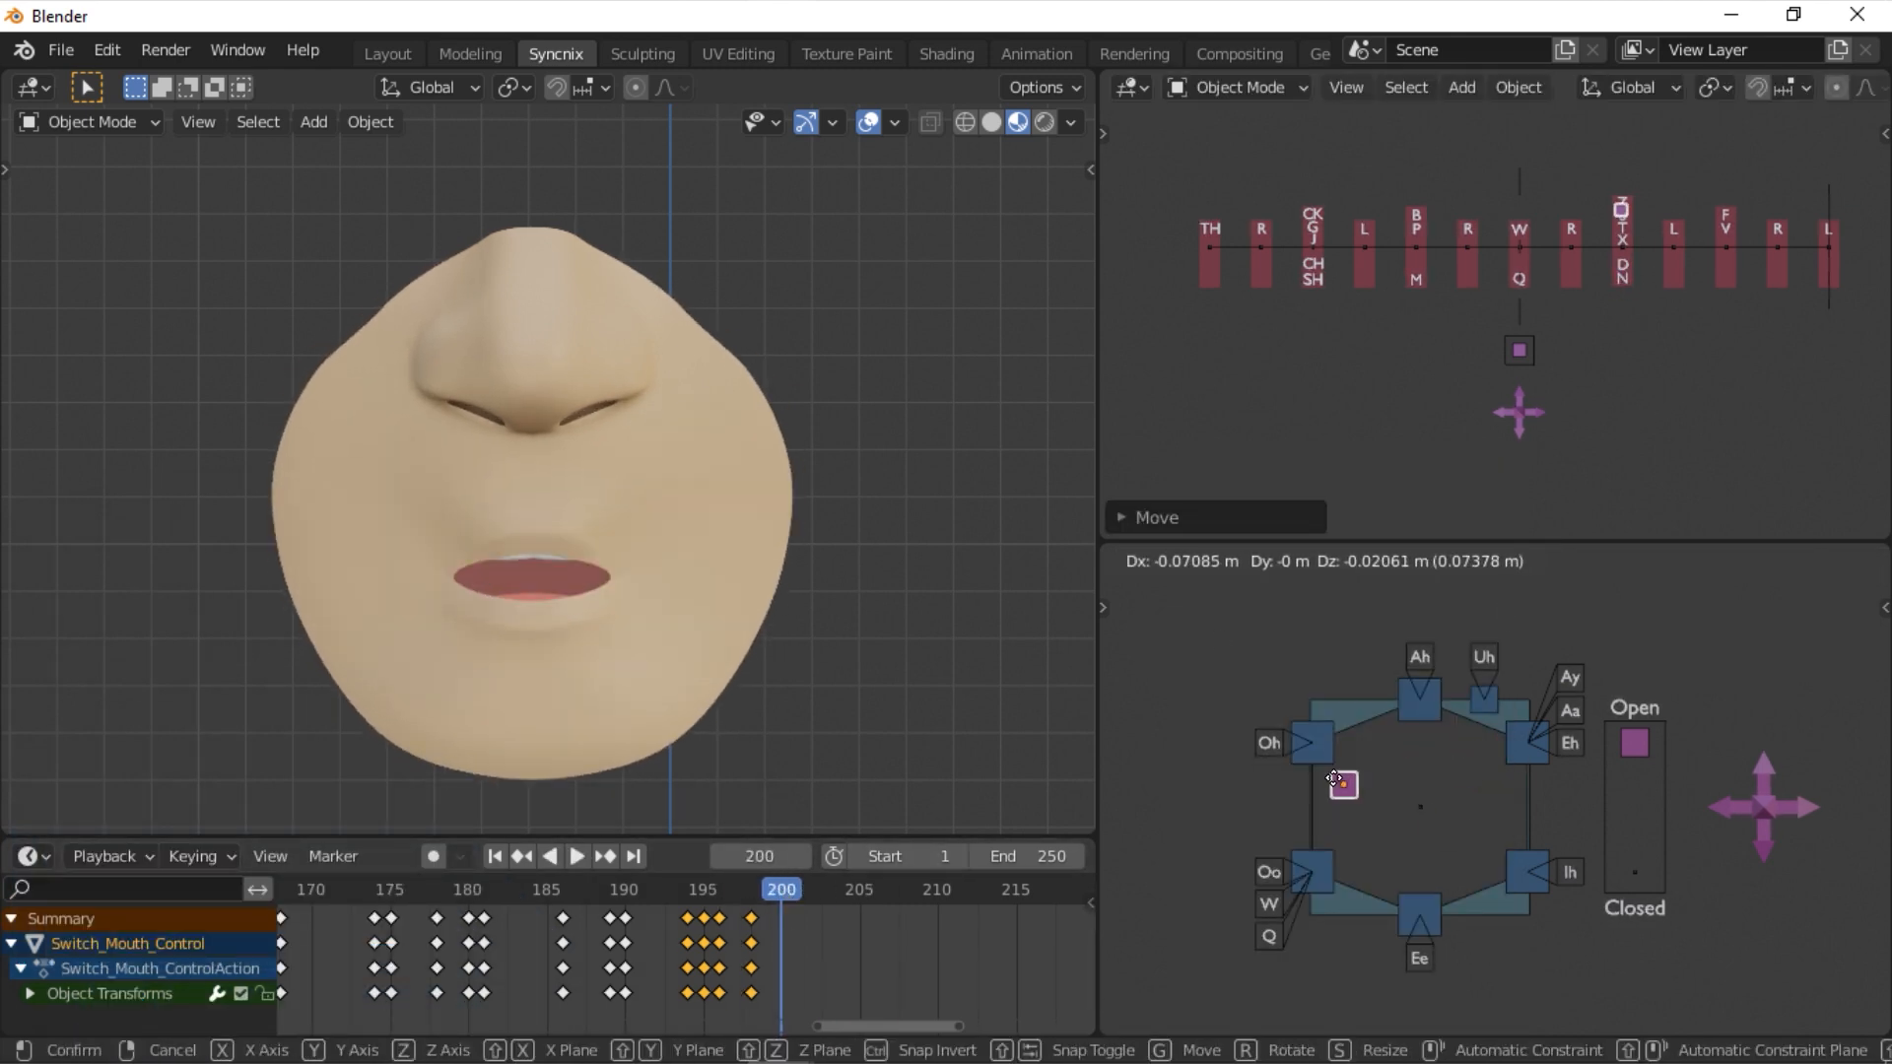
pyautogui.moveTo(1342, 785); pyautogui.dragTo(1486, 832)
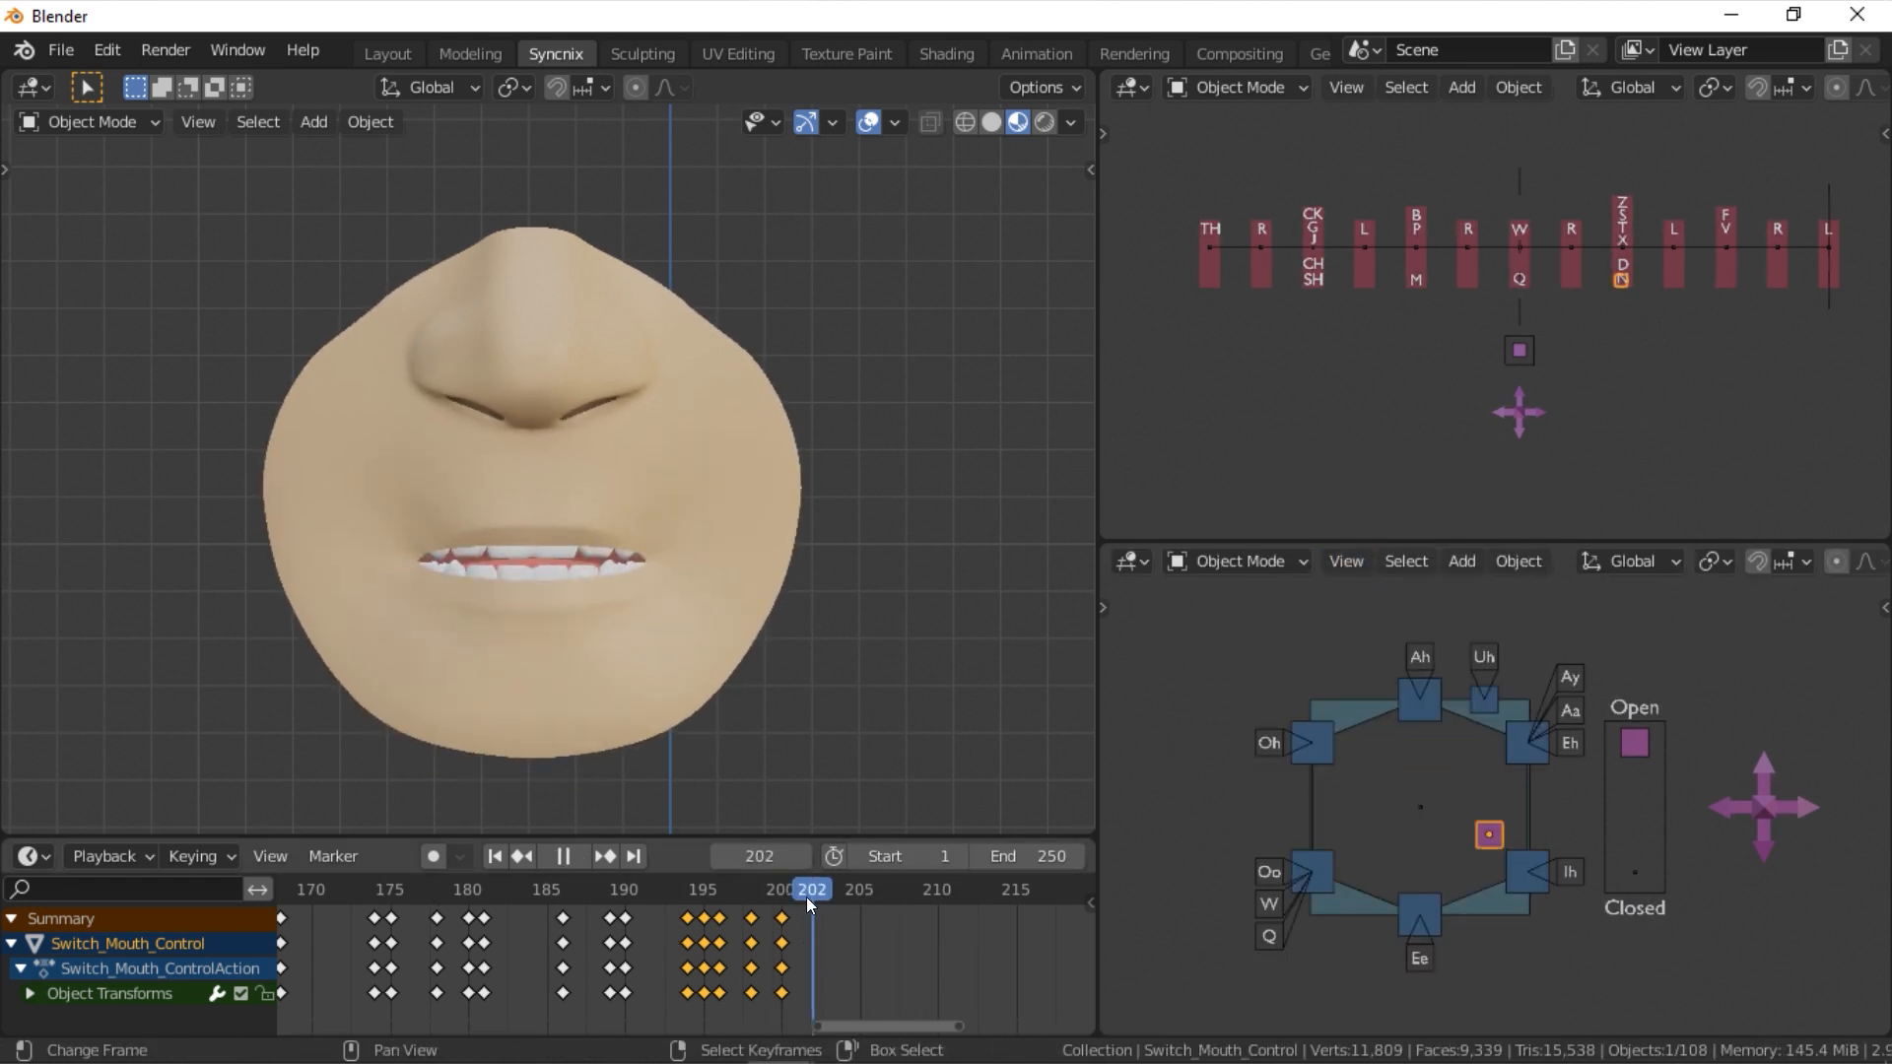
pyautogui.moveTo(1490, 836); pyautogui.dragTo(1515, 853)
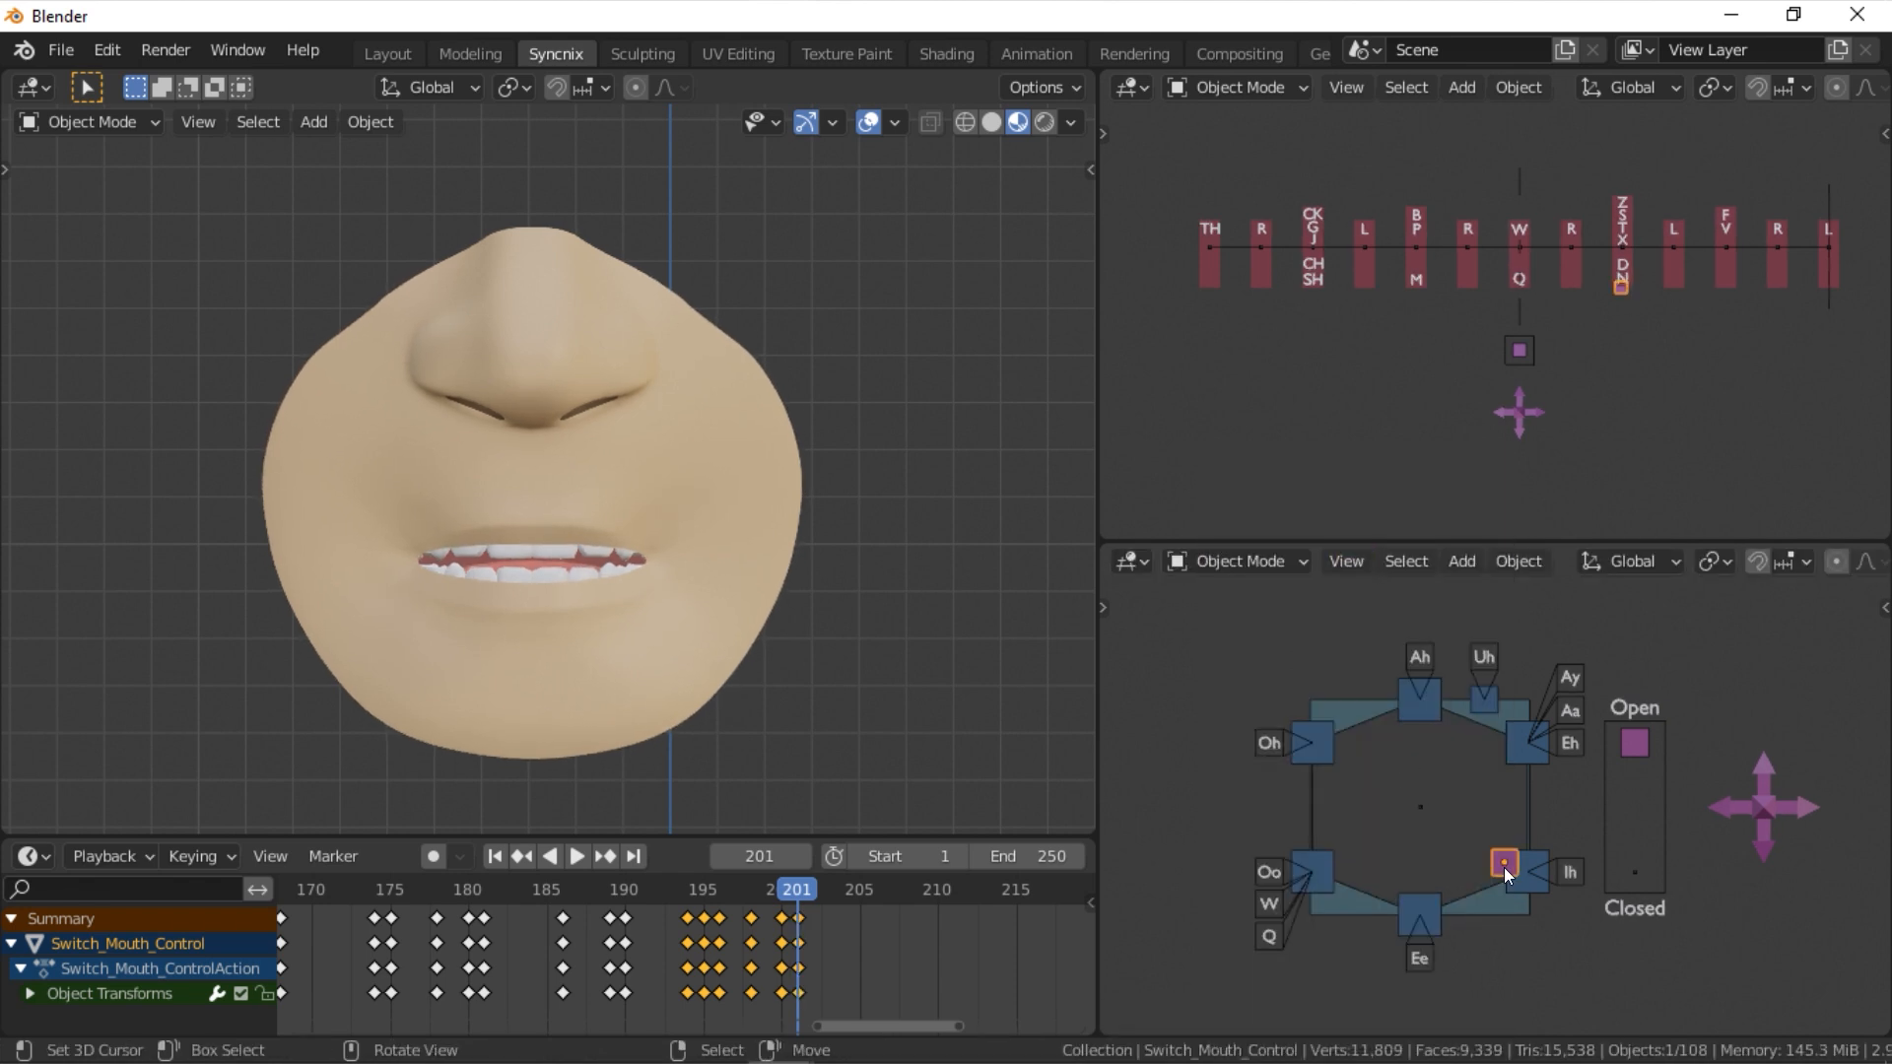
pyautogui.moveTo(1504, 863); pyautogui.dragTo(1455, 873)
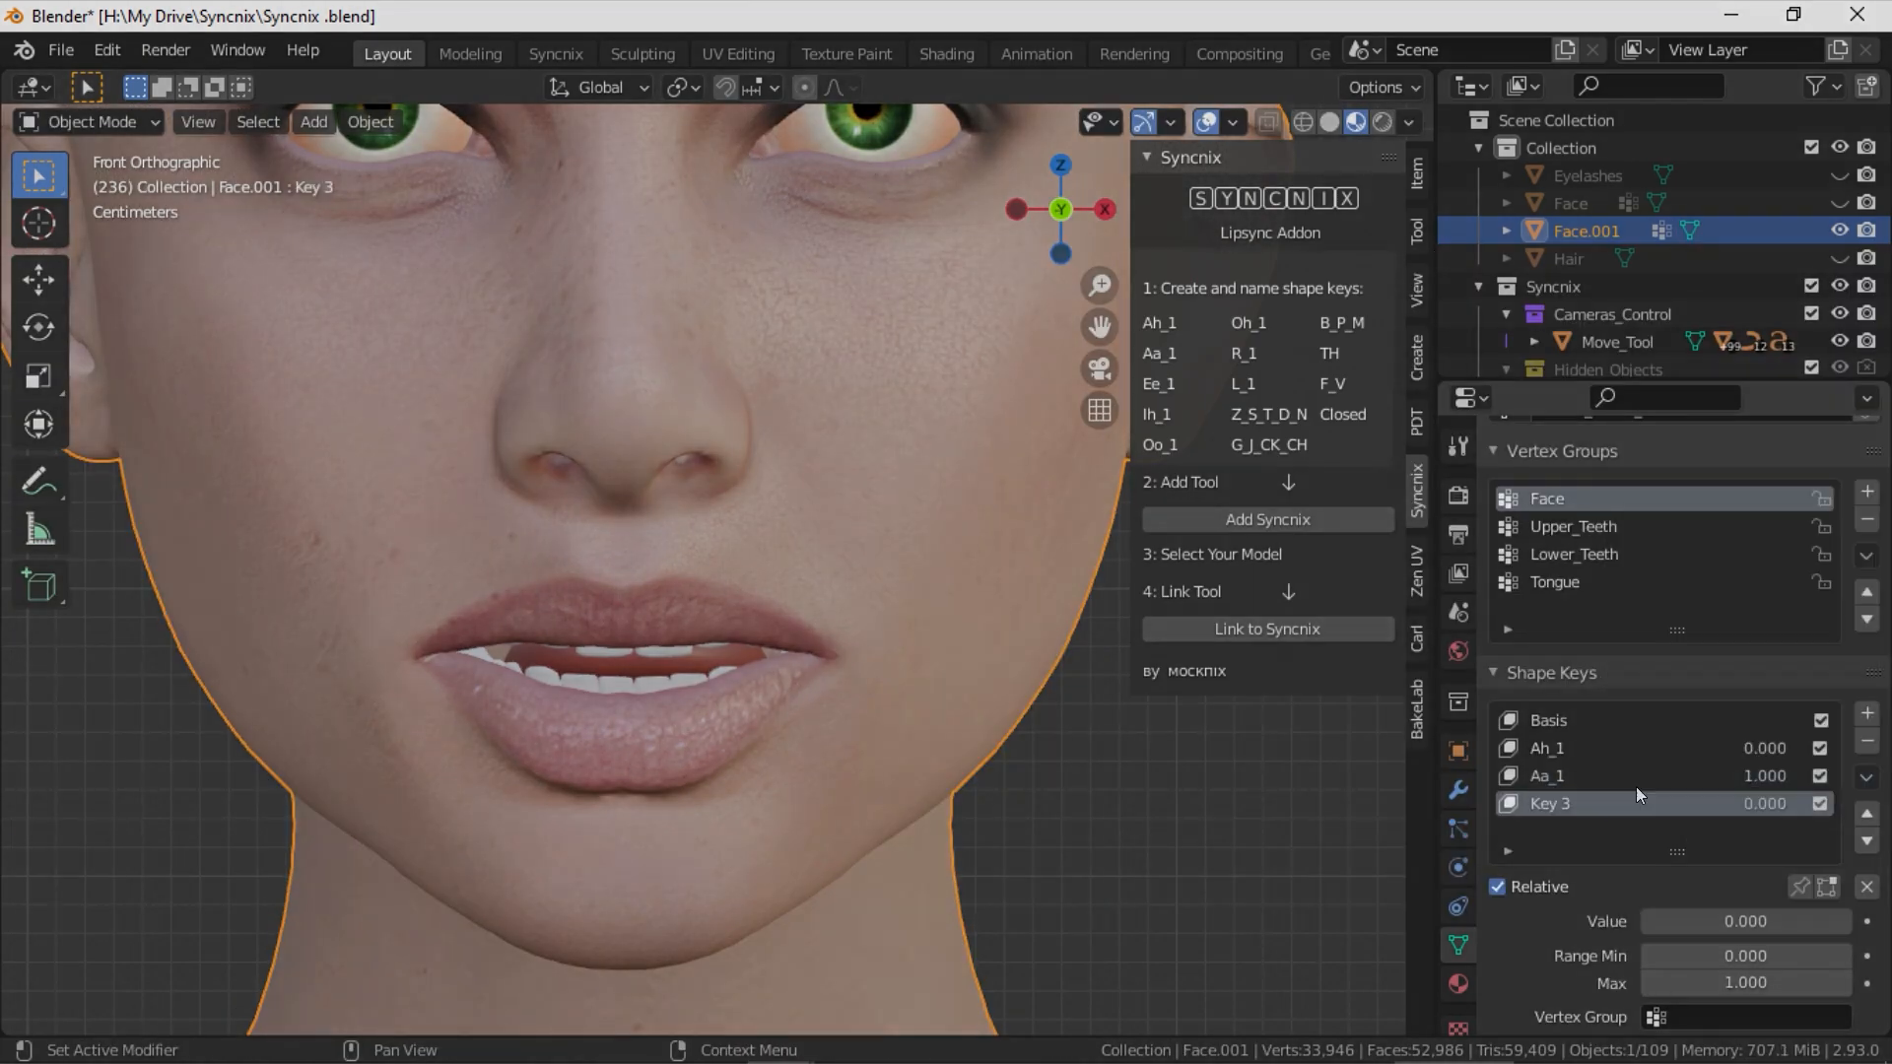
# Add a shape key to the duplicated face, open the lips, and name it Aa.
pyautogui.press('Tab')
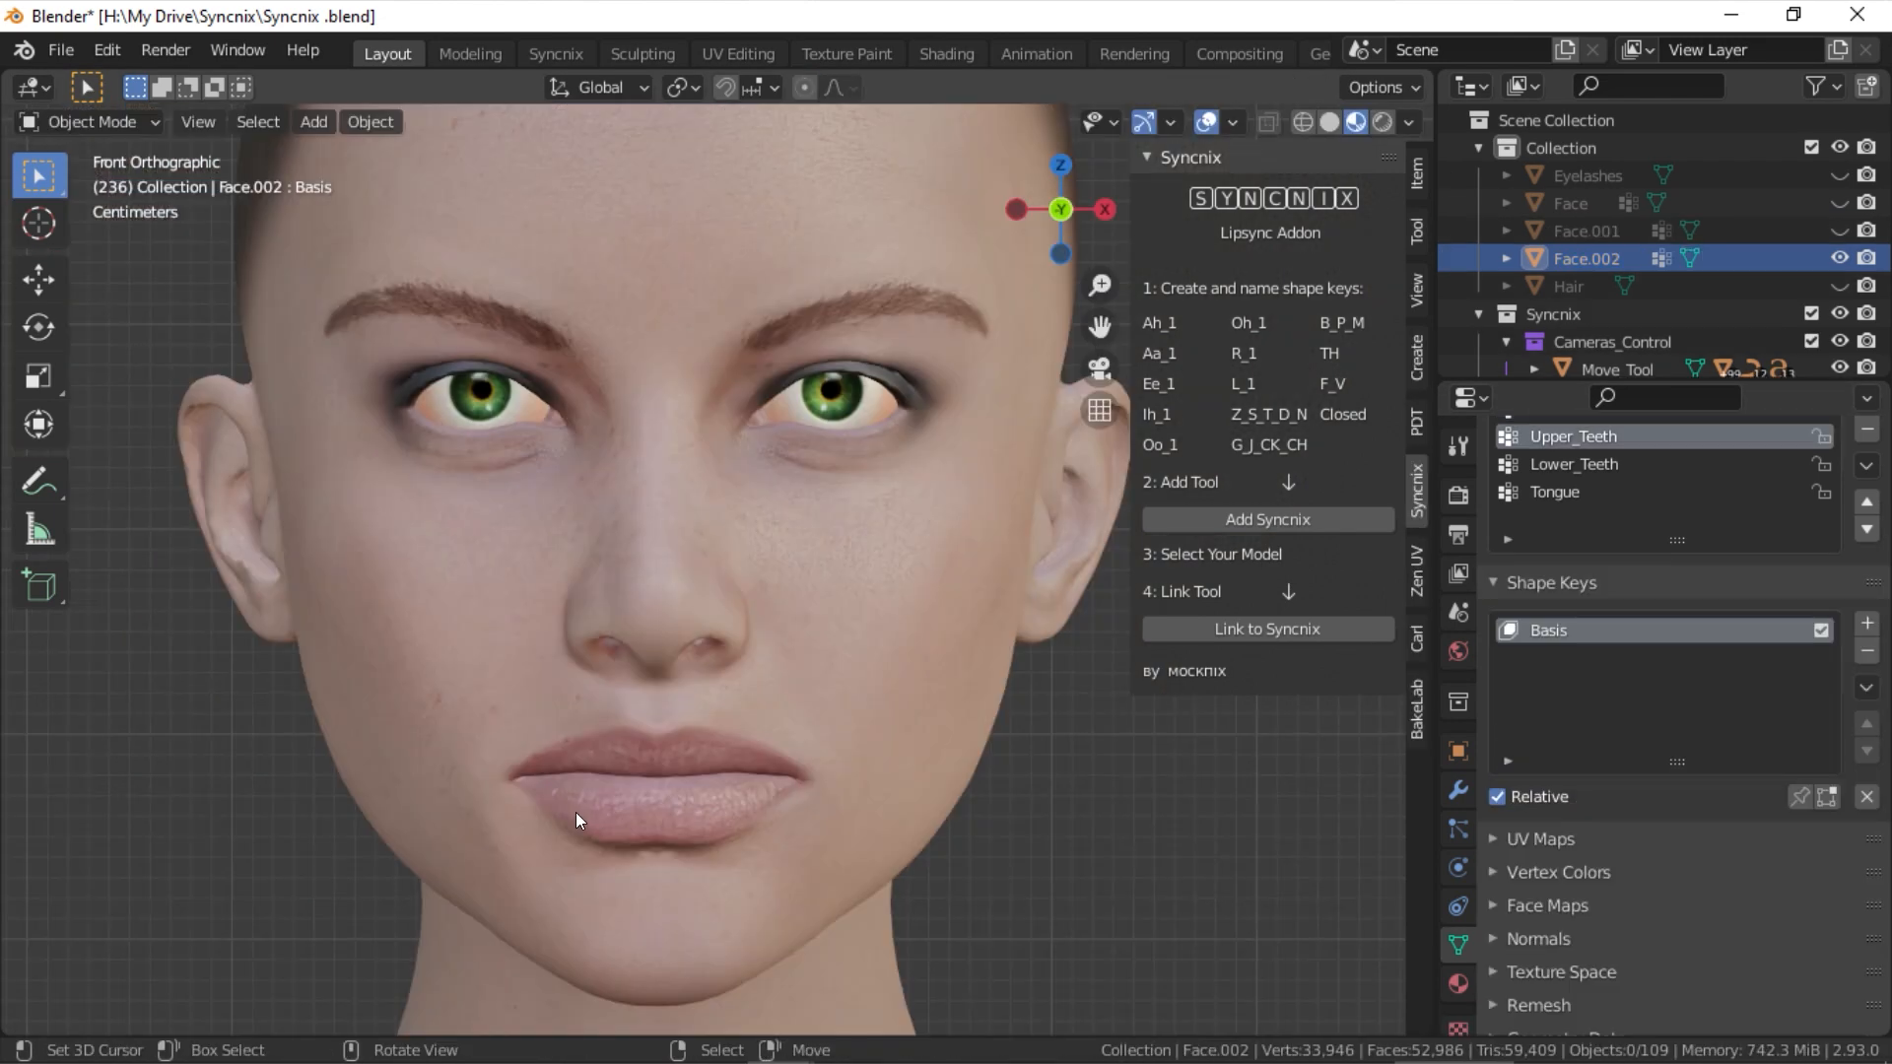
pyautogui.click(1867, 621)
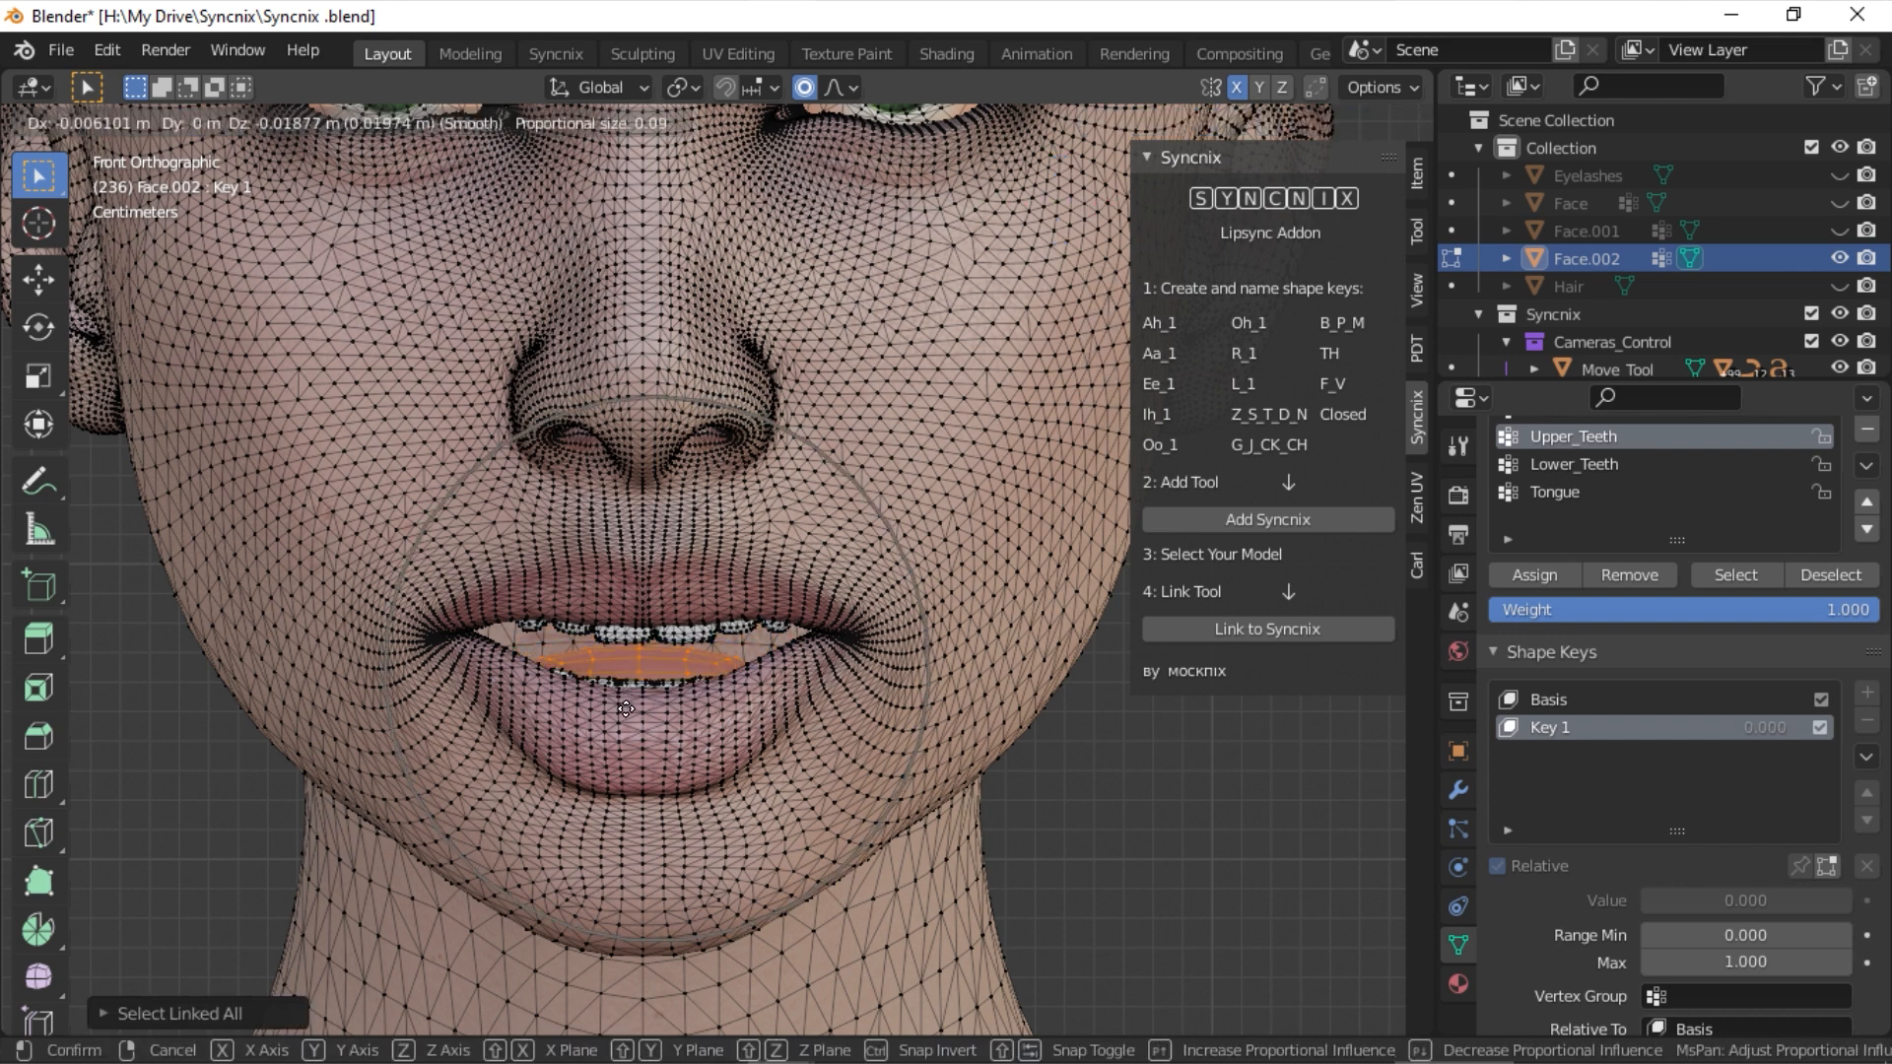
pyautogui.click(624, 708)
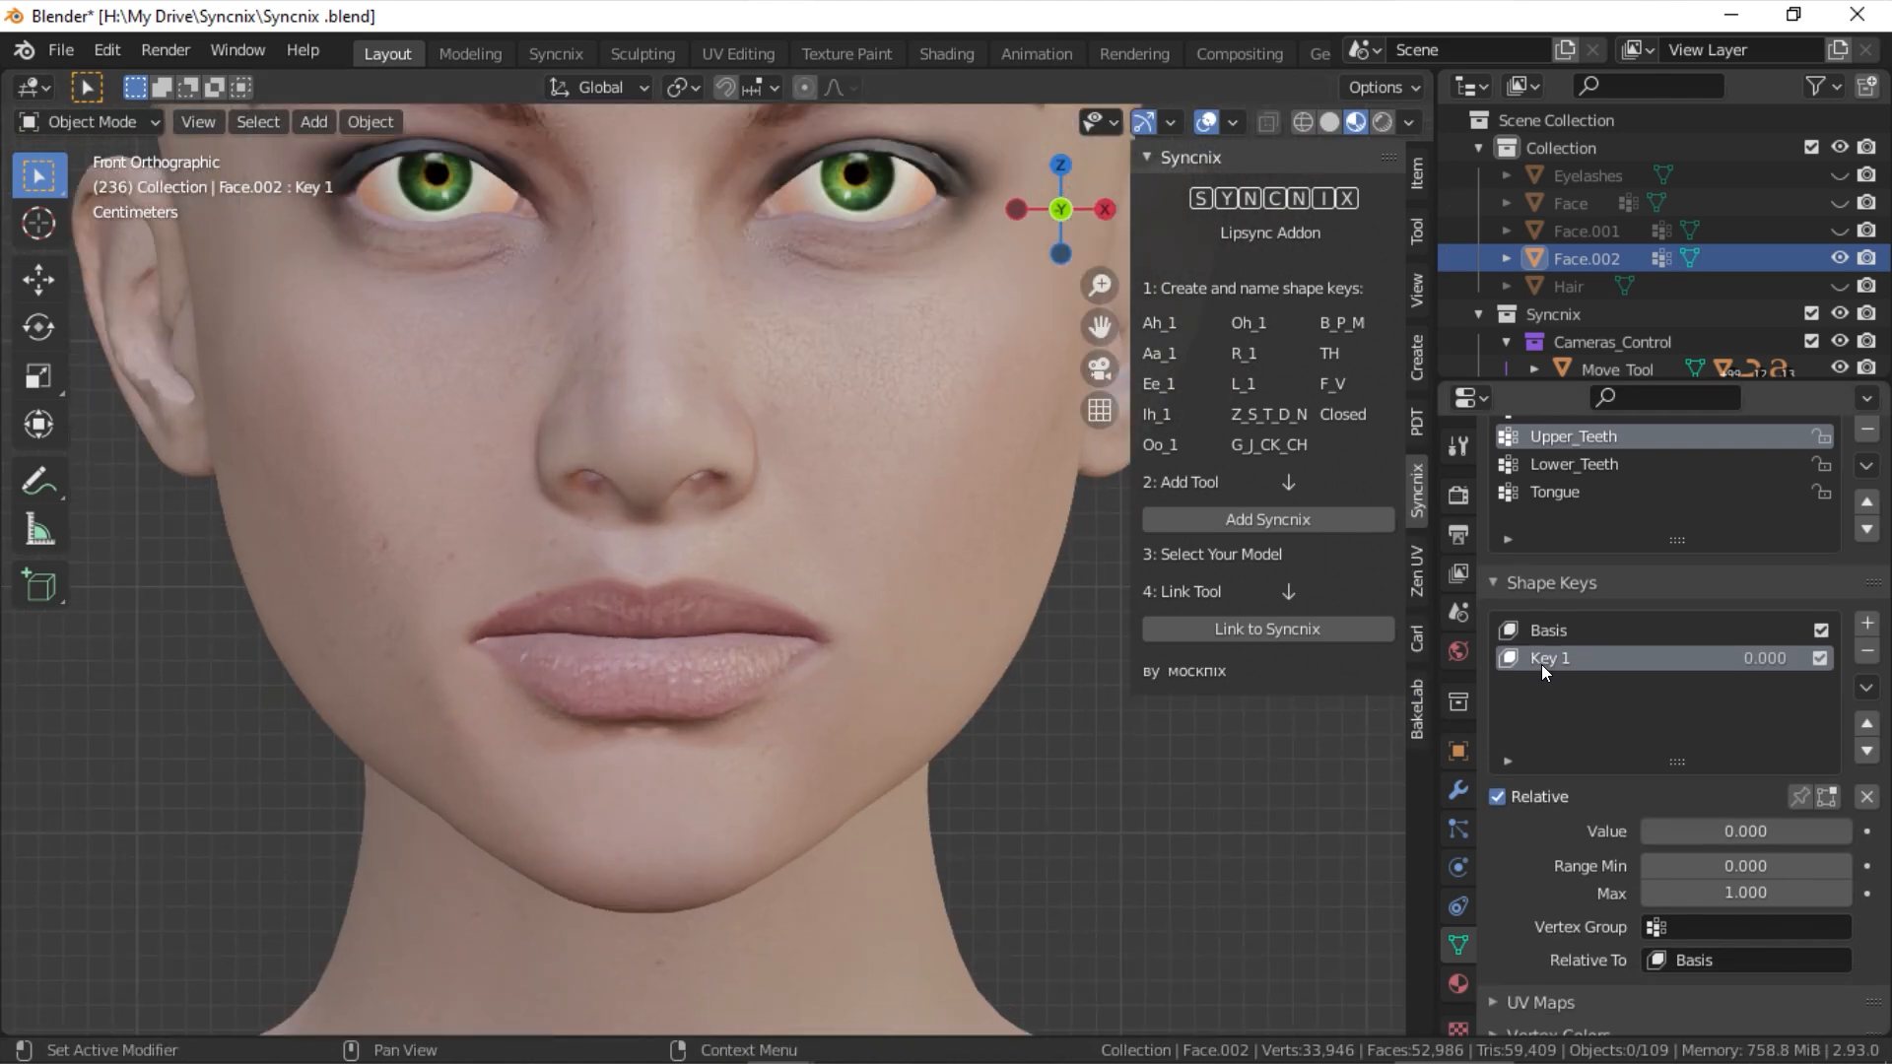
pyautogui.write('Aa')
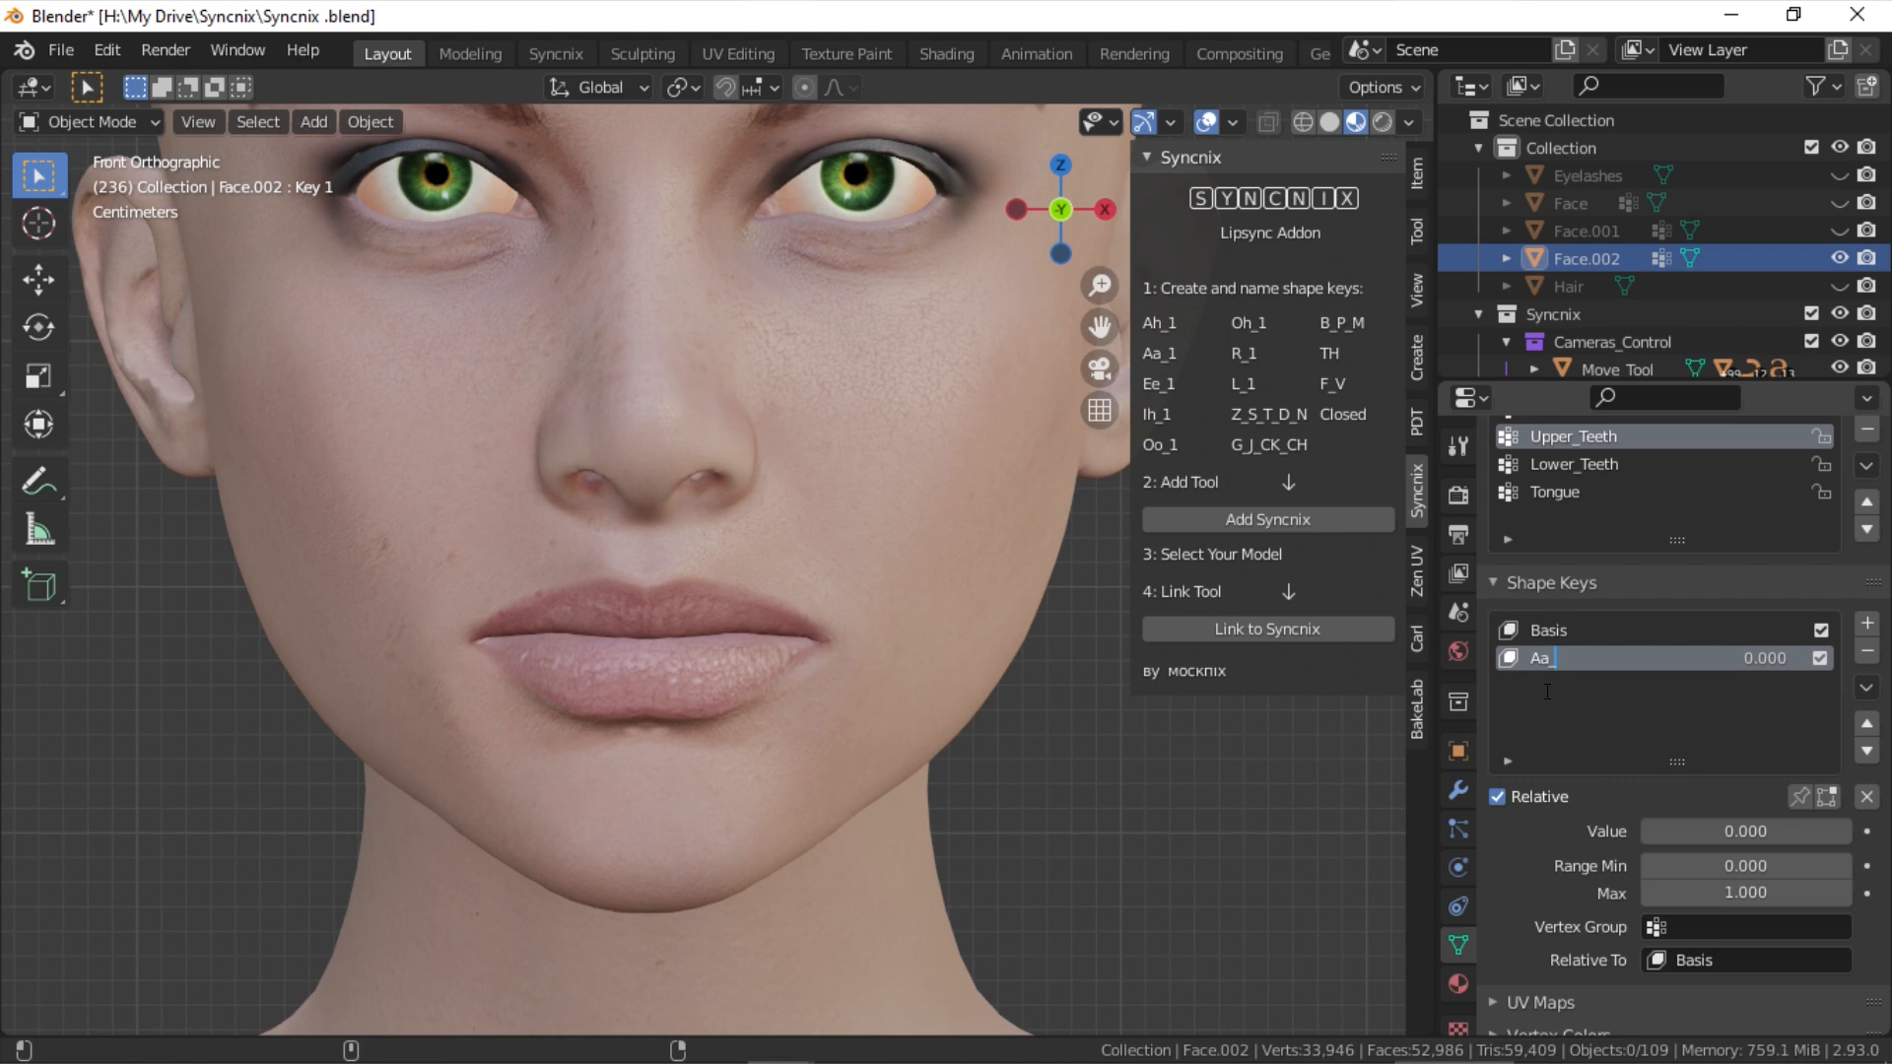
pyautogui.press('Return')
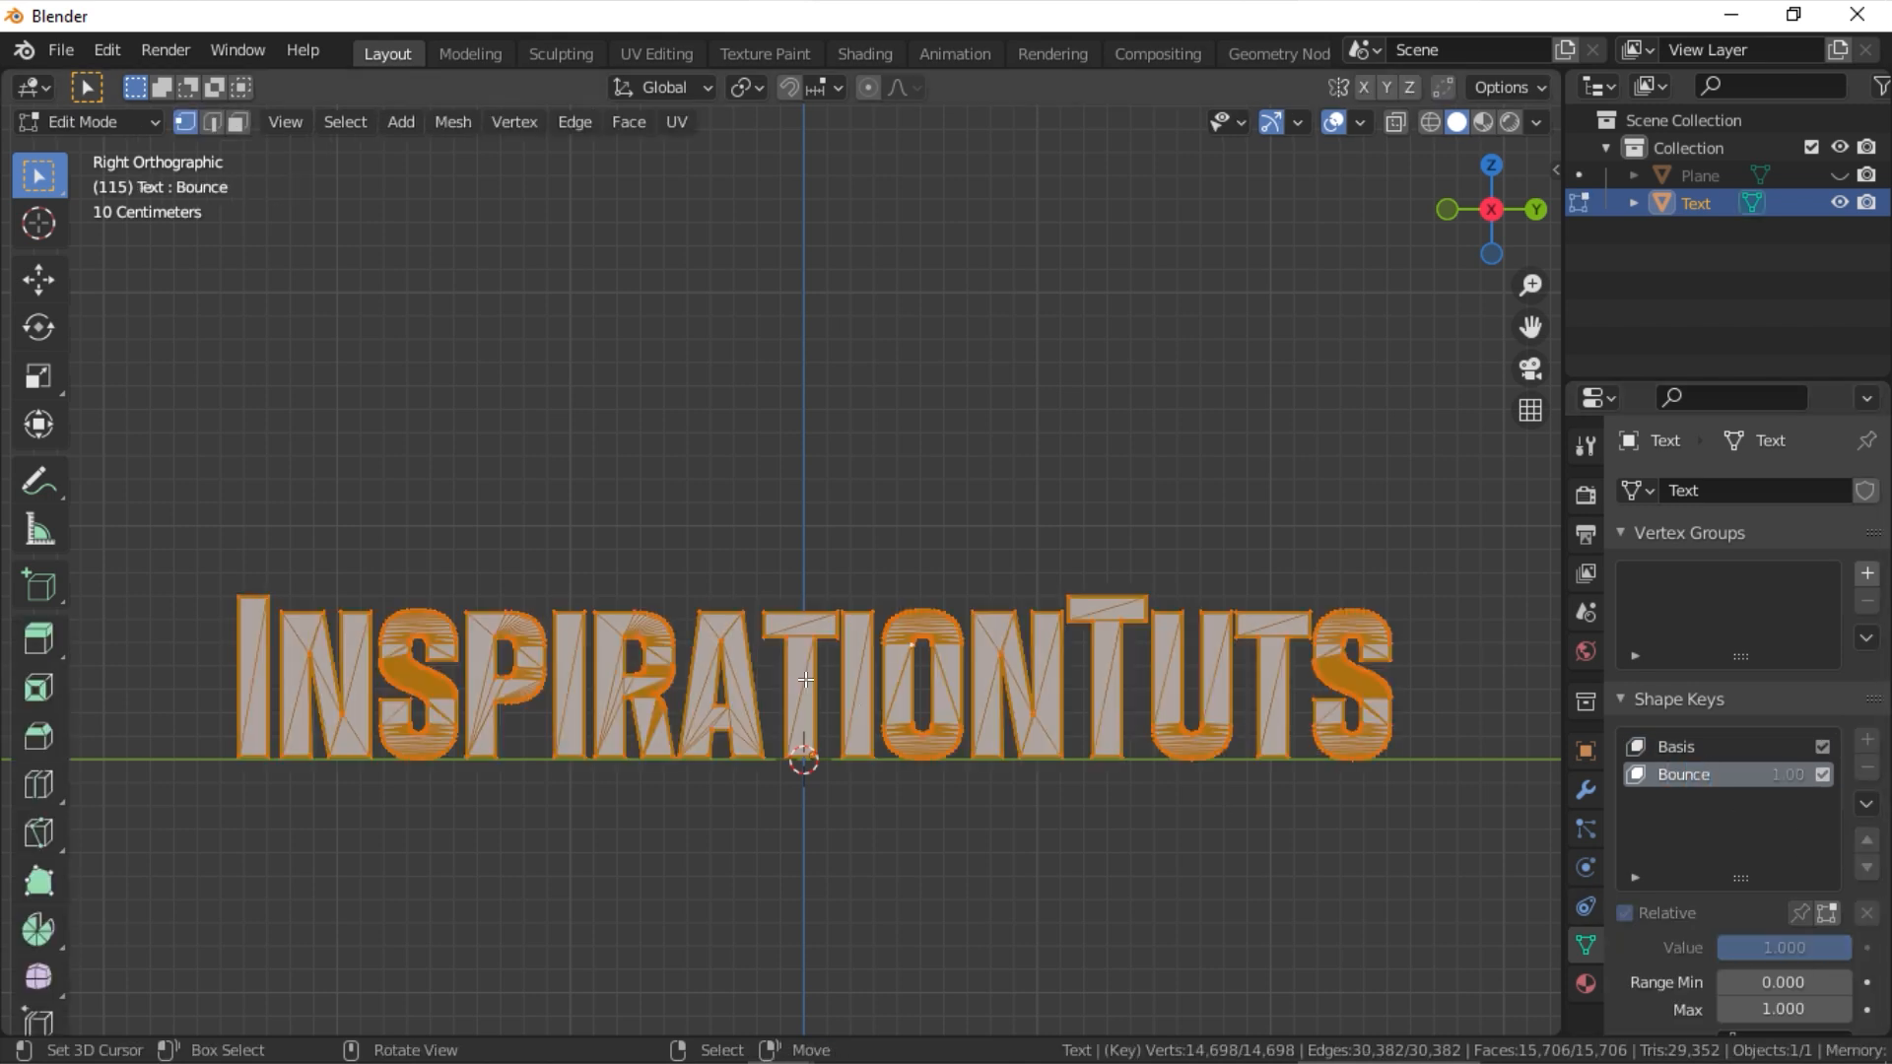
# Bring up the InspirationTuts text object with its Bounce shape key in Edit Mode.
pyautogui.press('s')
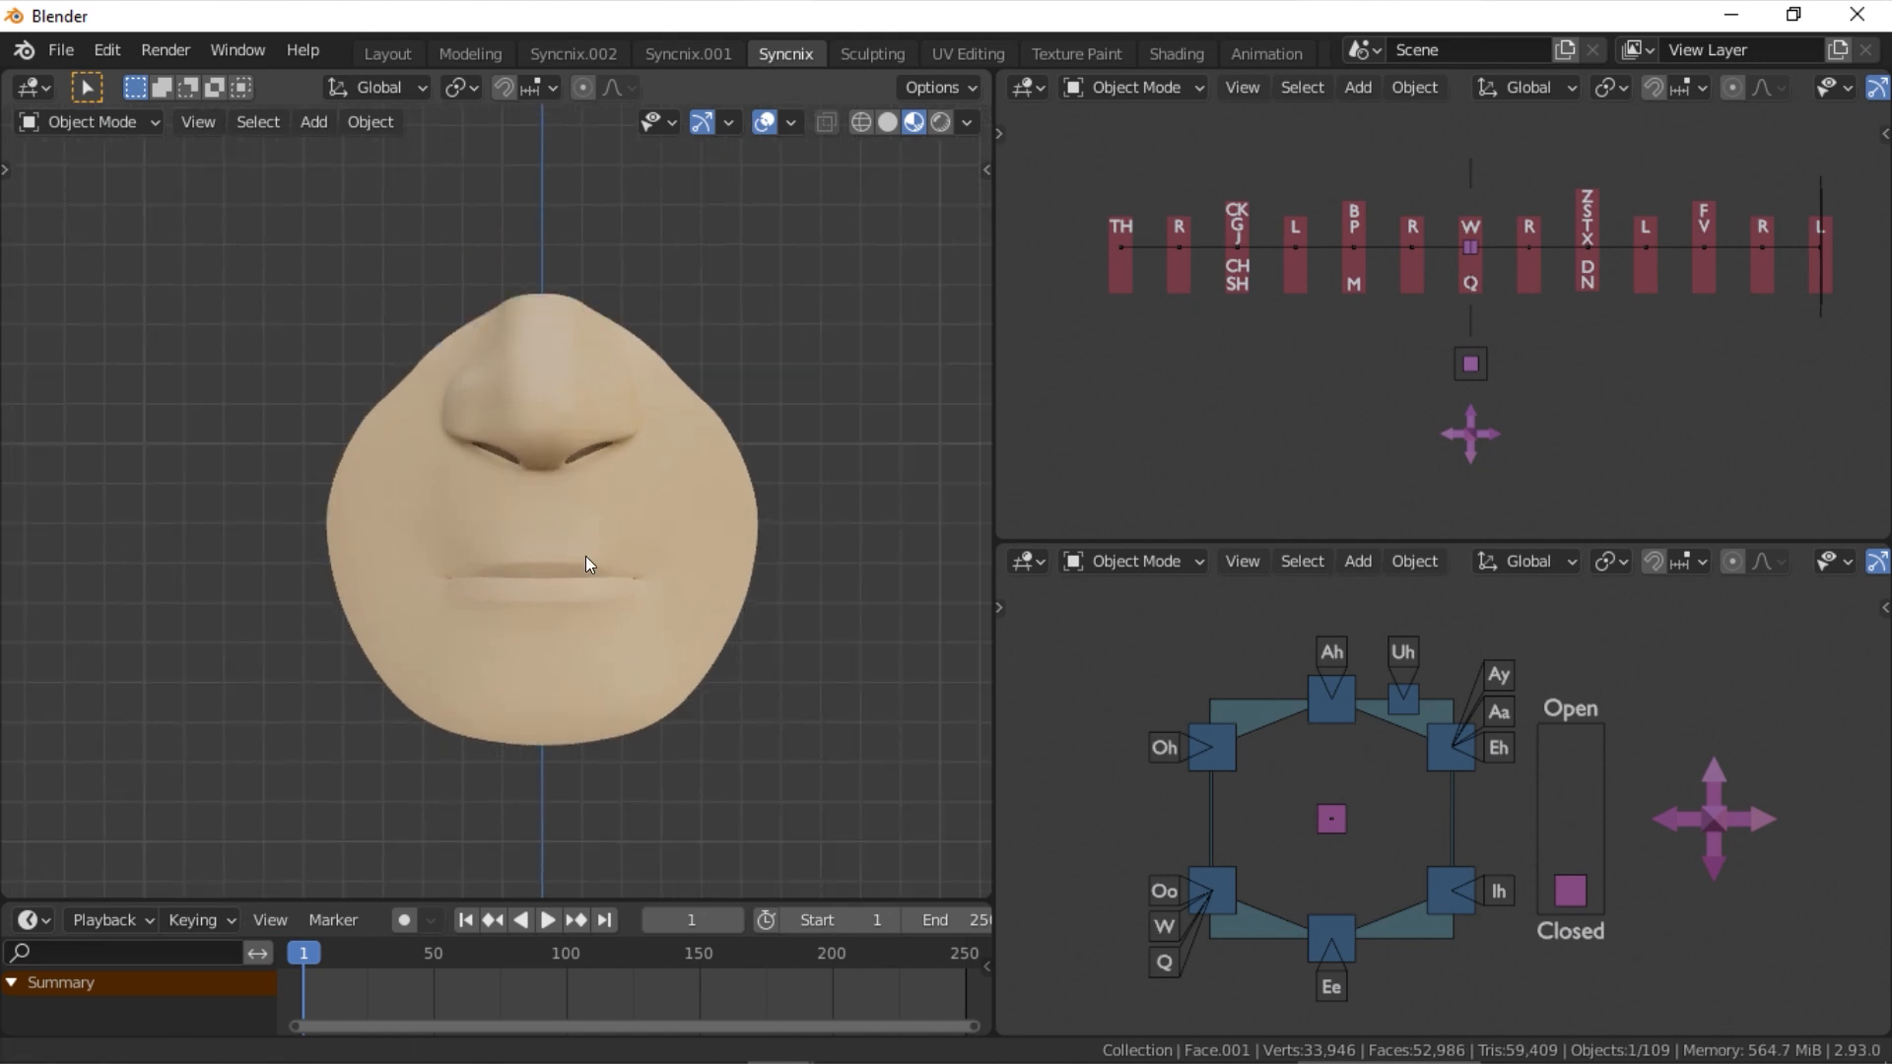
# From the Layout workspace, link the selected face to Syncnix, giving it the full phoneme key set.
pyautogui.click(387, 53)
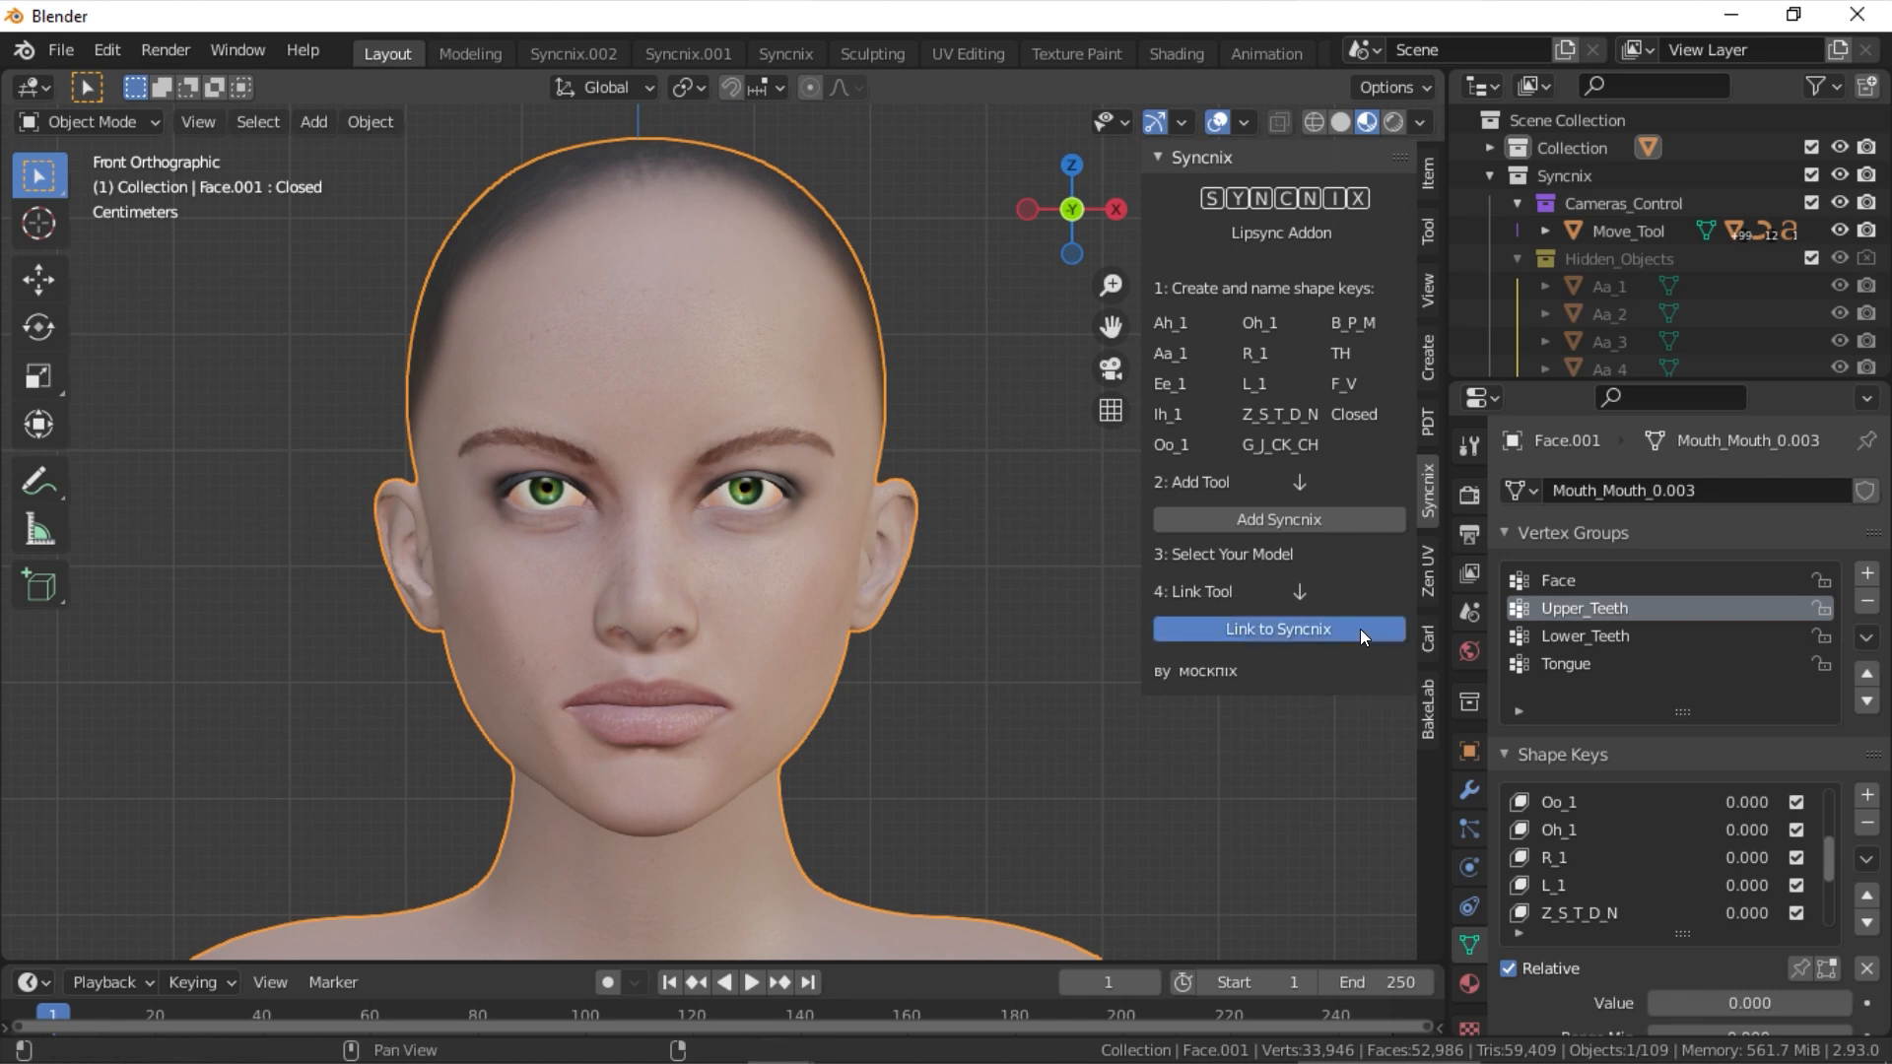
pyautogui.click(1277, 629)
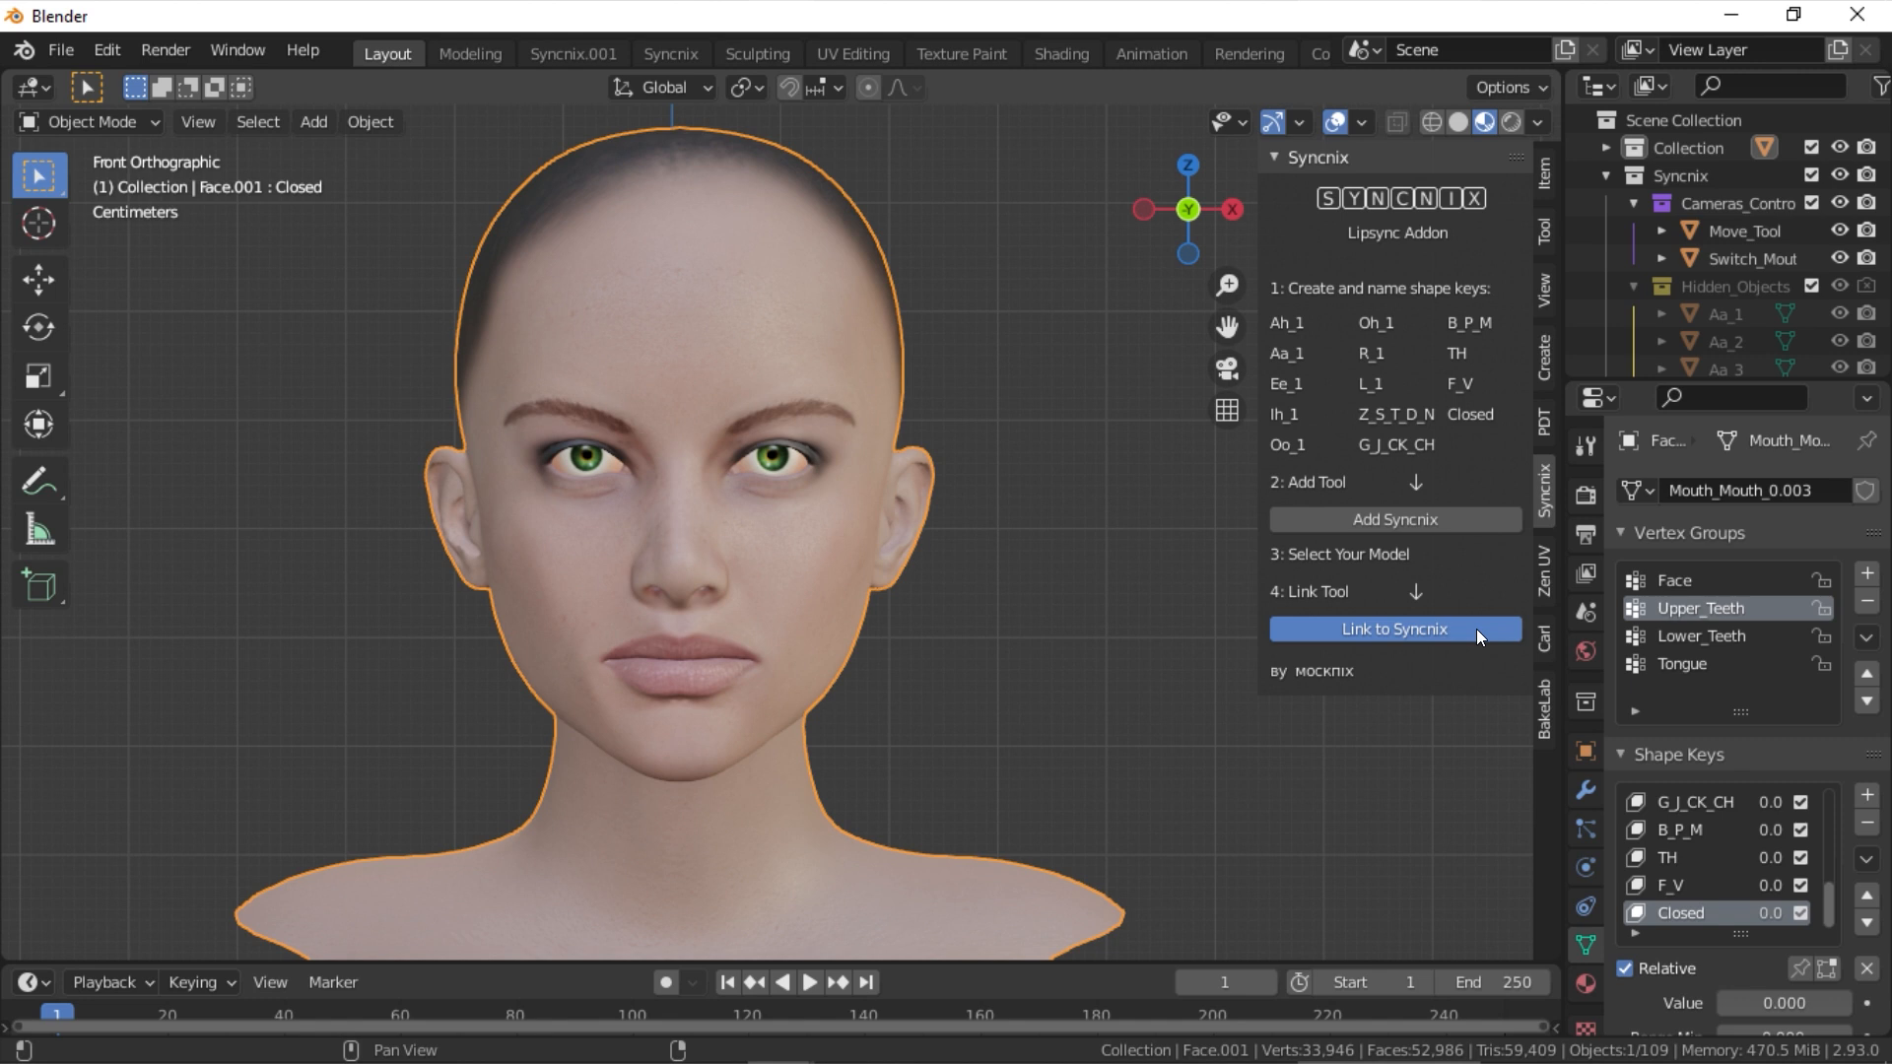
pyautogui.click(1393, 629)
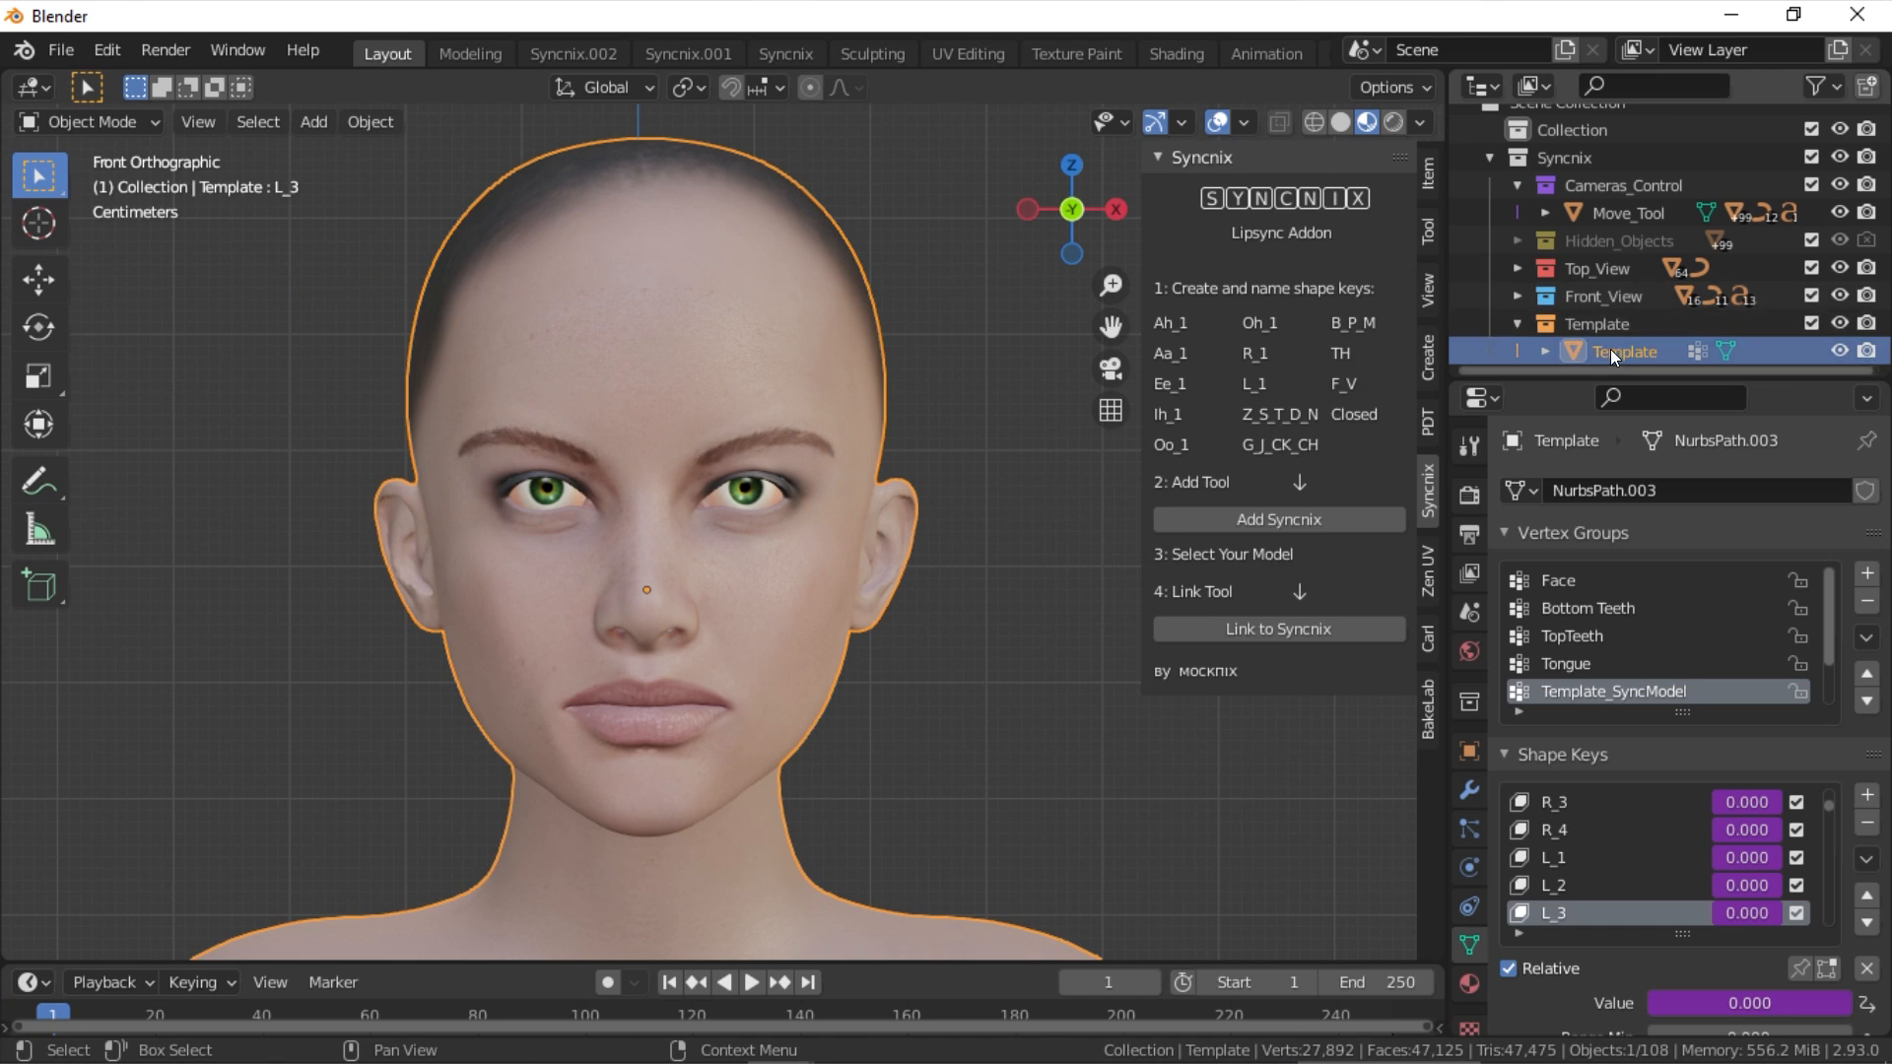
# Rename the Template object in the Outliner to 'Character Fac'.
pyautogui.doubleClick(1623, 351)
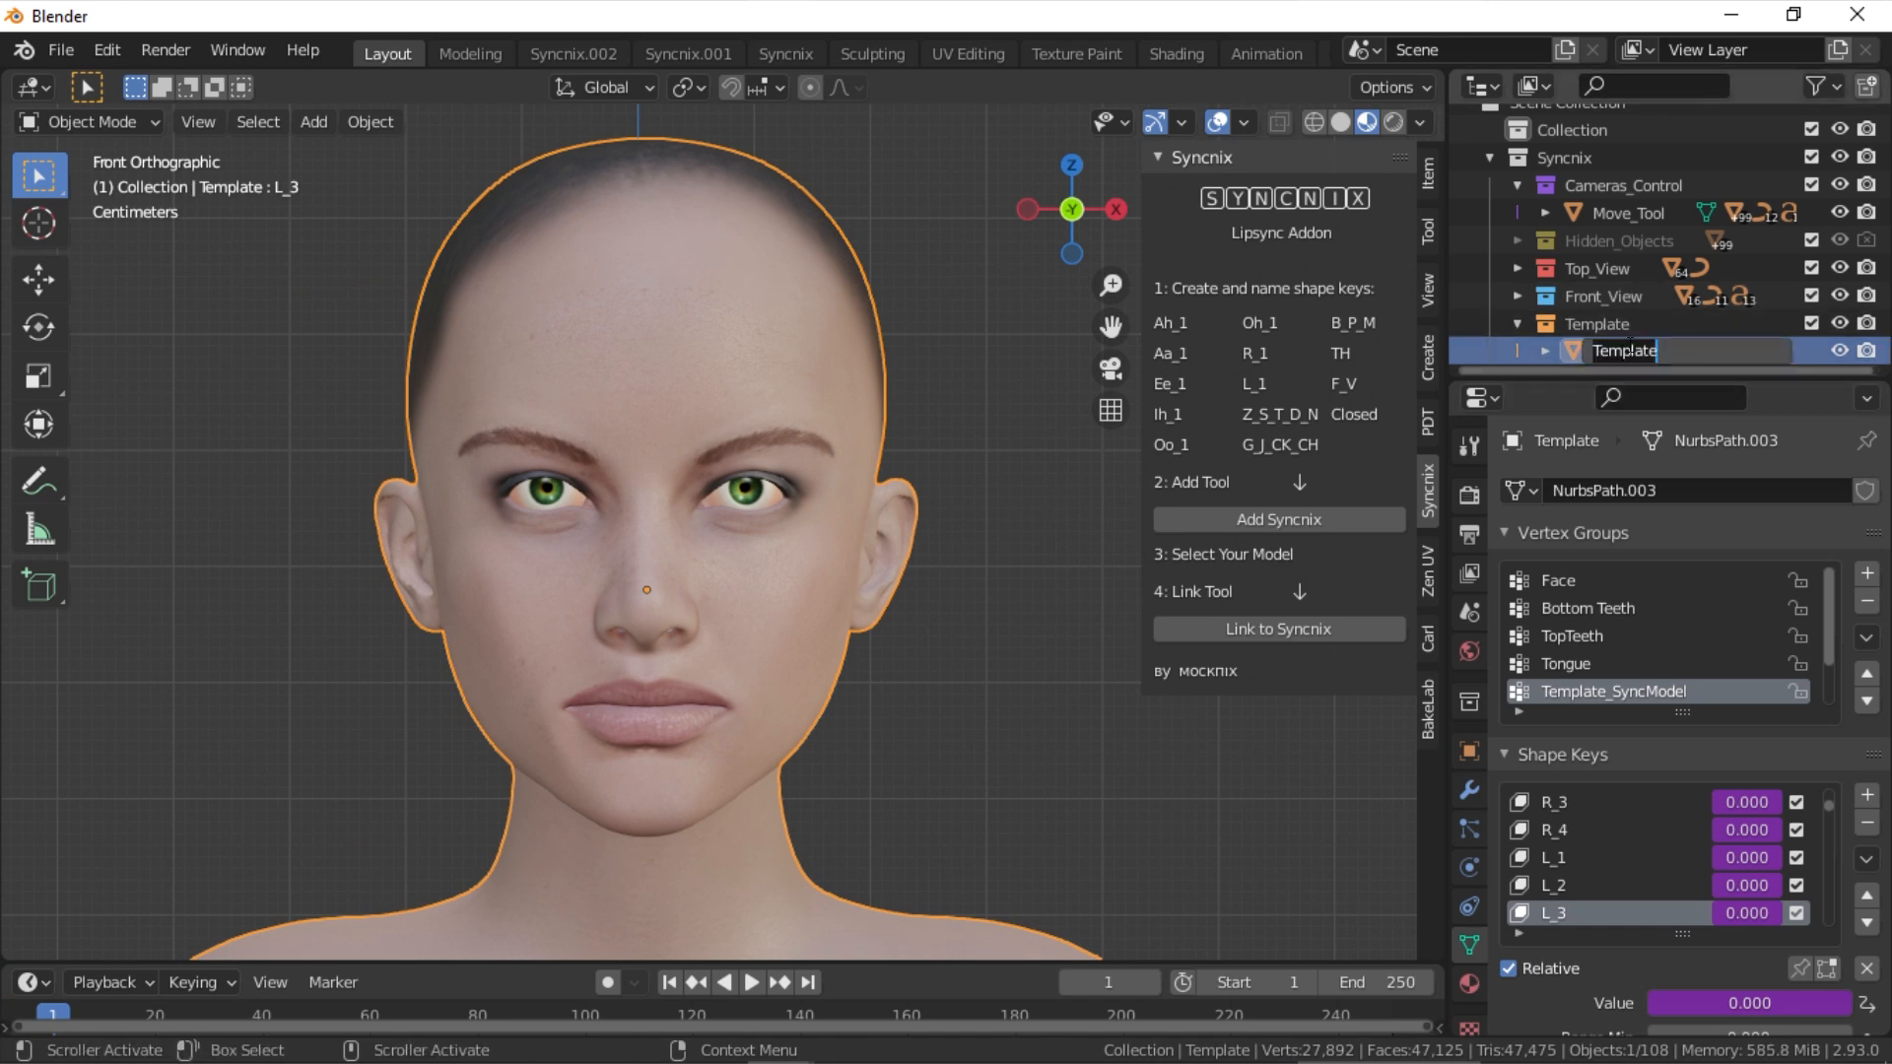
pyautogui.write('C')
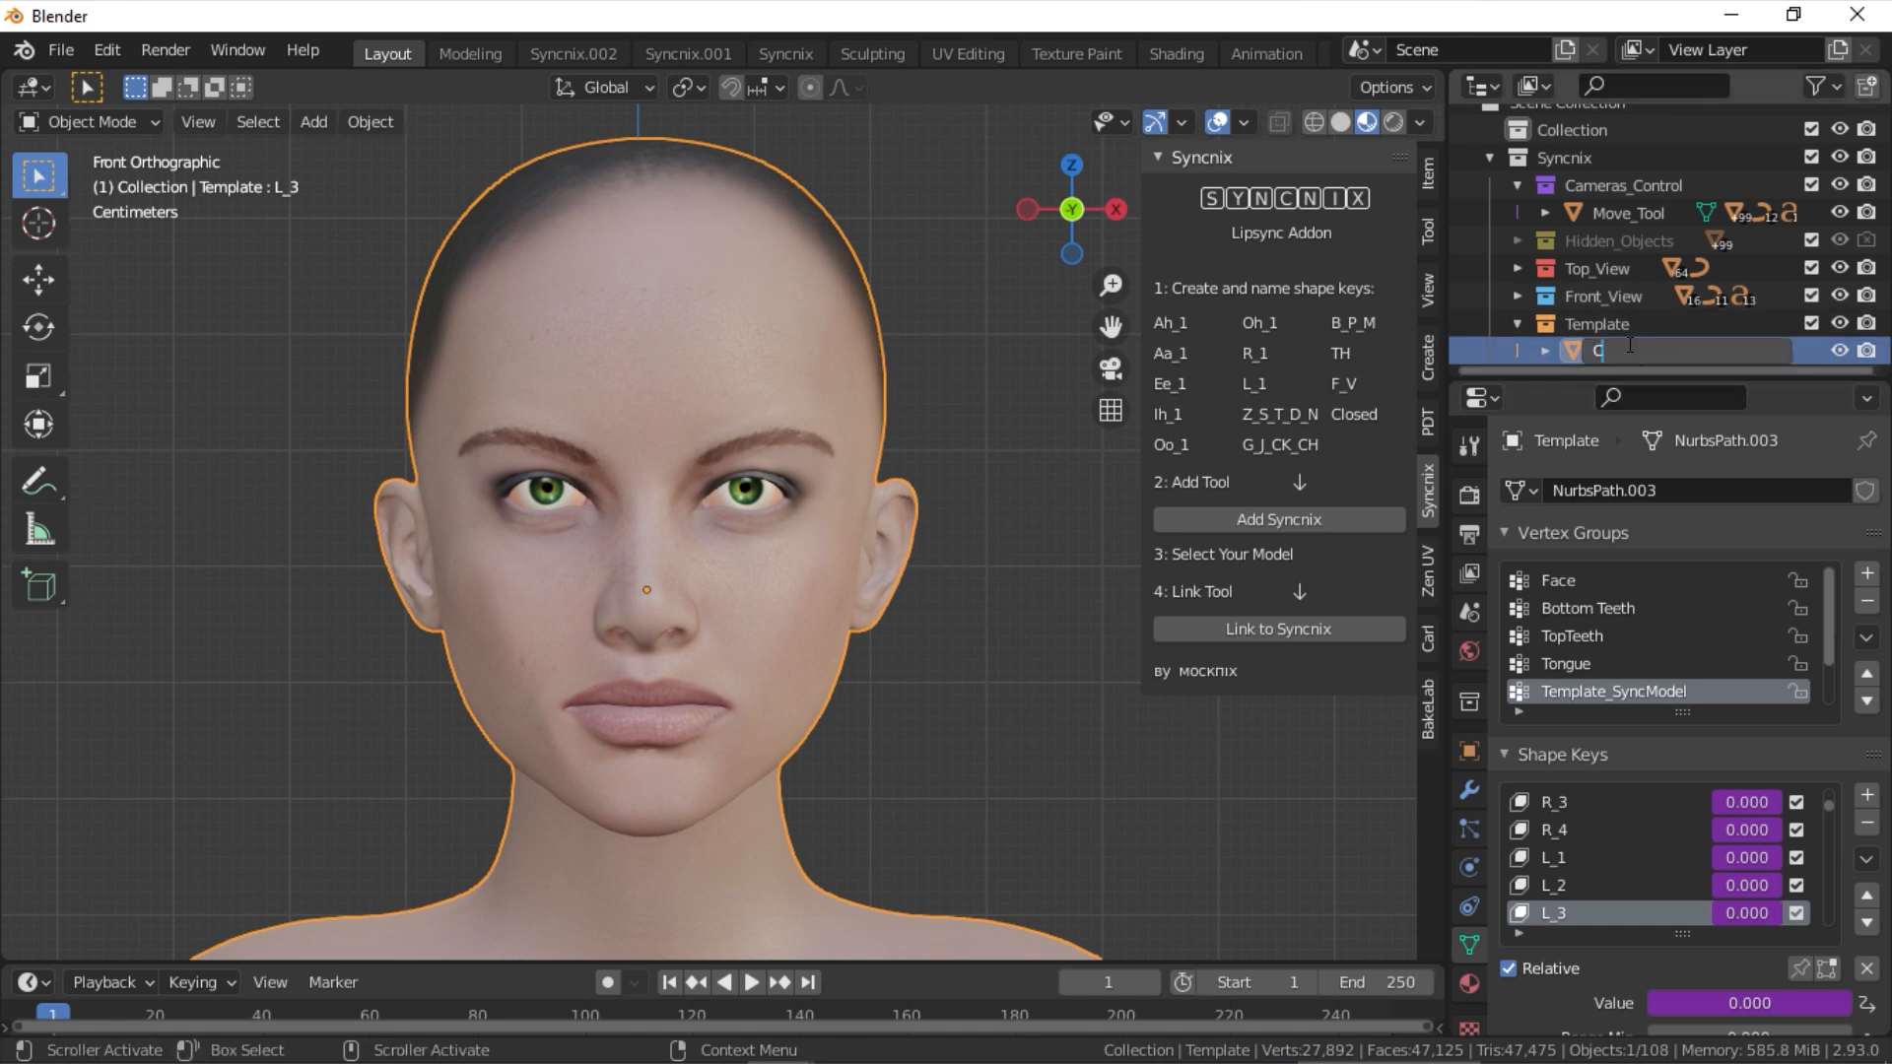
pyautogui.write('Character Fac')
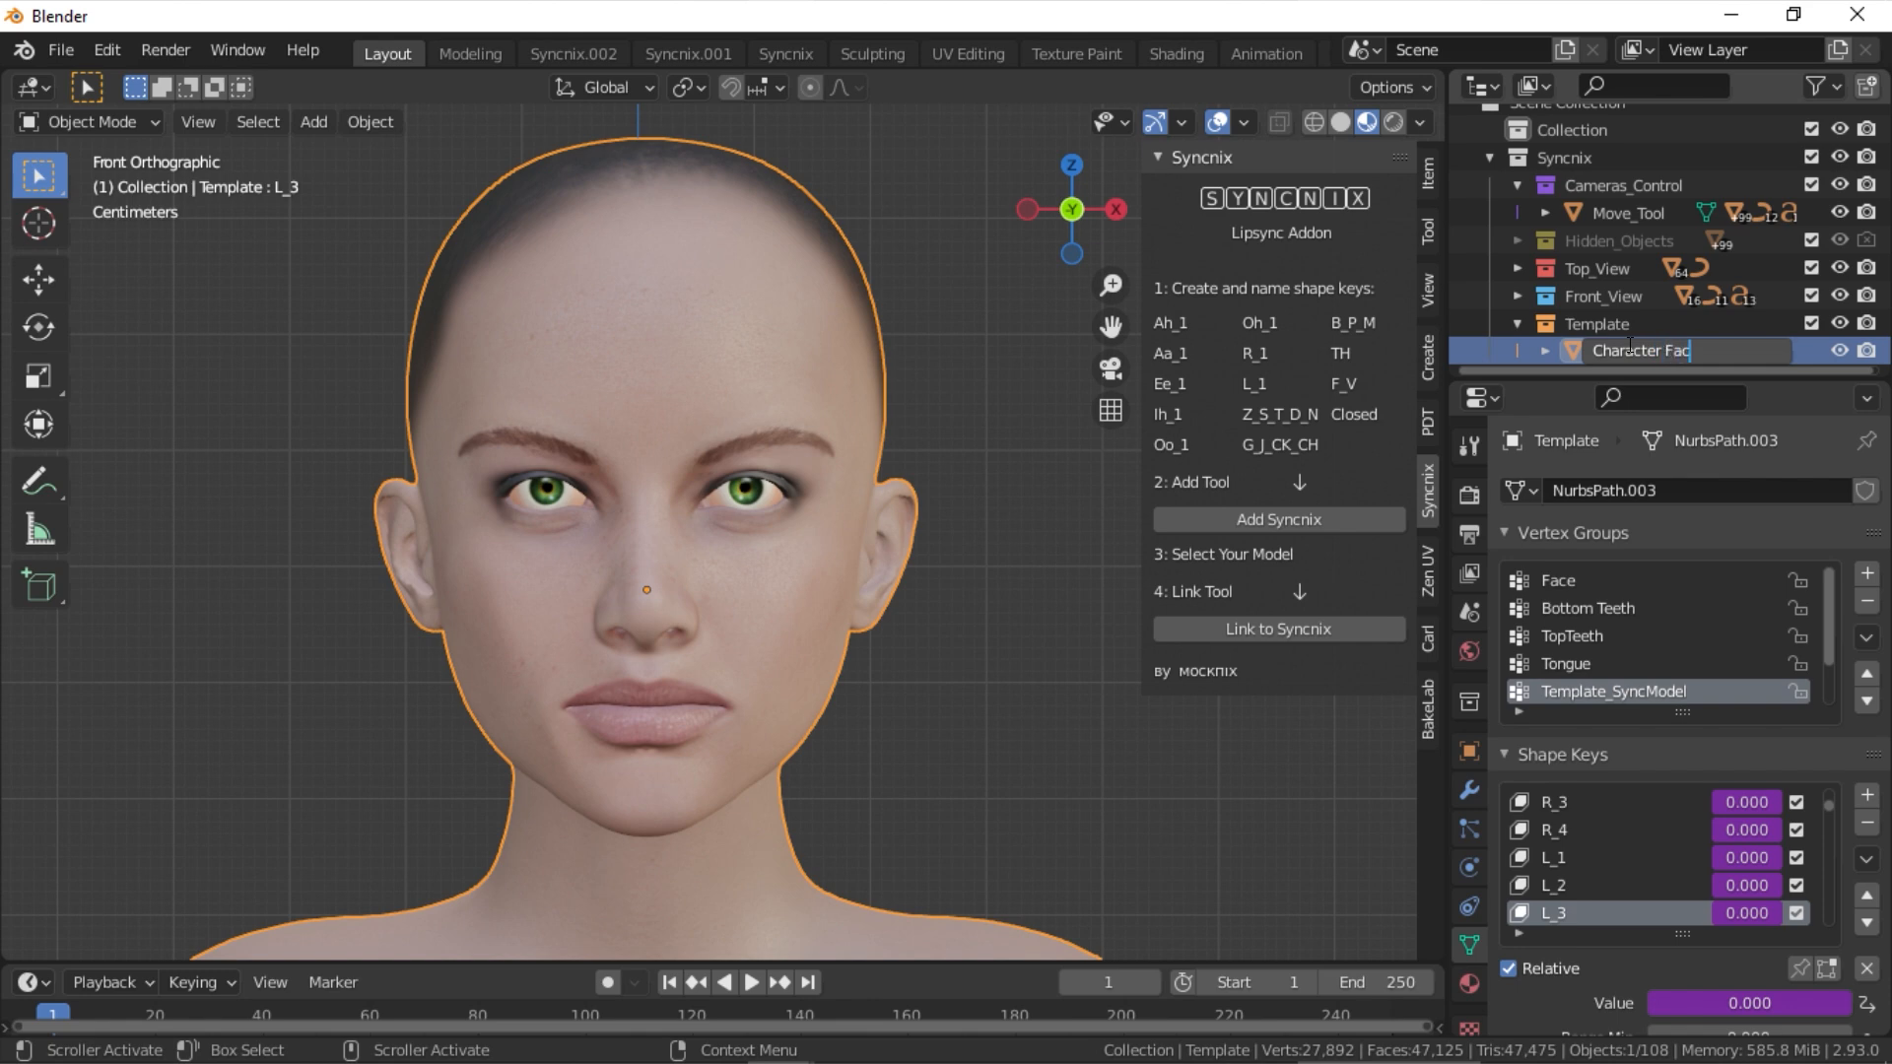
pyautogui.press('Tab')
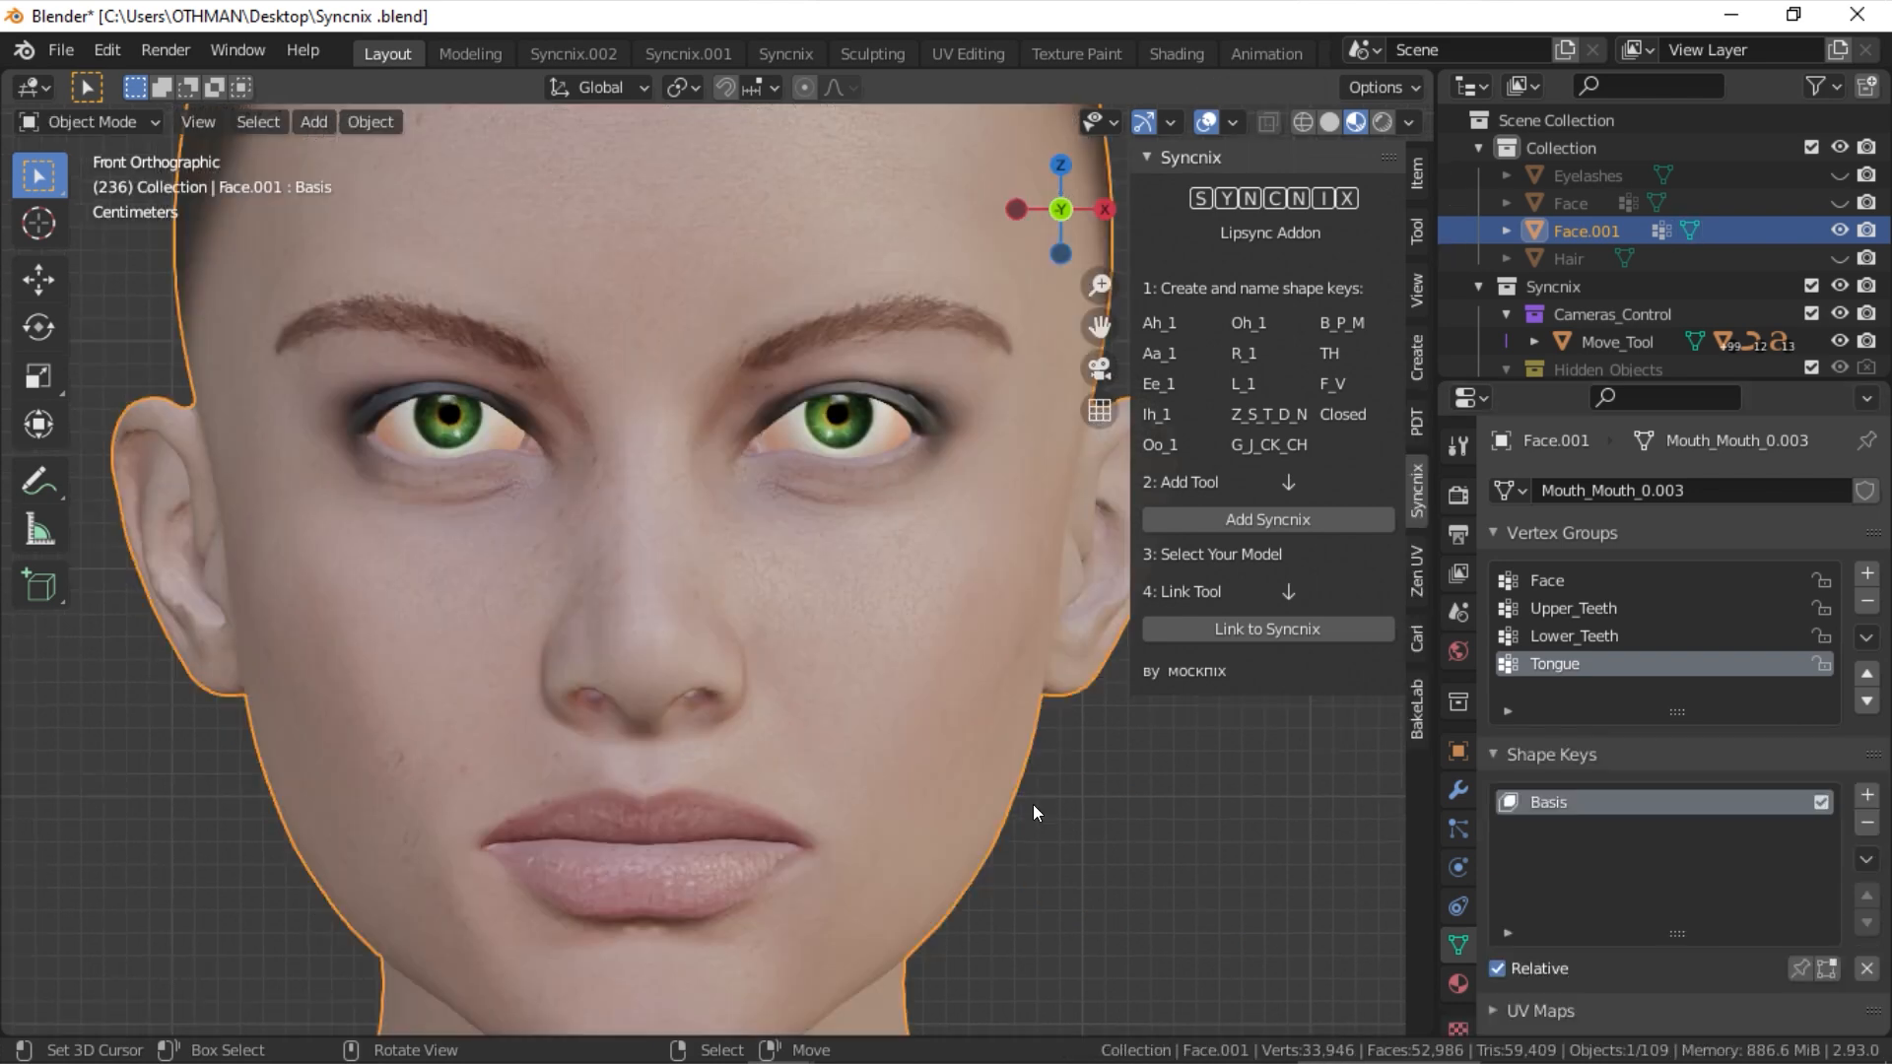
# Name the new shape key Aa_1 and set proportional editing falloff to Smooth.
pyautogui.click(1866, 792)
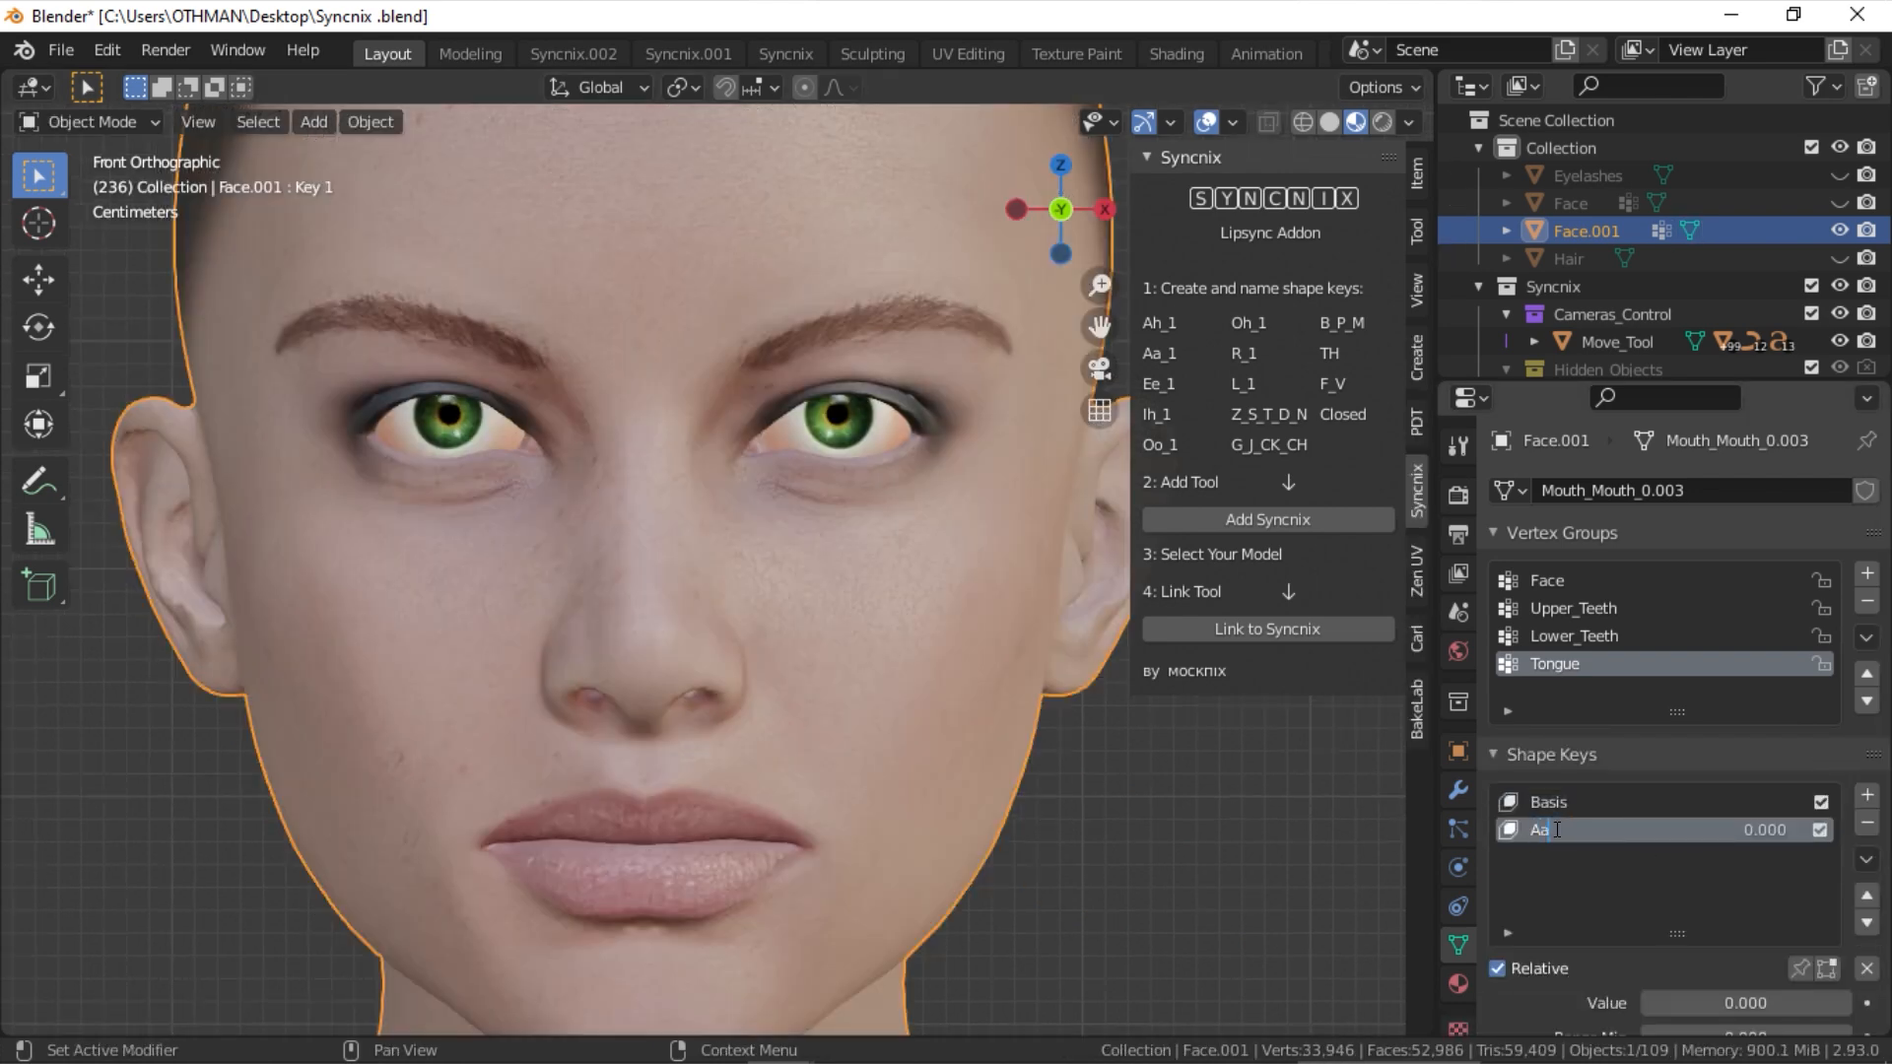
pyautogui.press('Tab')
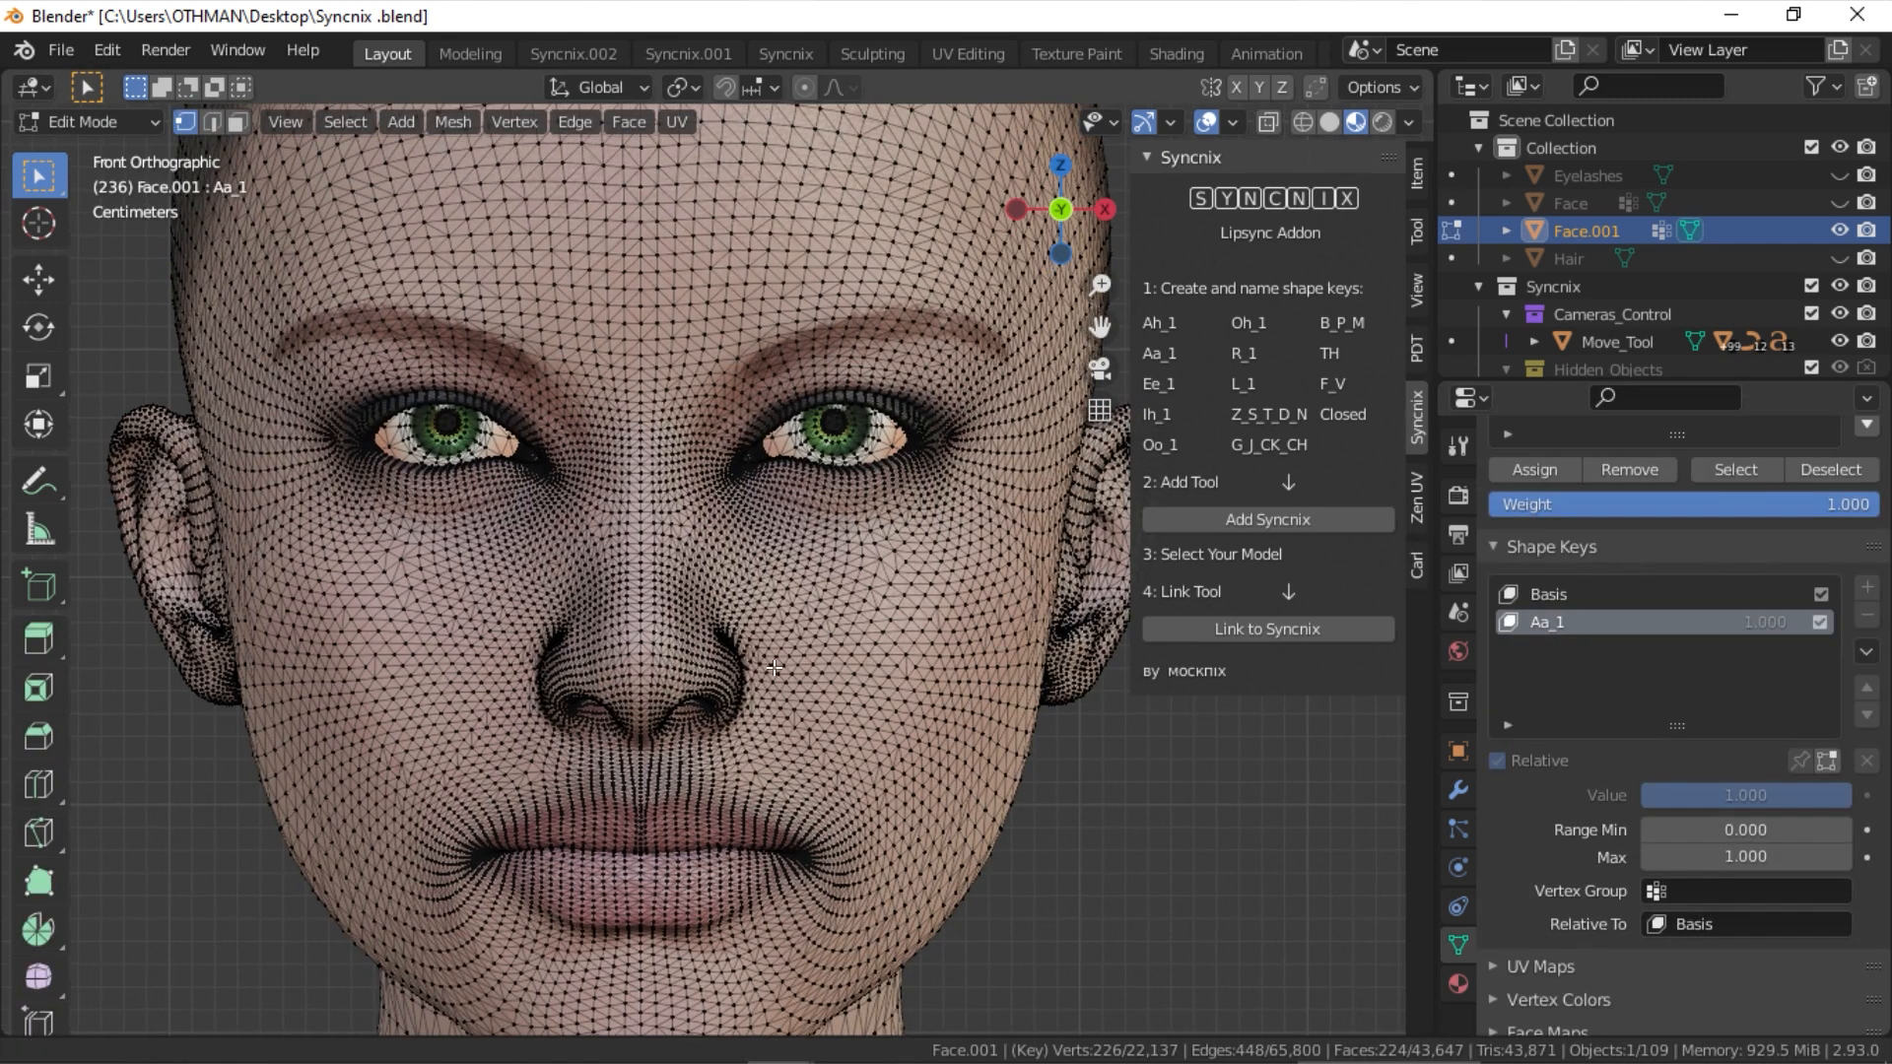
pyautogui.click(832, 86)
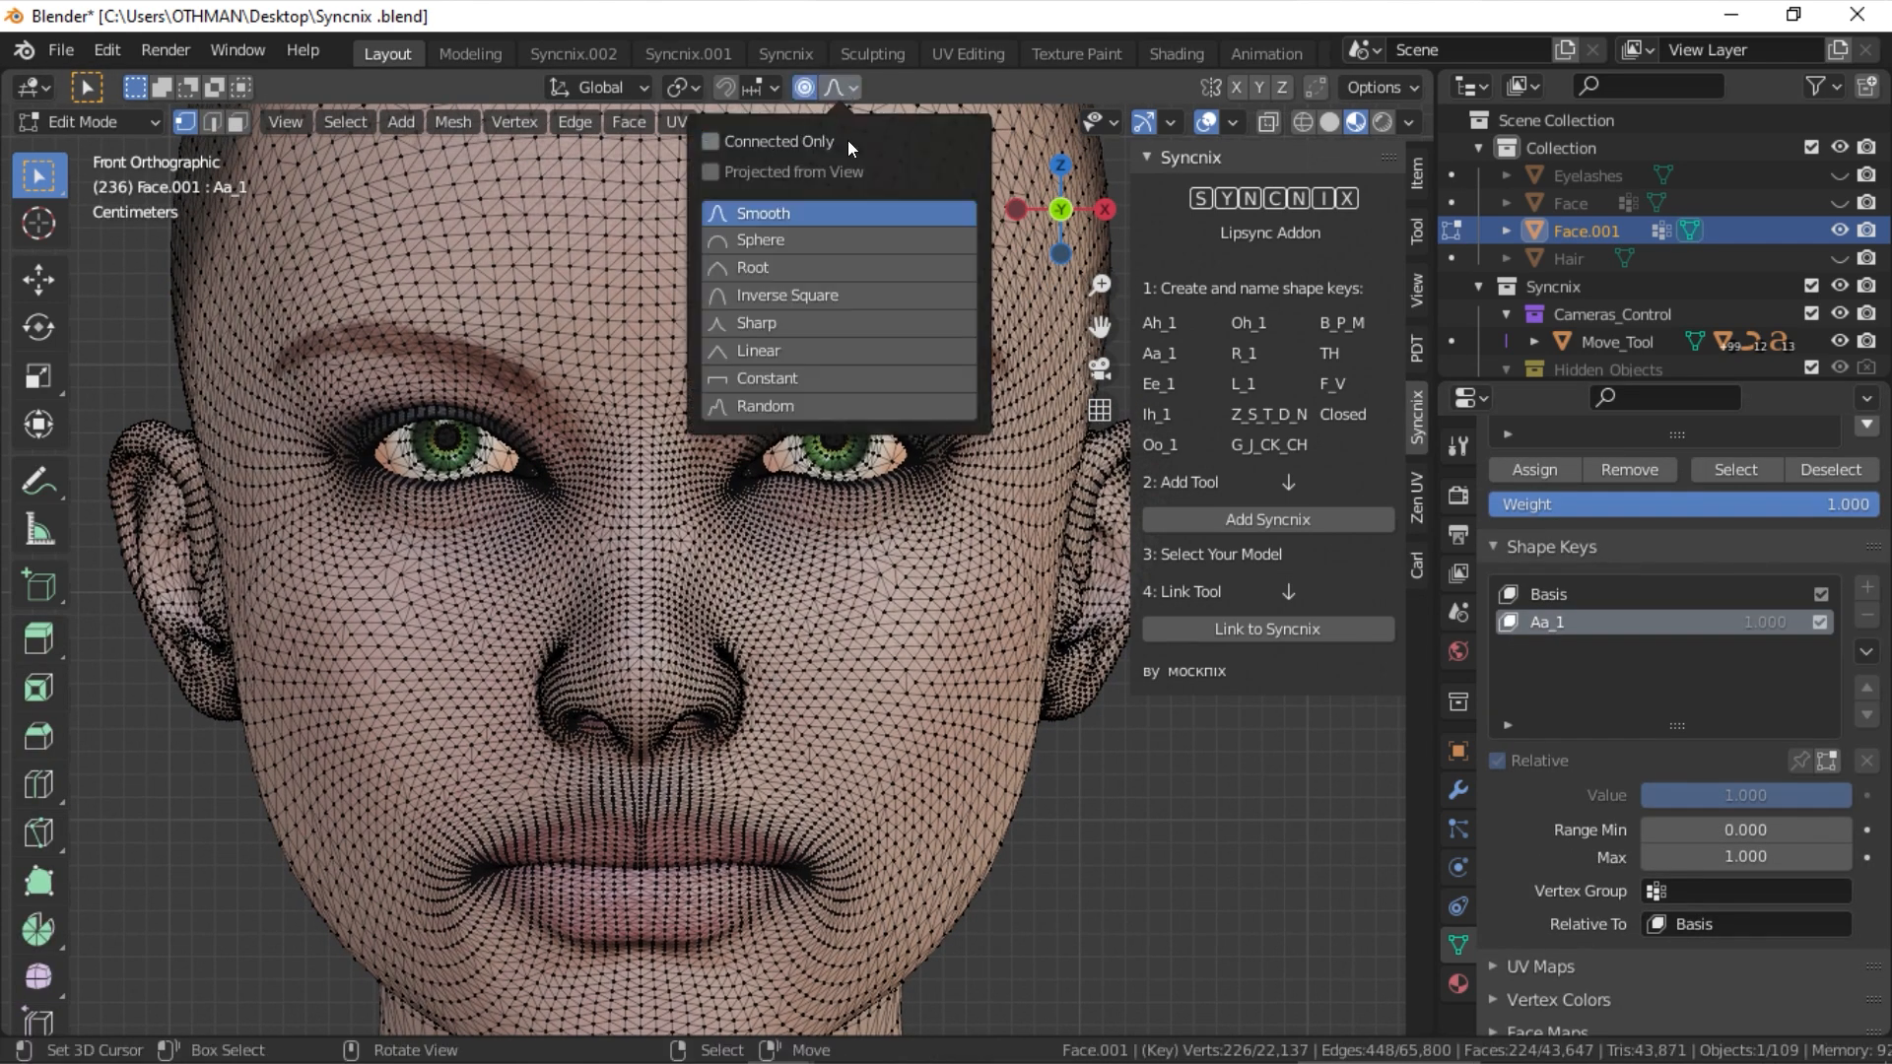
pyautogui.click(712, 142)
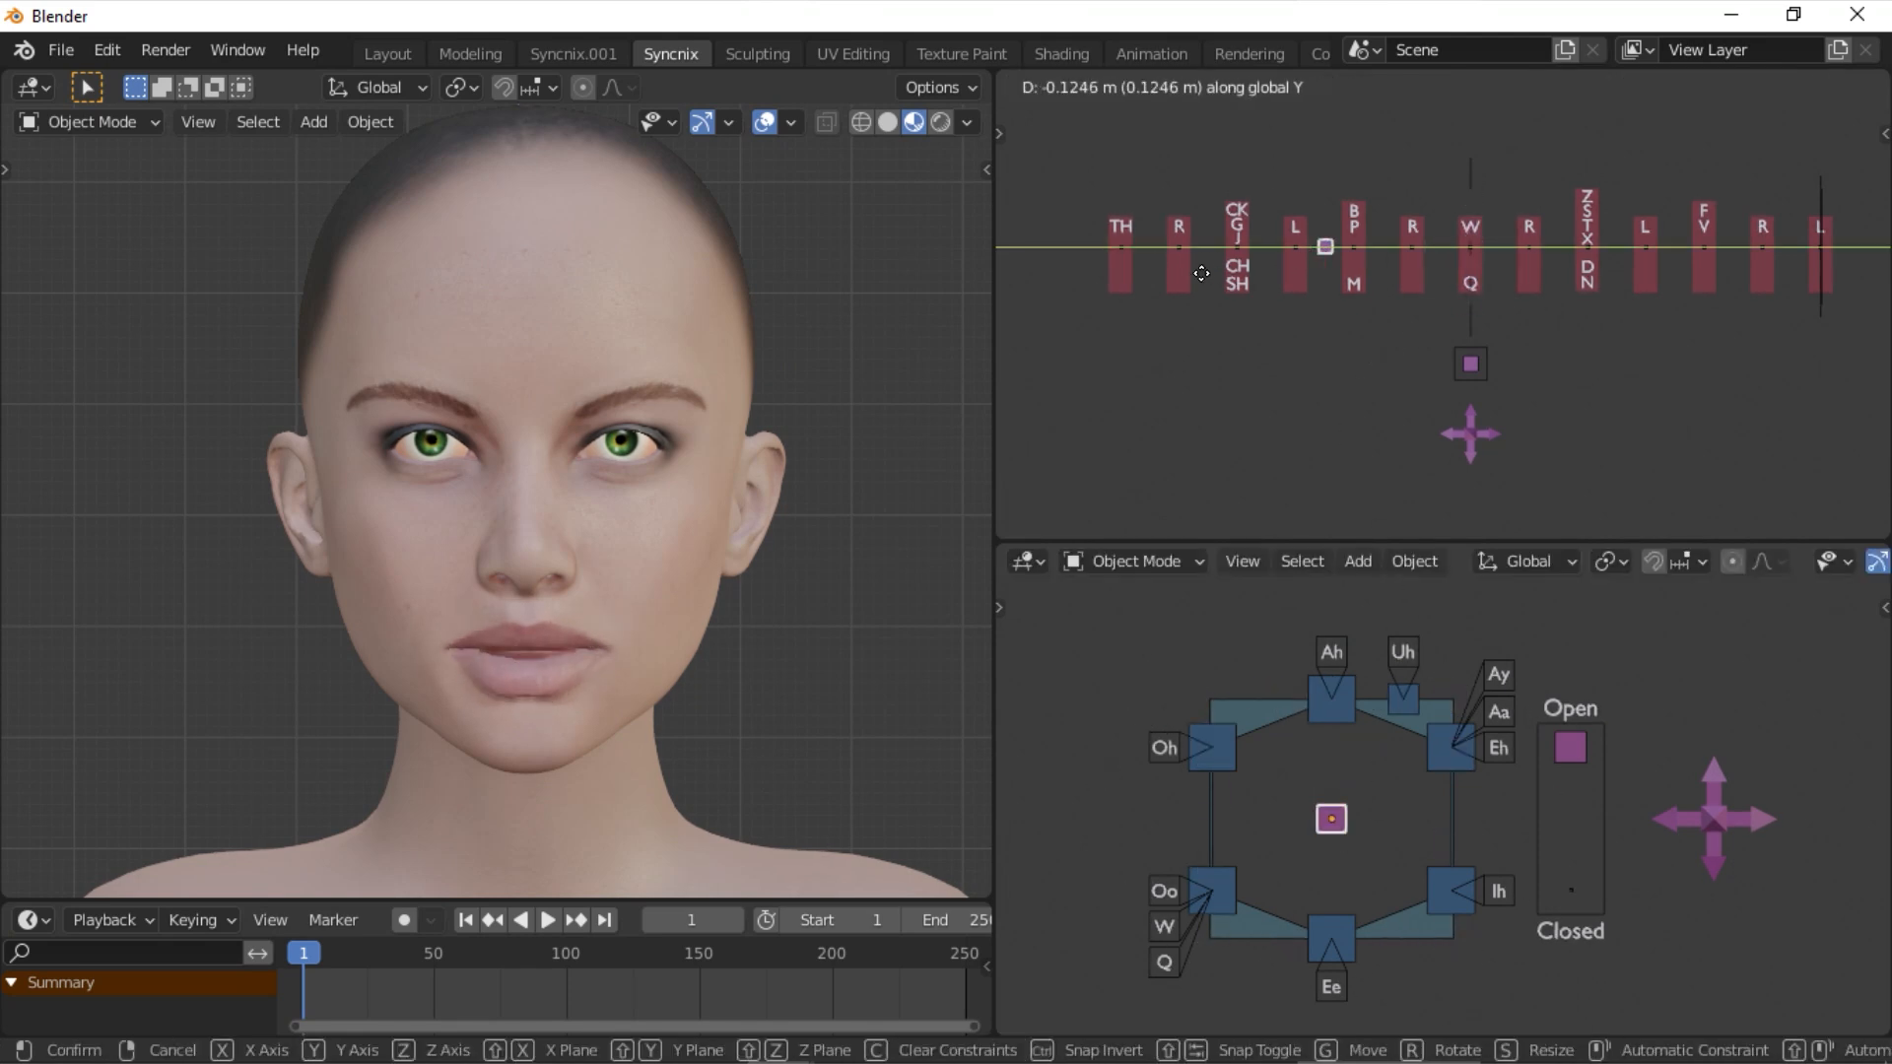
# Drag the square consonant control across the row of phoneme bars.
pyautogui.moveTo(1324, 246); pyautogui.dragTo(1797, 246)
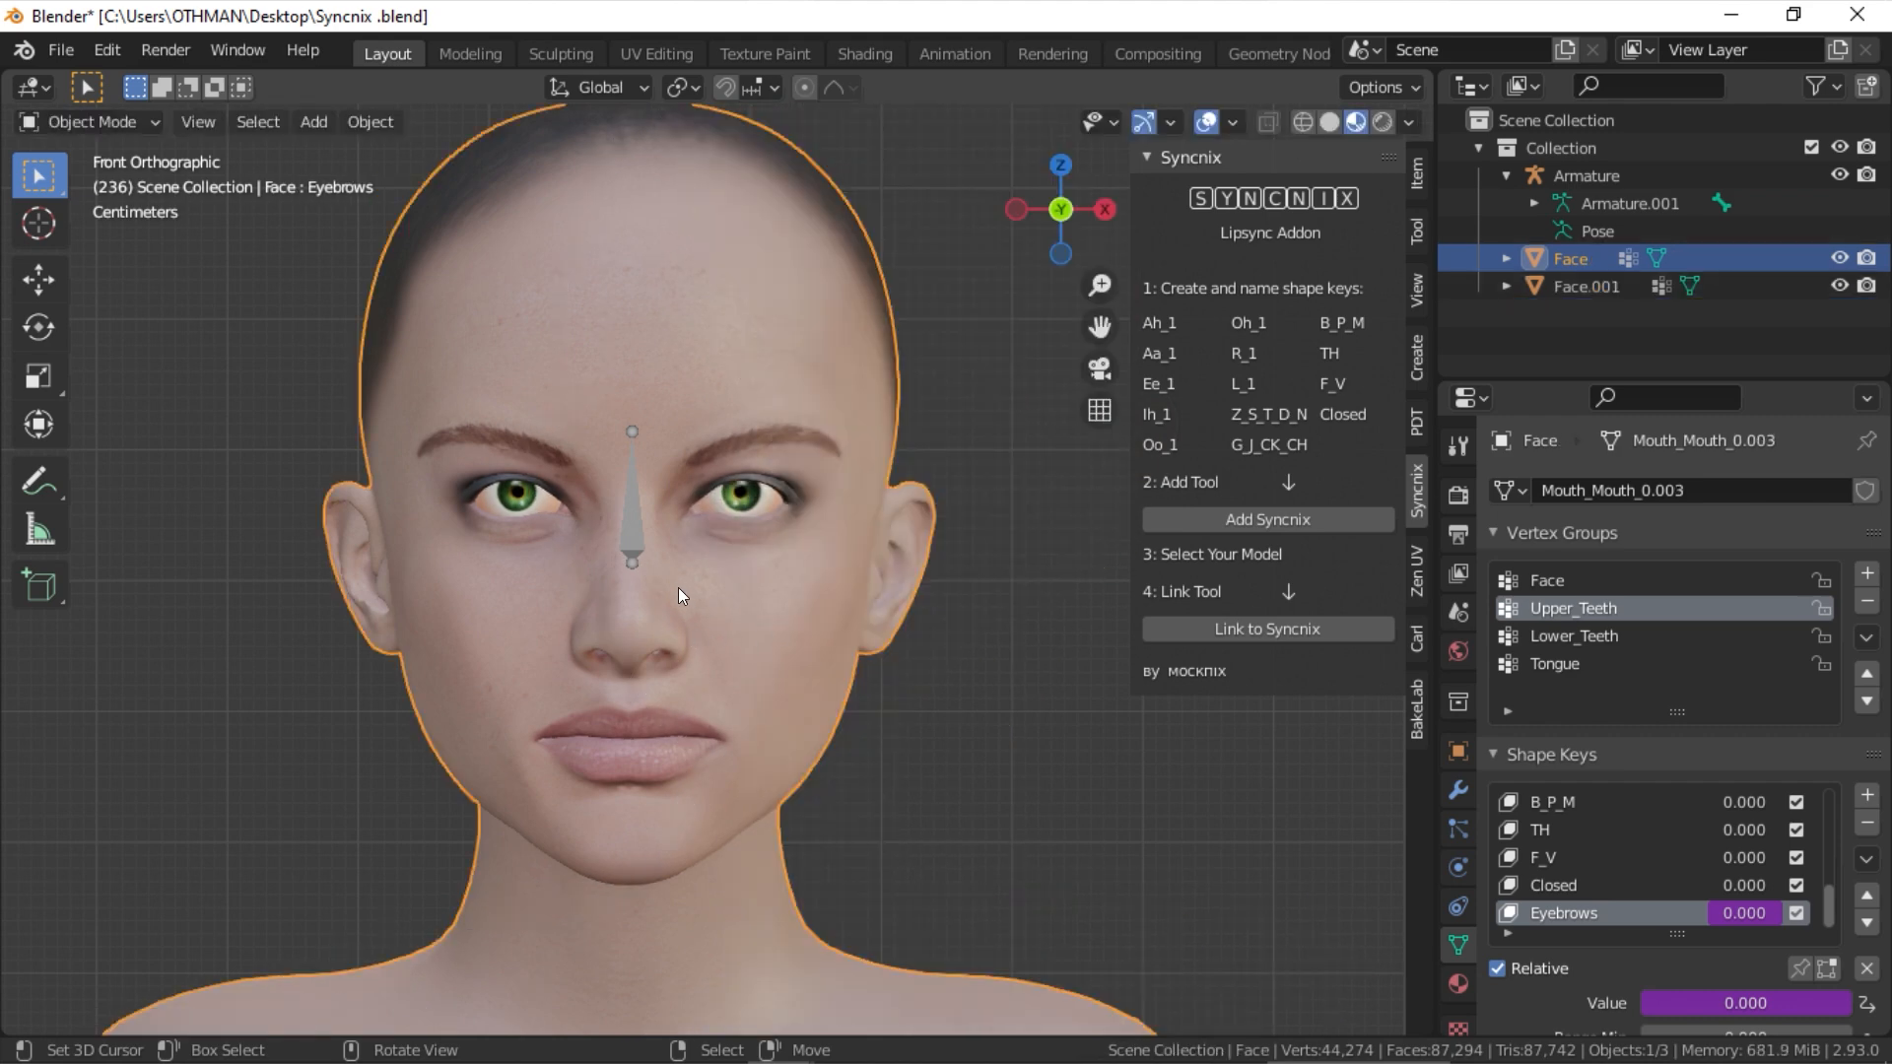
# Add the Syncnix rig and link the face model so it nests under the armature.
pyautogui.click(1265, 518)
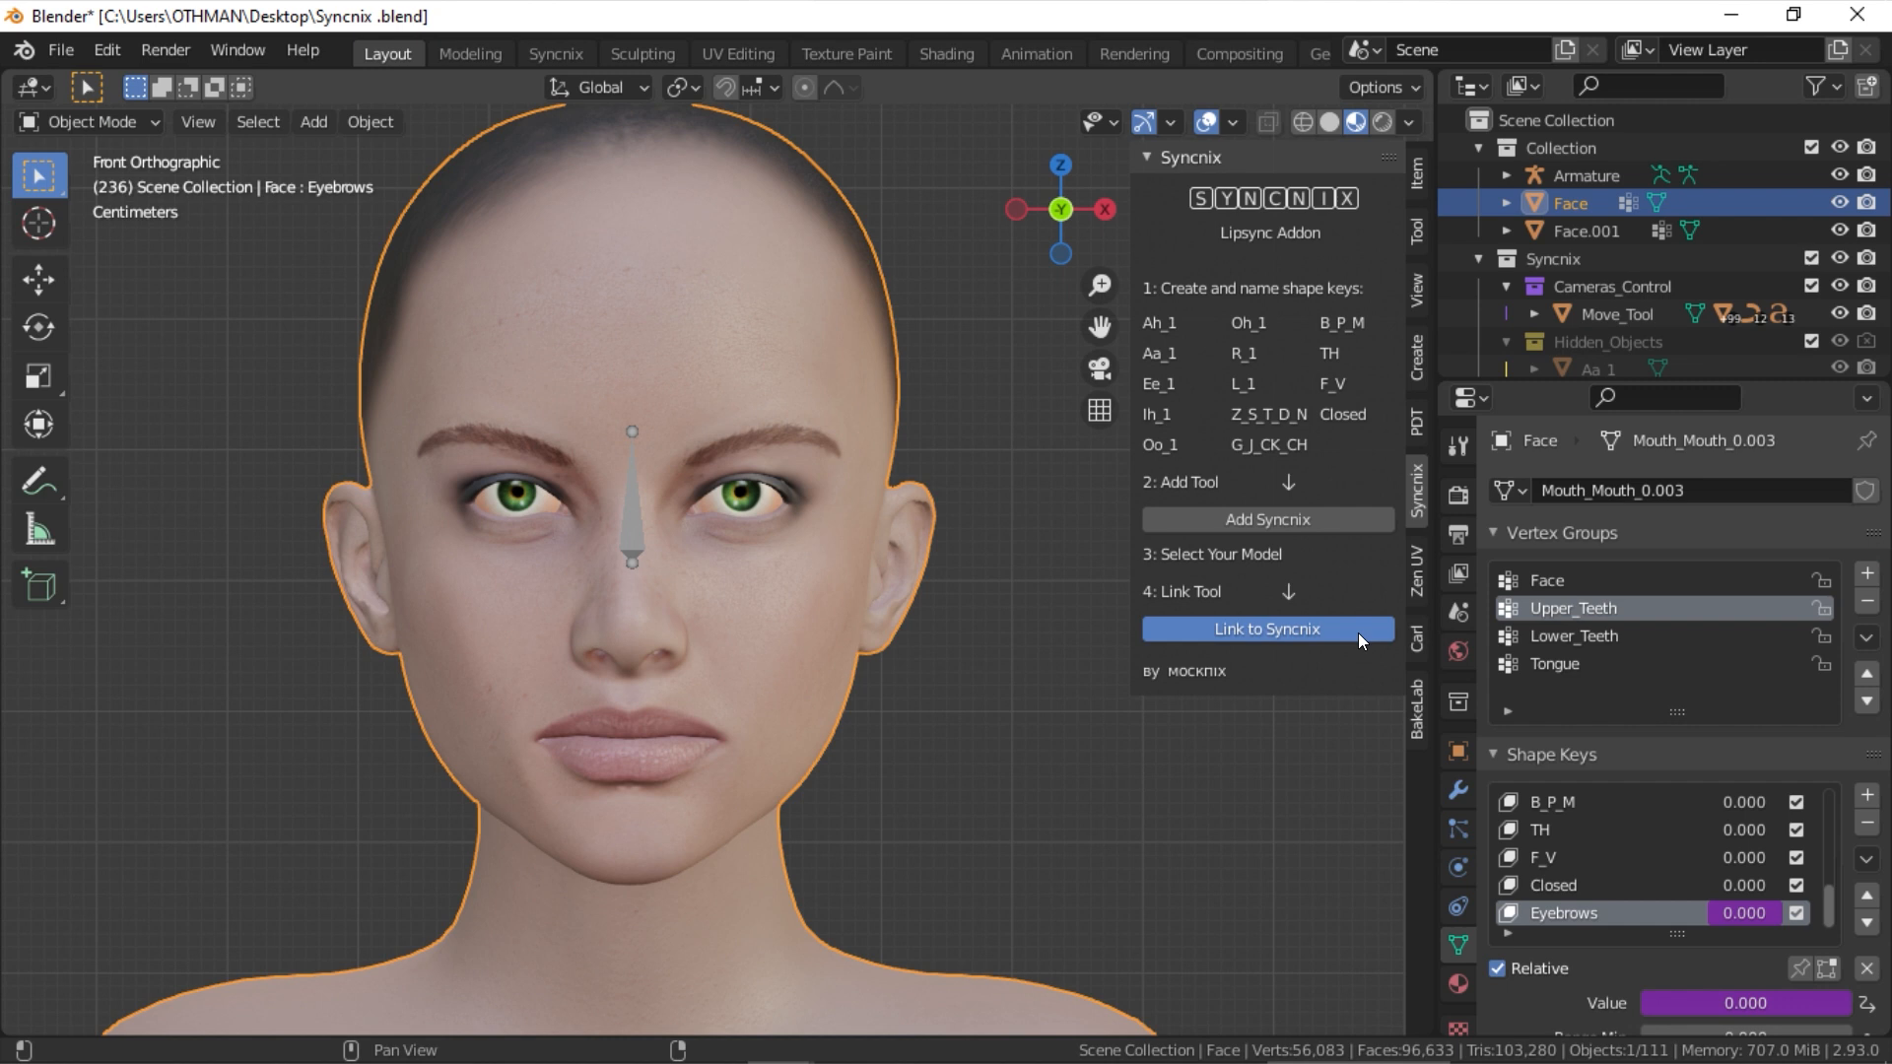
pyautogui.click(1265, 629)
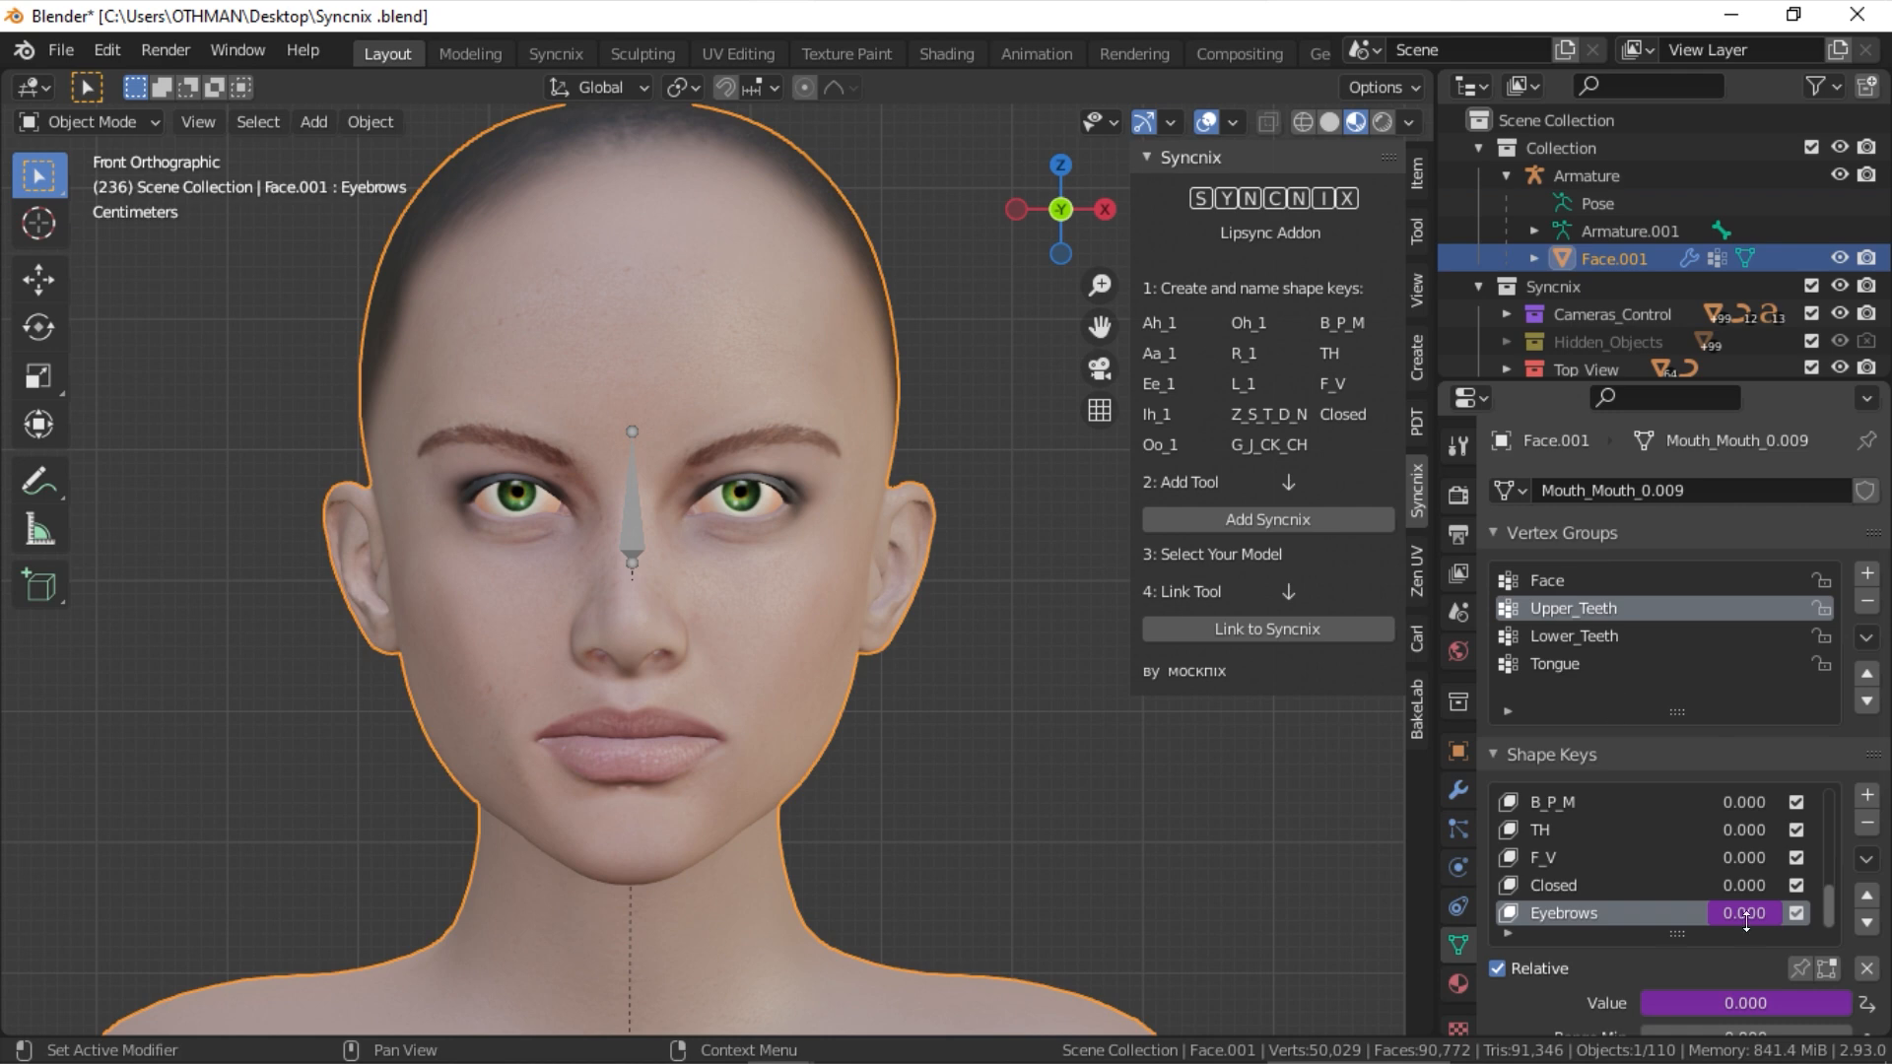
pyautogui.moveTo(850, 757)
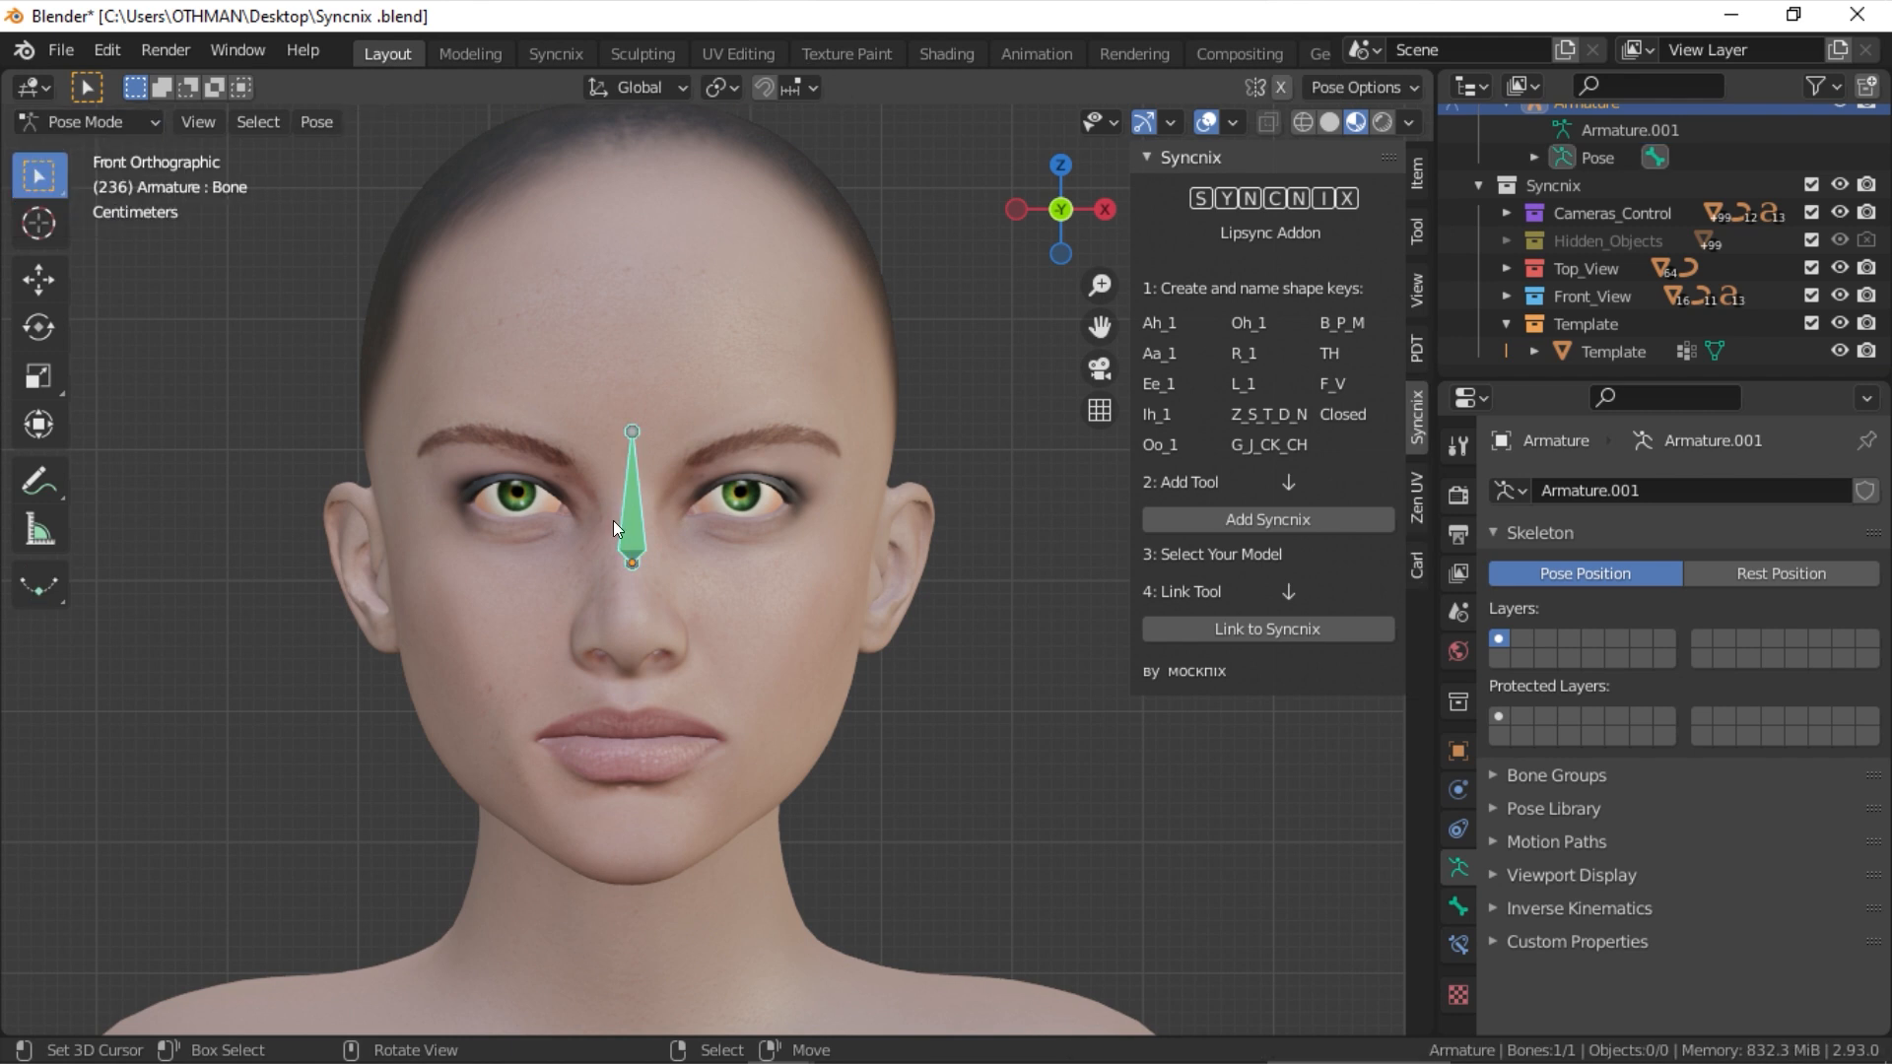
# In the Syncnix workspace, key the mouth through Oh, Ih and Ee shapes.
pyautogui.click(556, 53)
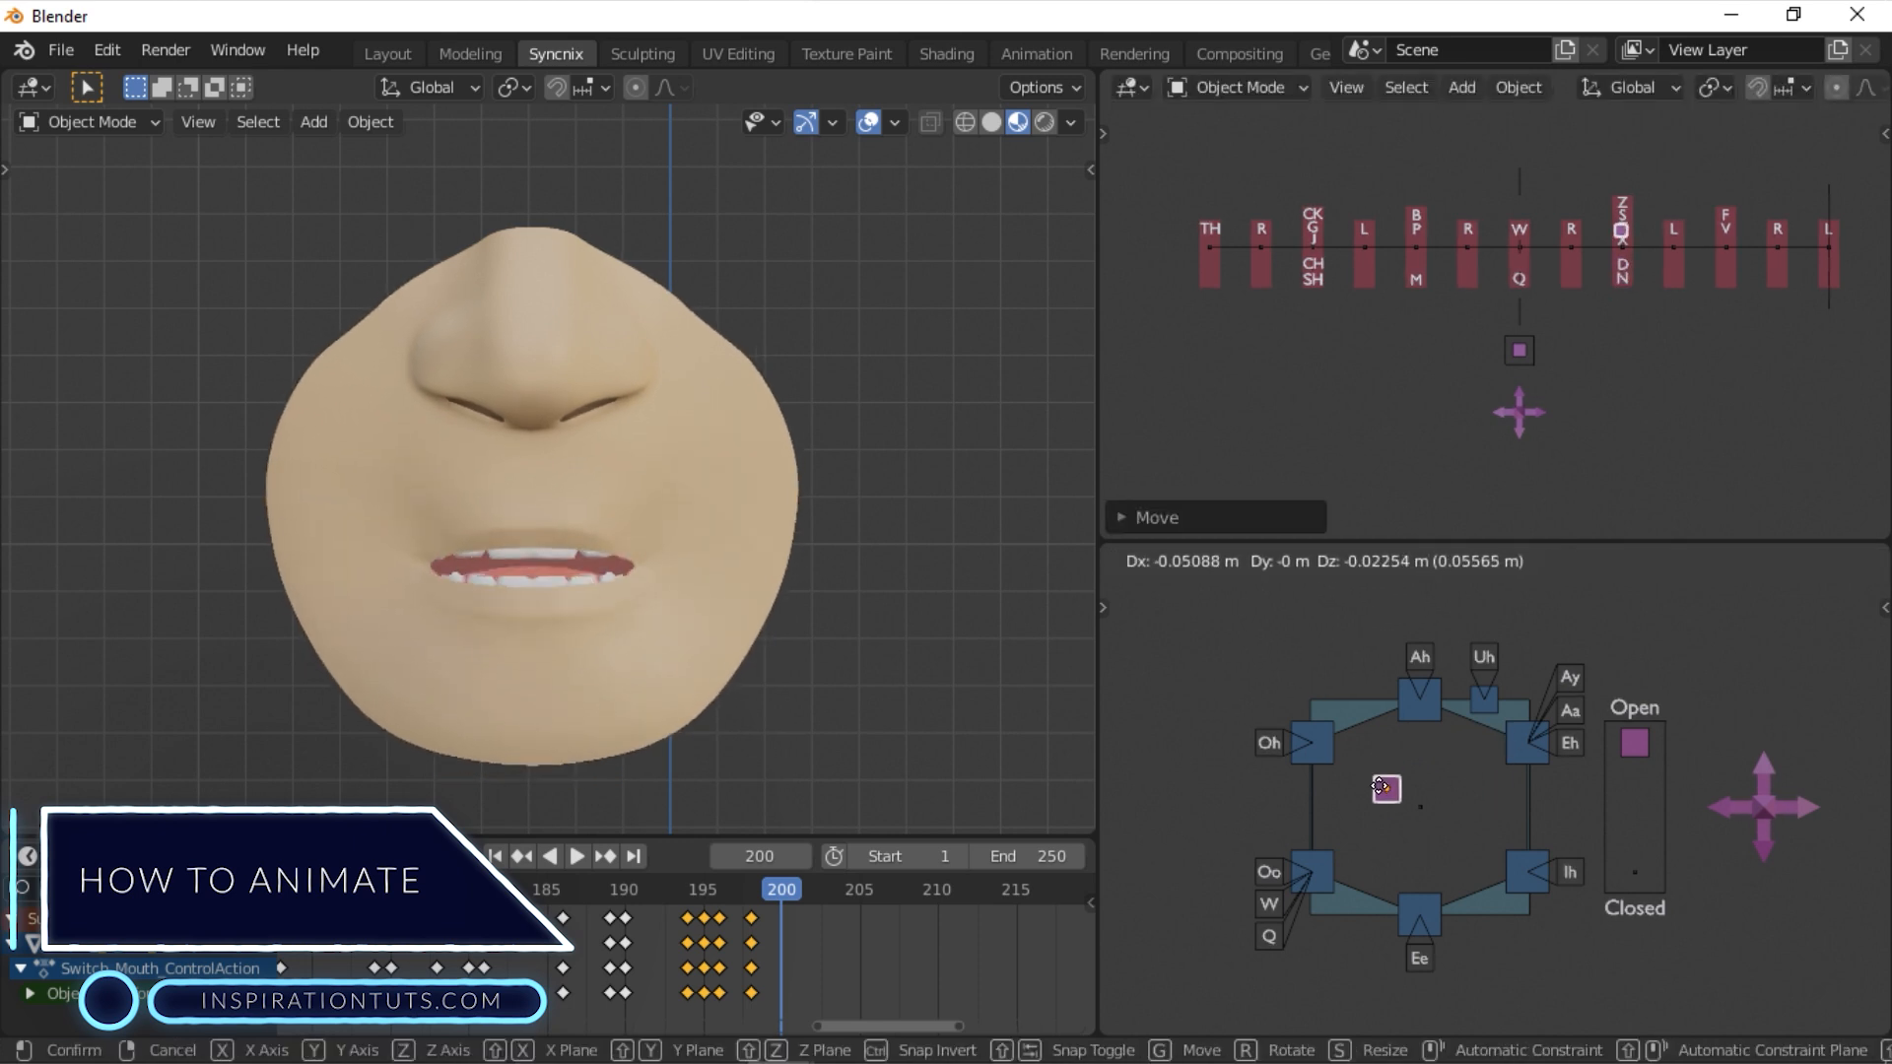
pyautogui.moveTo(1385, 788); pyautogui.dragTo(1486, 814)
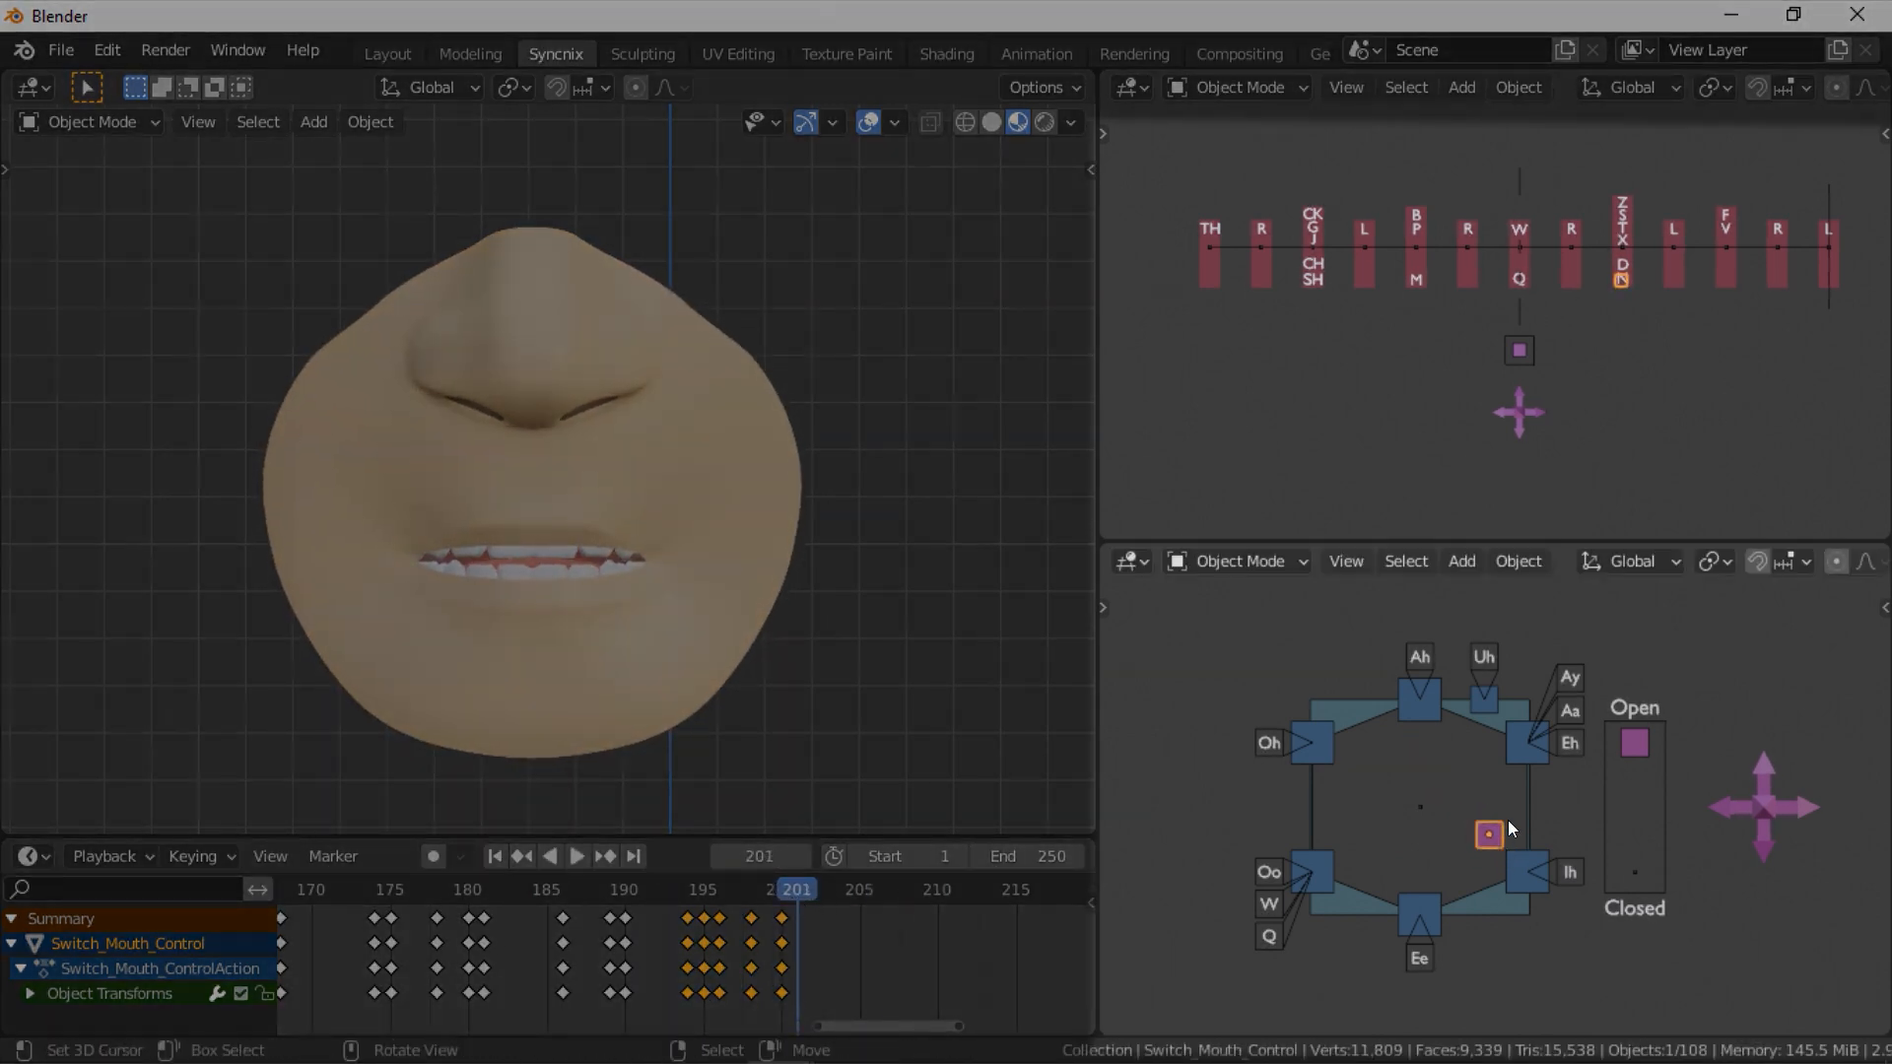
pyautogui.moveTo(1490, 836); pyautogui.dragTo(1526, 761)
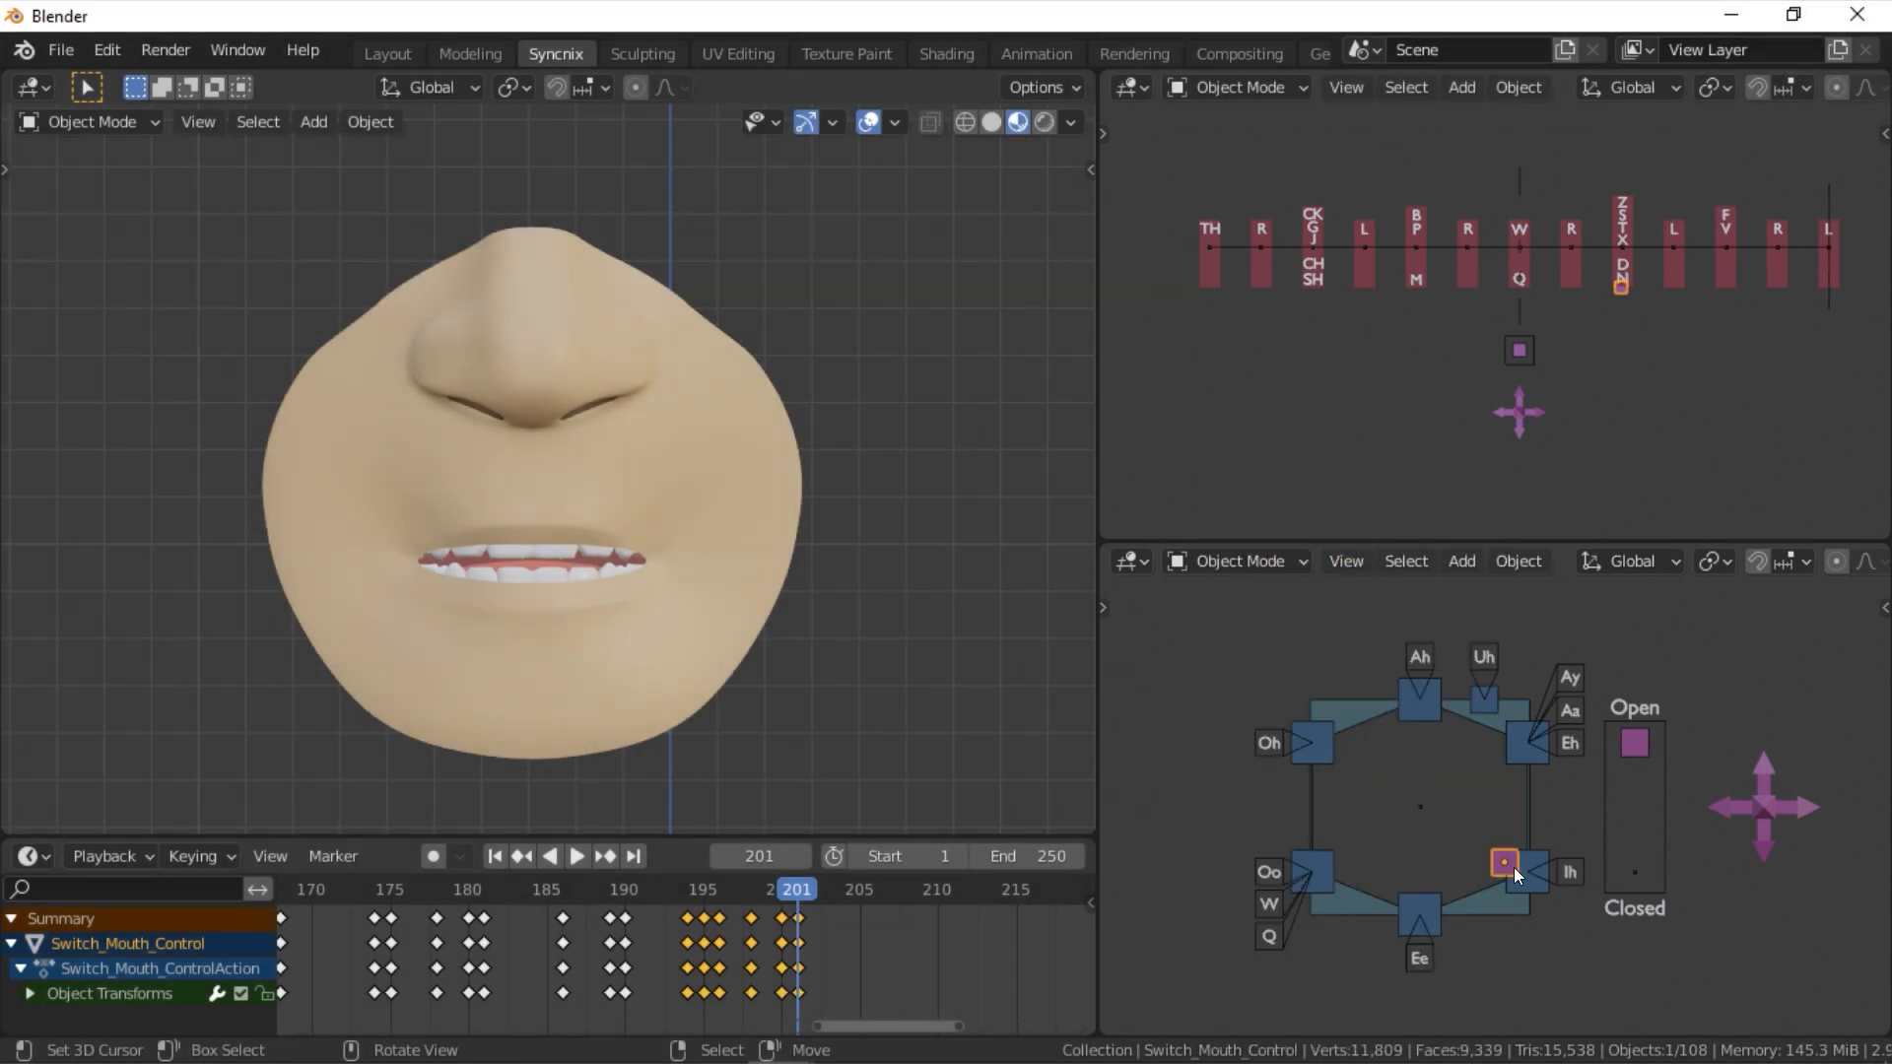
pyautogui.moveTo(1504, 863); pyautogui.dragTo(1417, 873)
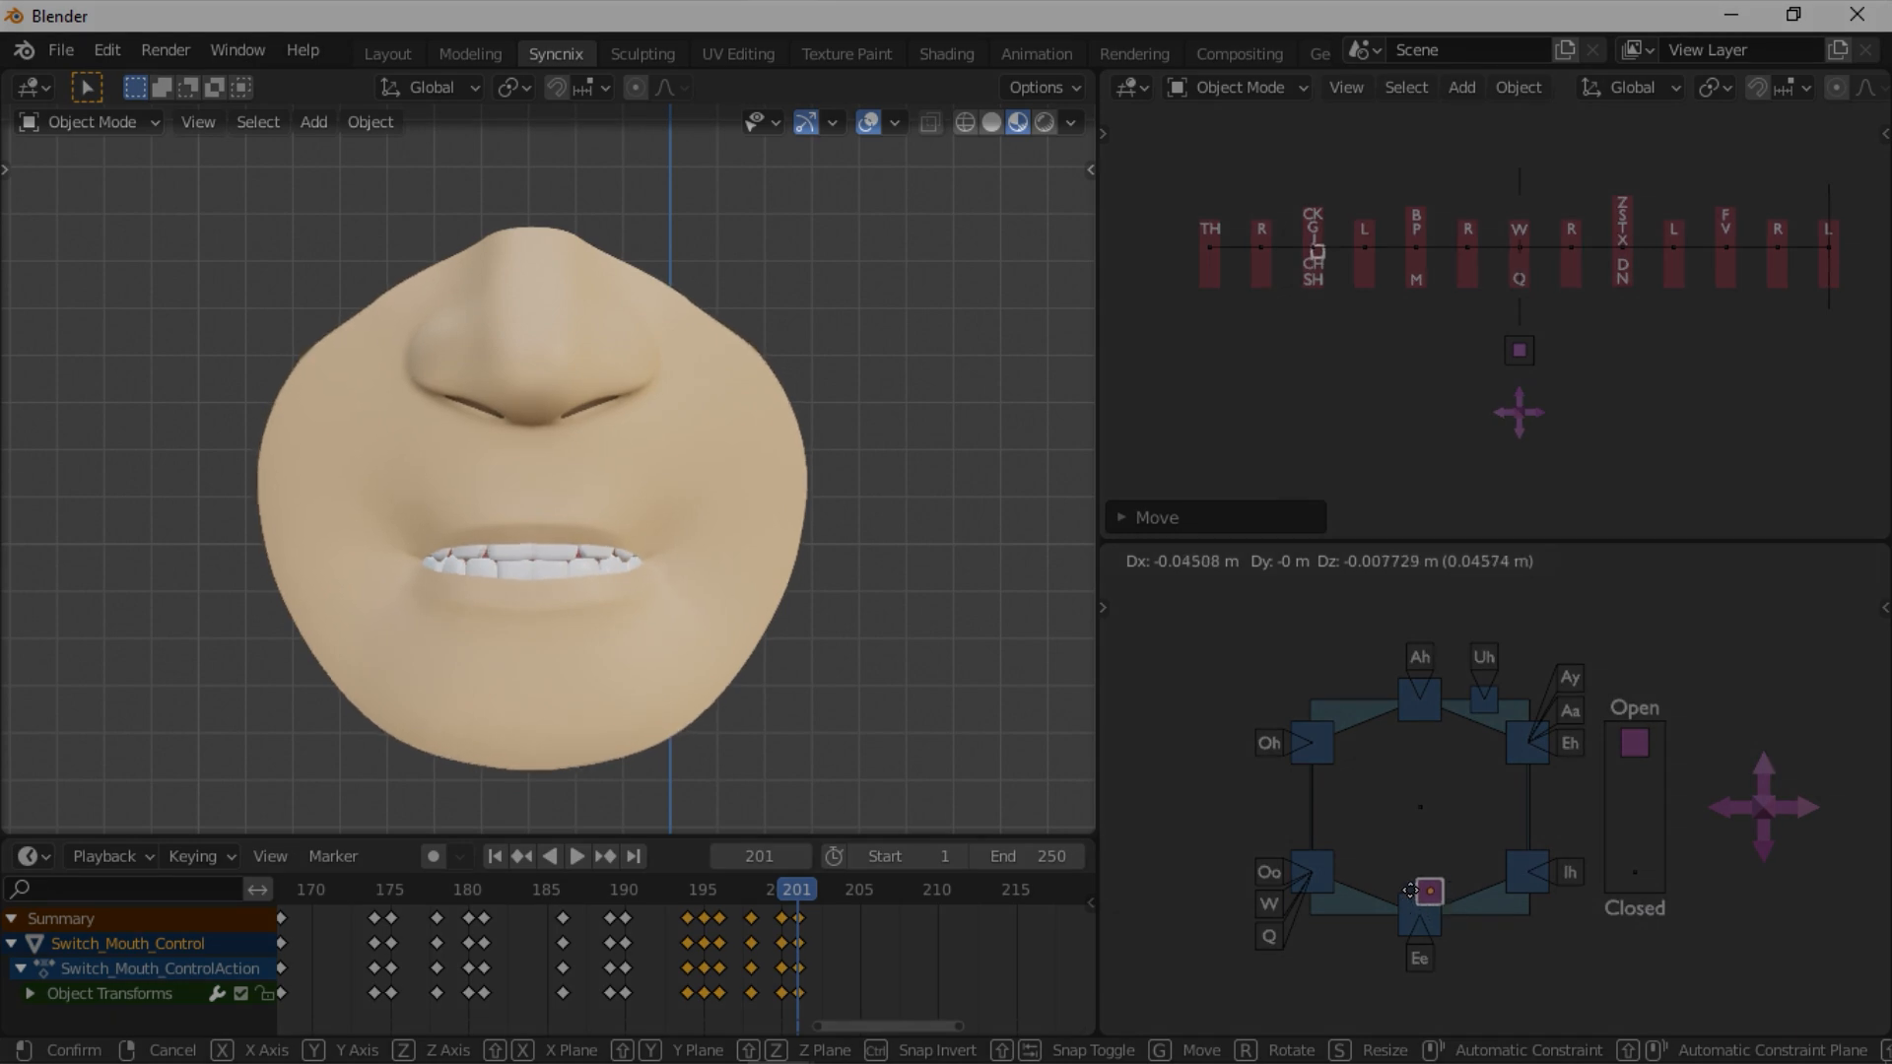
# Play back and scrub the timeline to preview the keyed mouth poses.
pyautogui.click(574, 856)
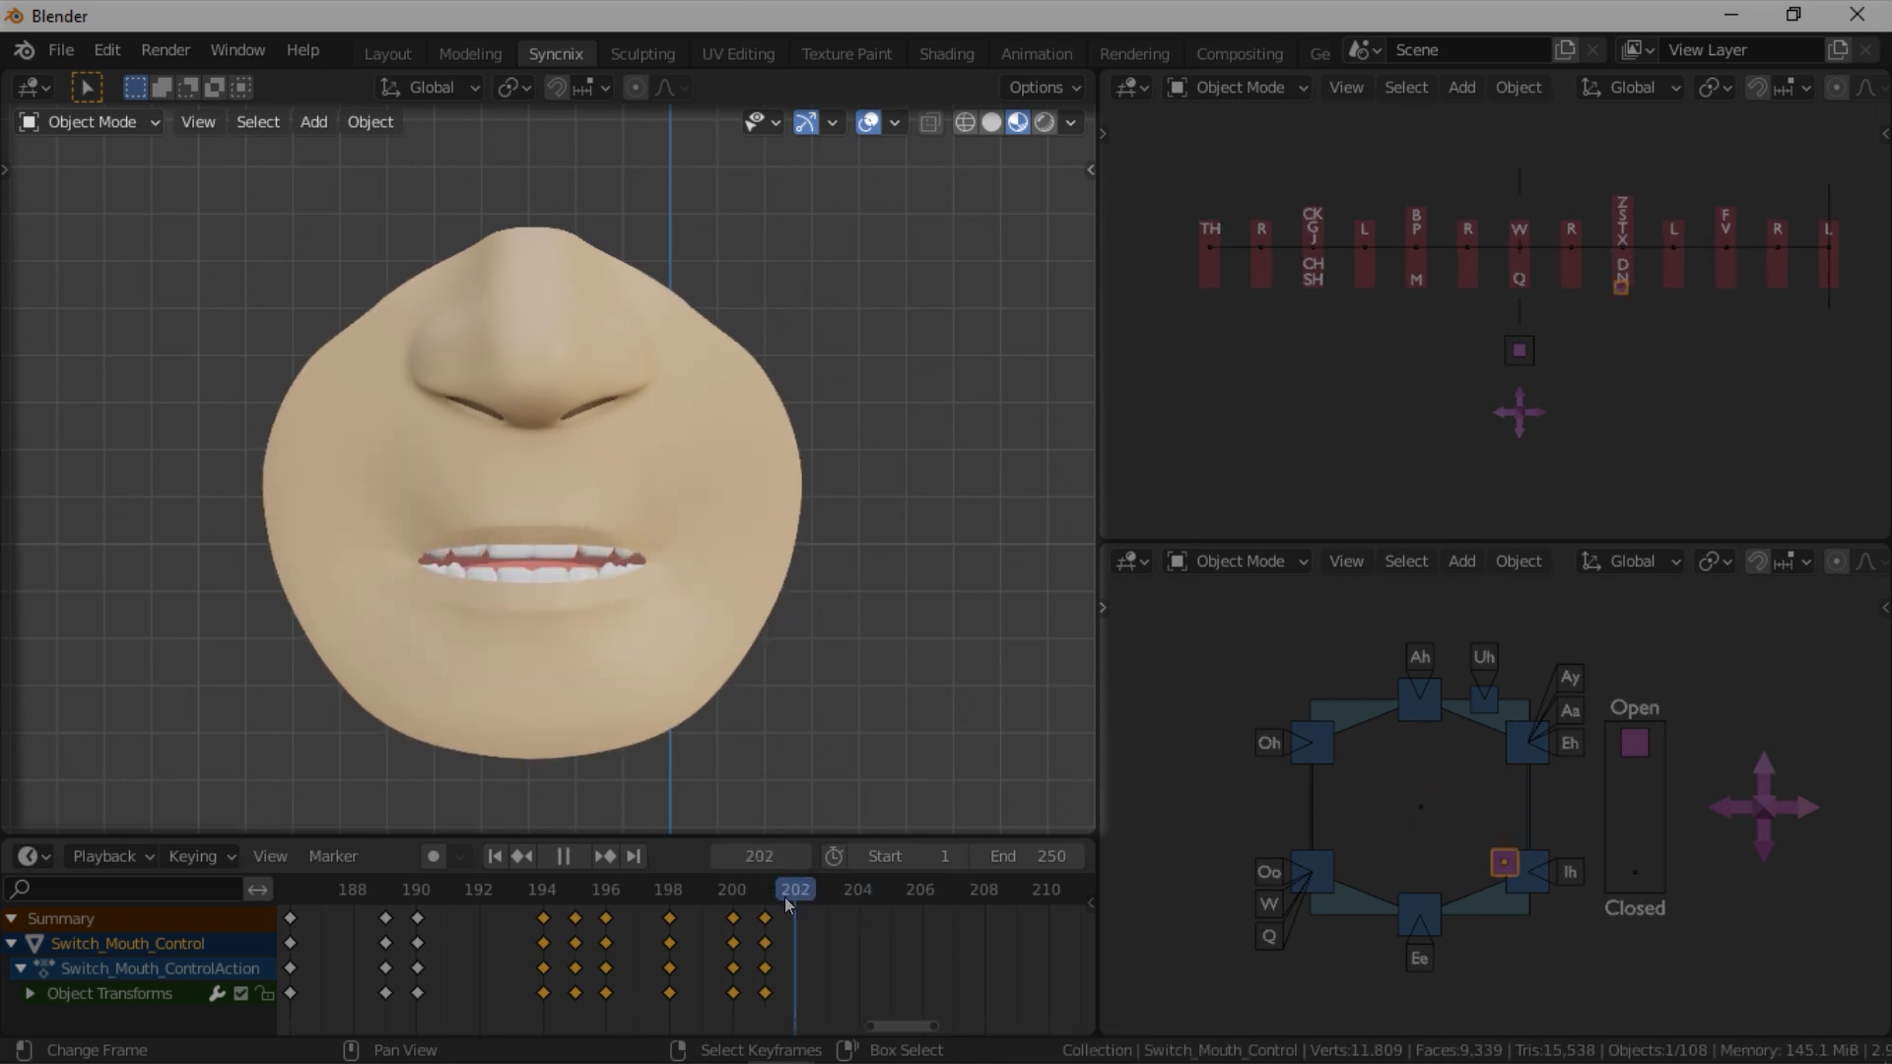
pyautogui.moveTo(1504, 862); pyautogui.dragTo(1395, 867)
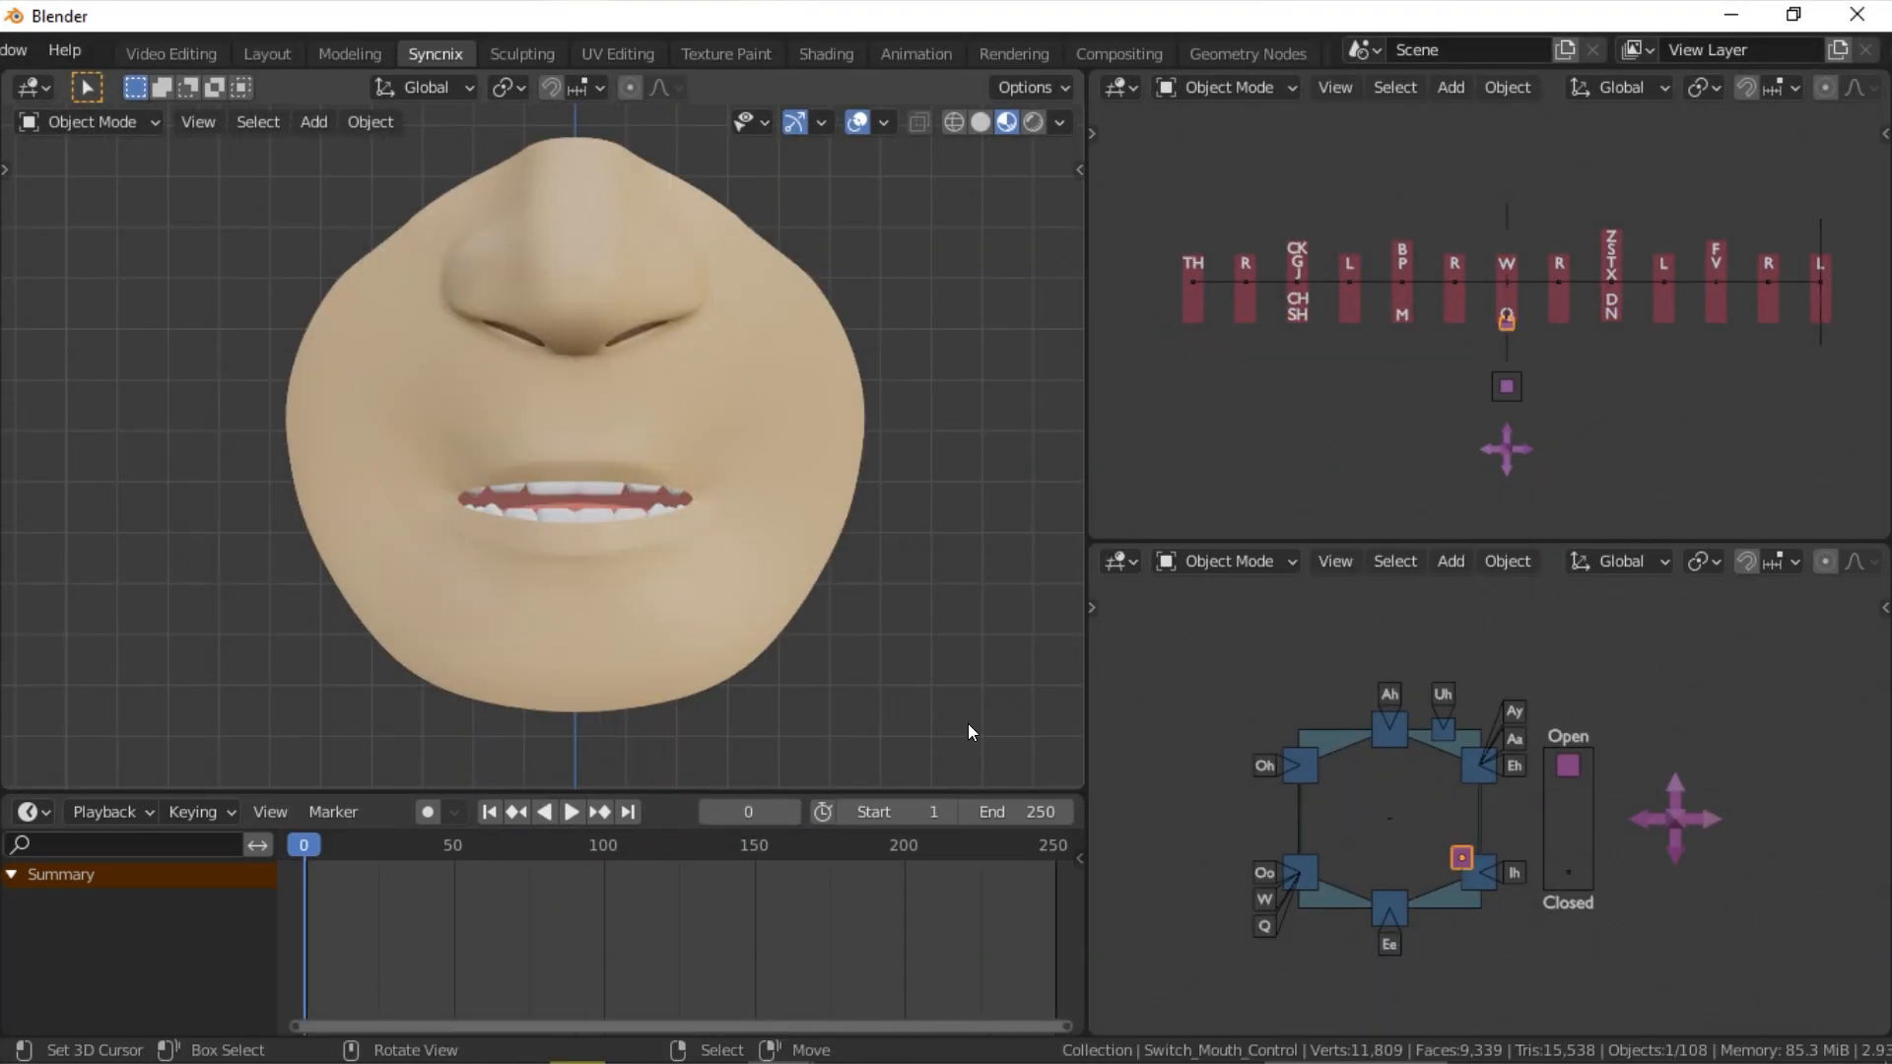
# View the Conversation_1_Dinner_Table.mp3 strip in Video Editing, then select the mouth control in Syncnix.
pyautogui.click(170, 53)
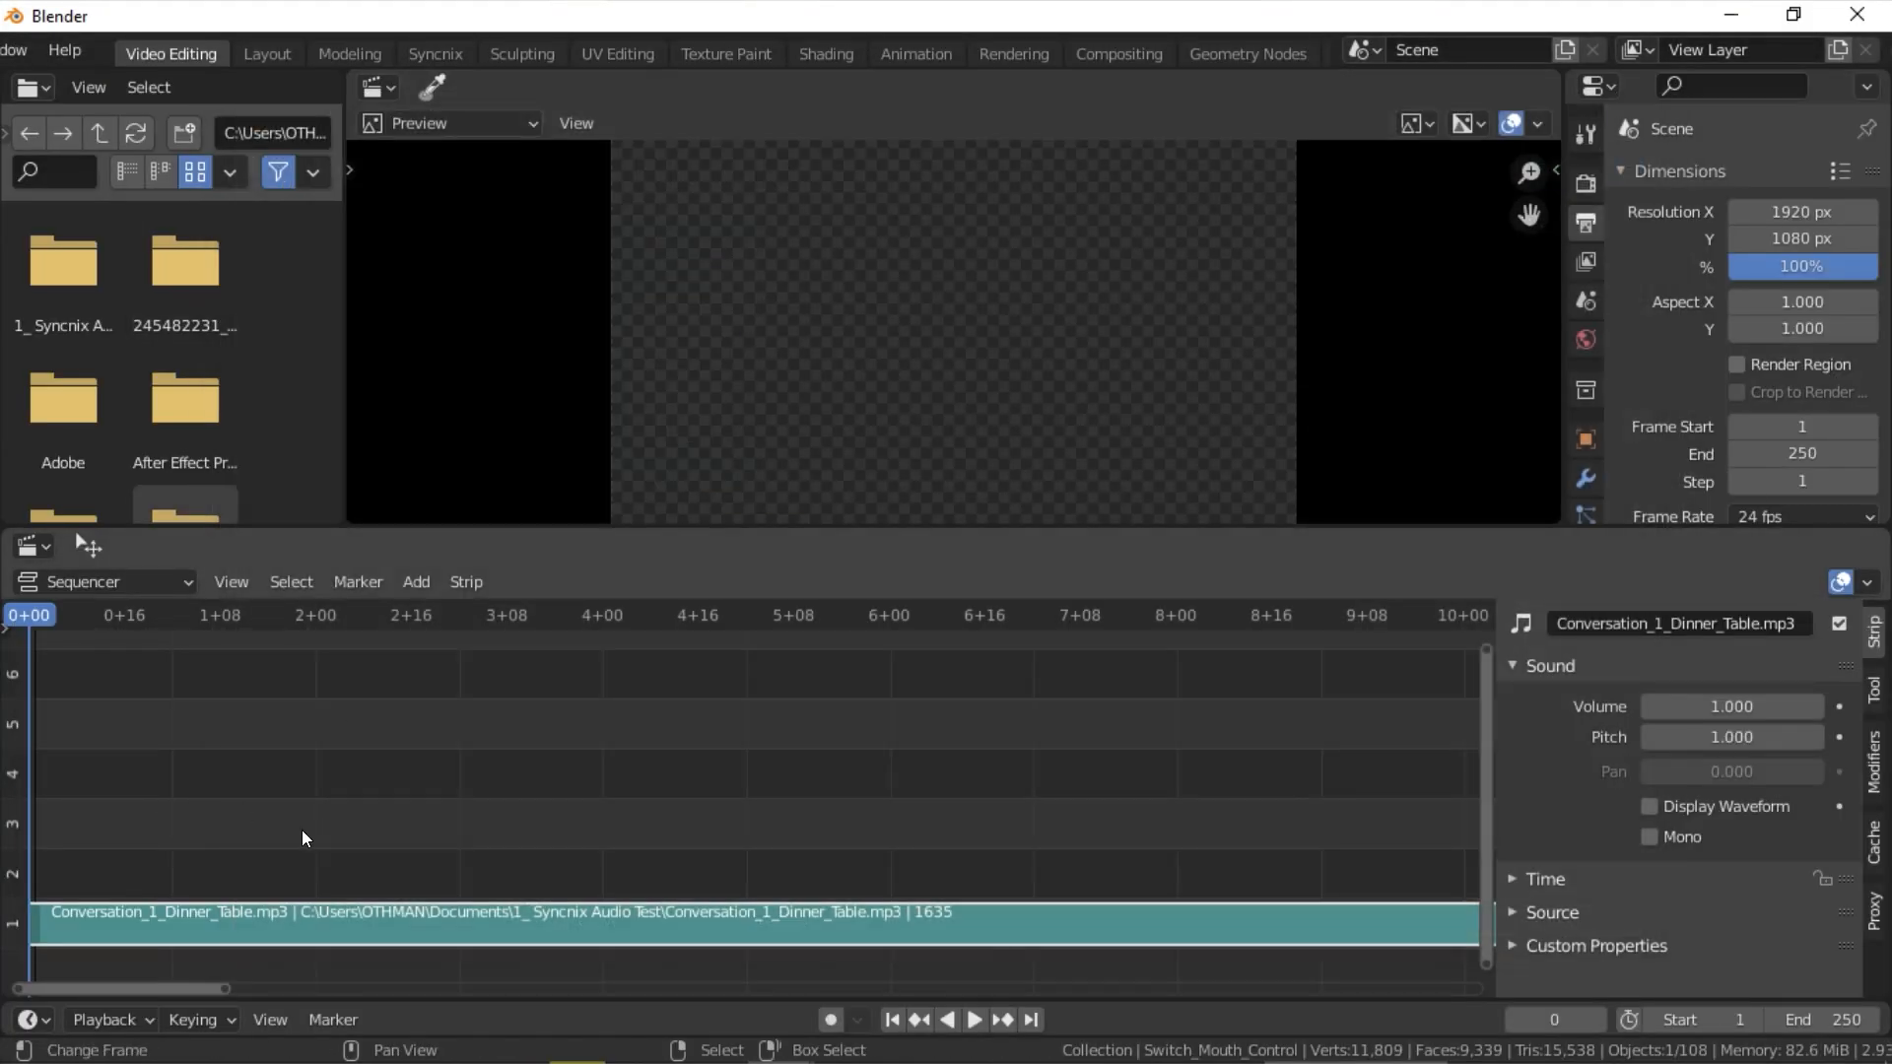
pyautogui.click(434, 53)
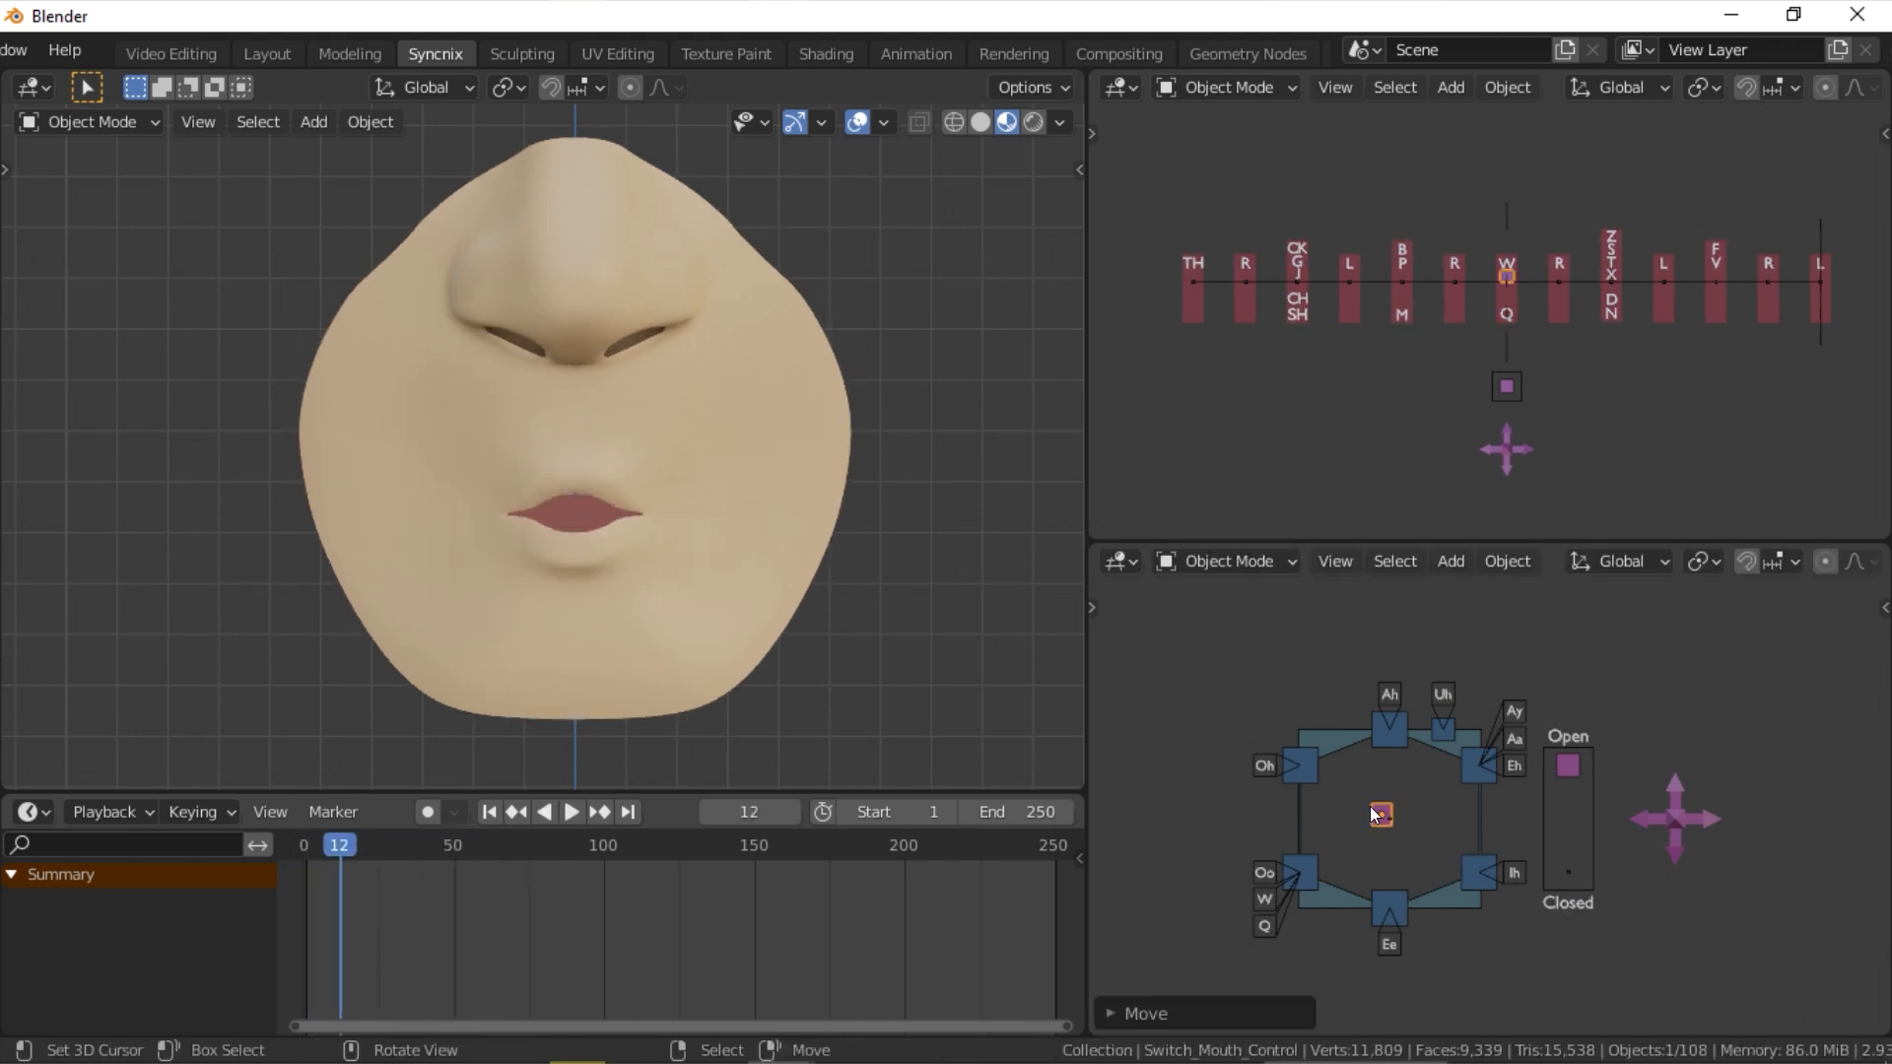
pyautogui.click(1380, 814)
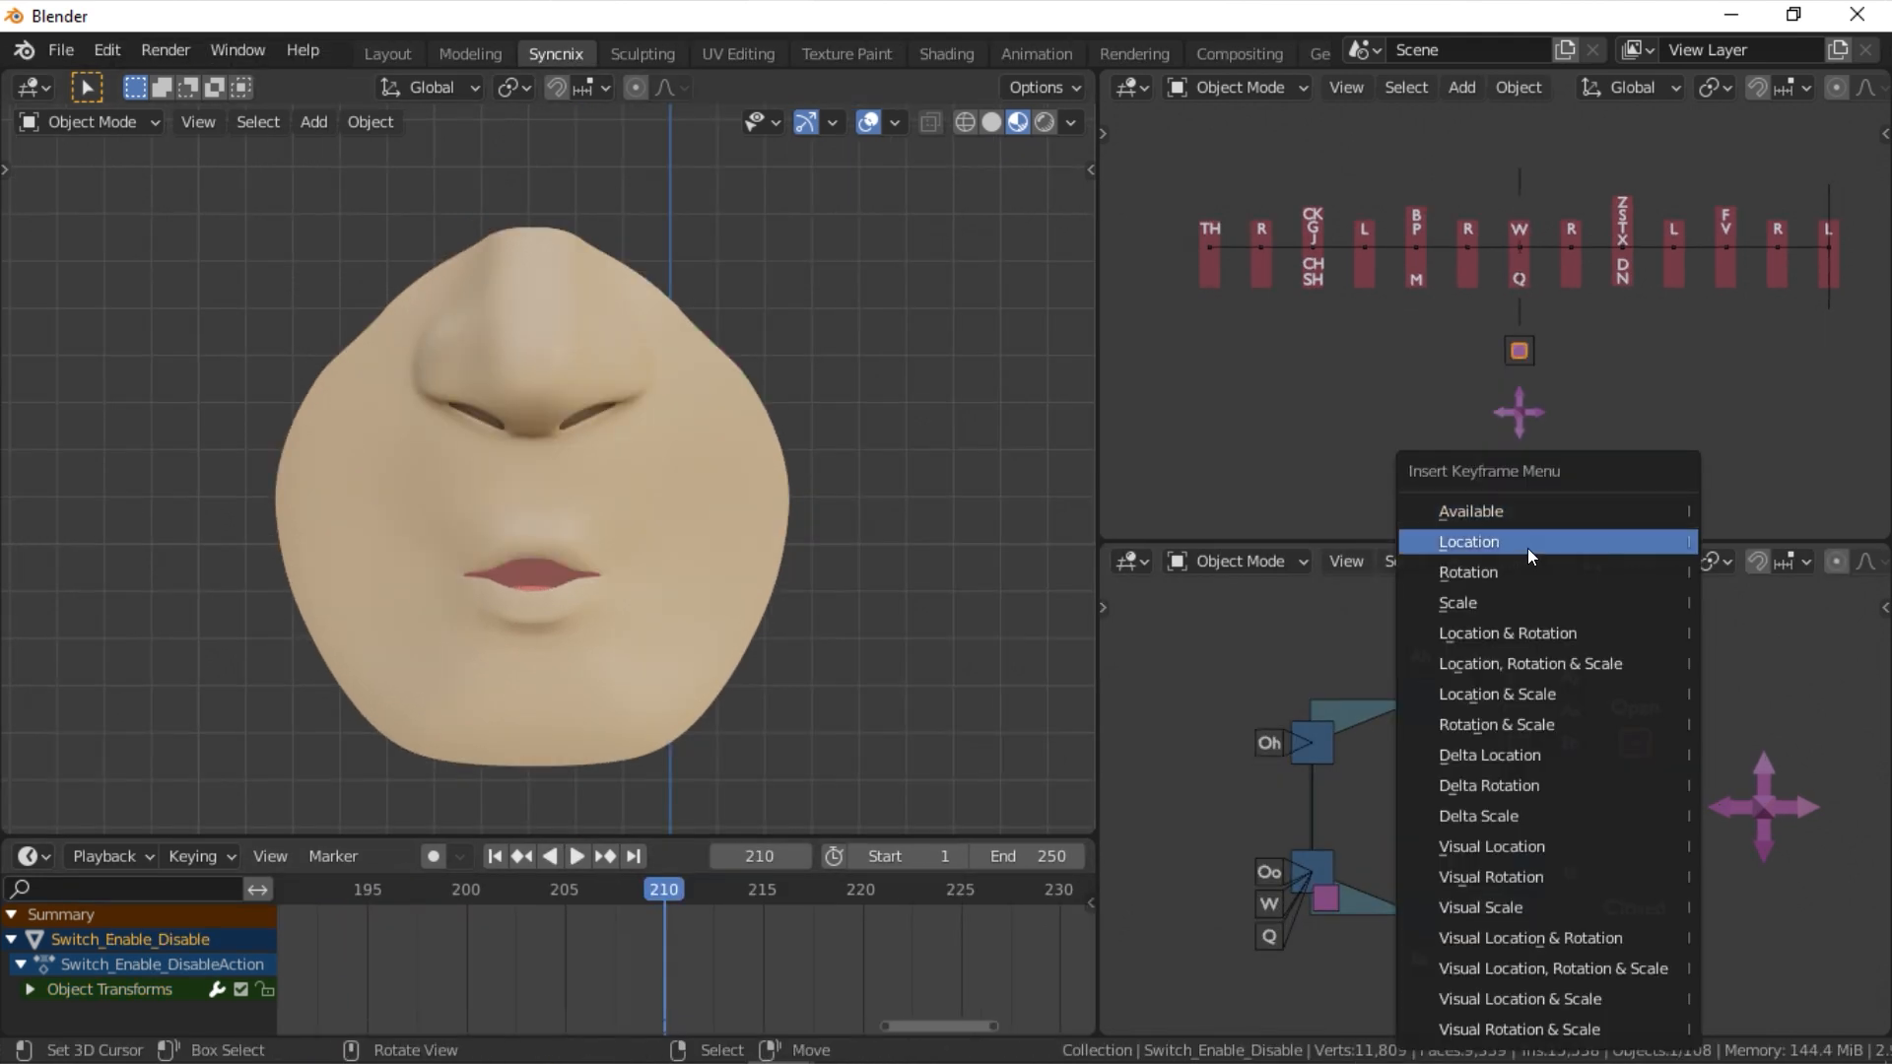
# Key Switch_Enable_Disable location at frames 209 and 214 so the mouth closes, then play back.
pyautogui.rightClick(1467, 540)
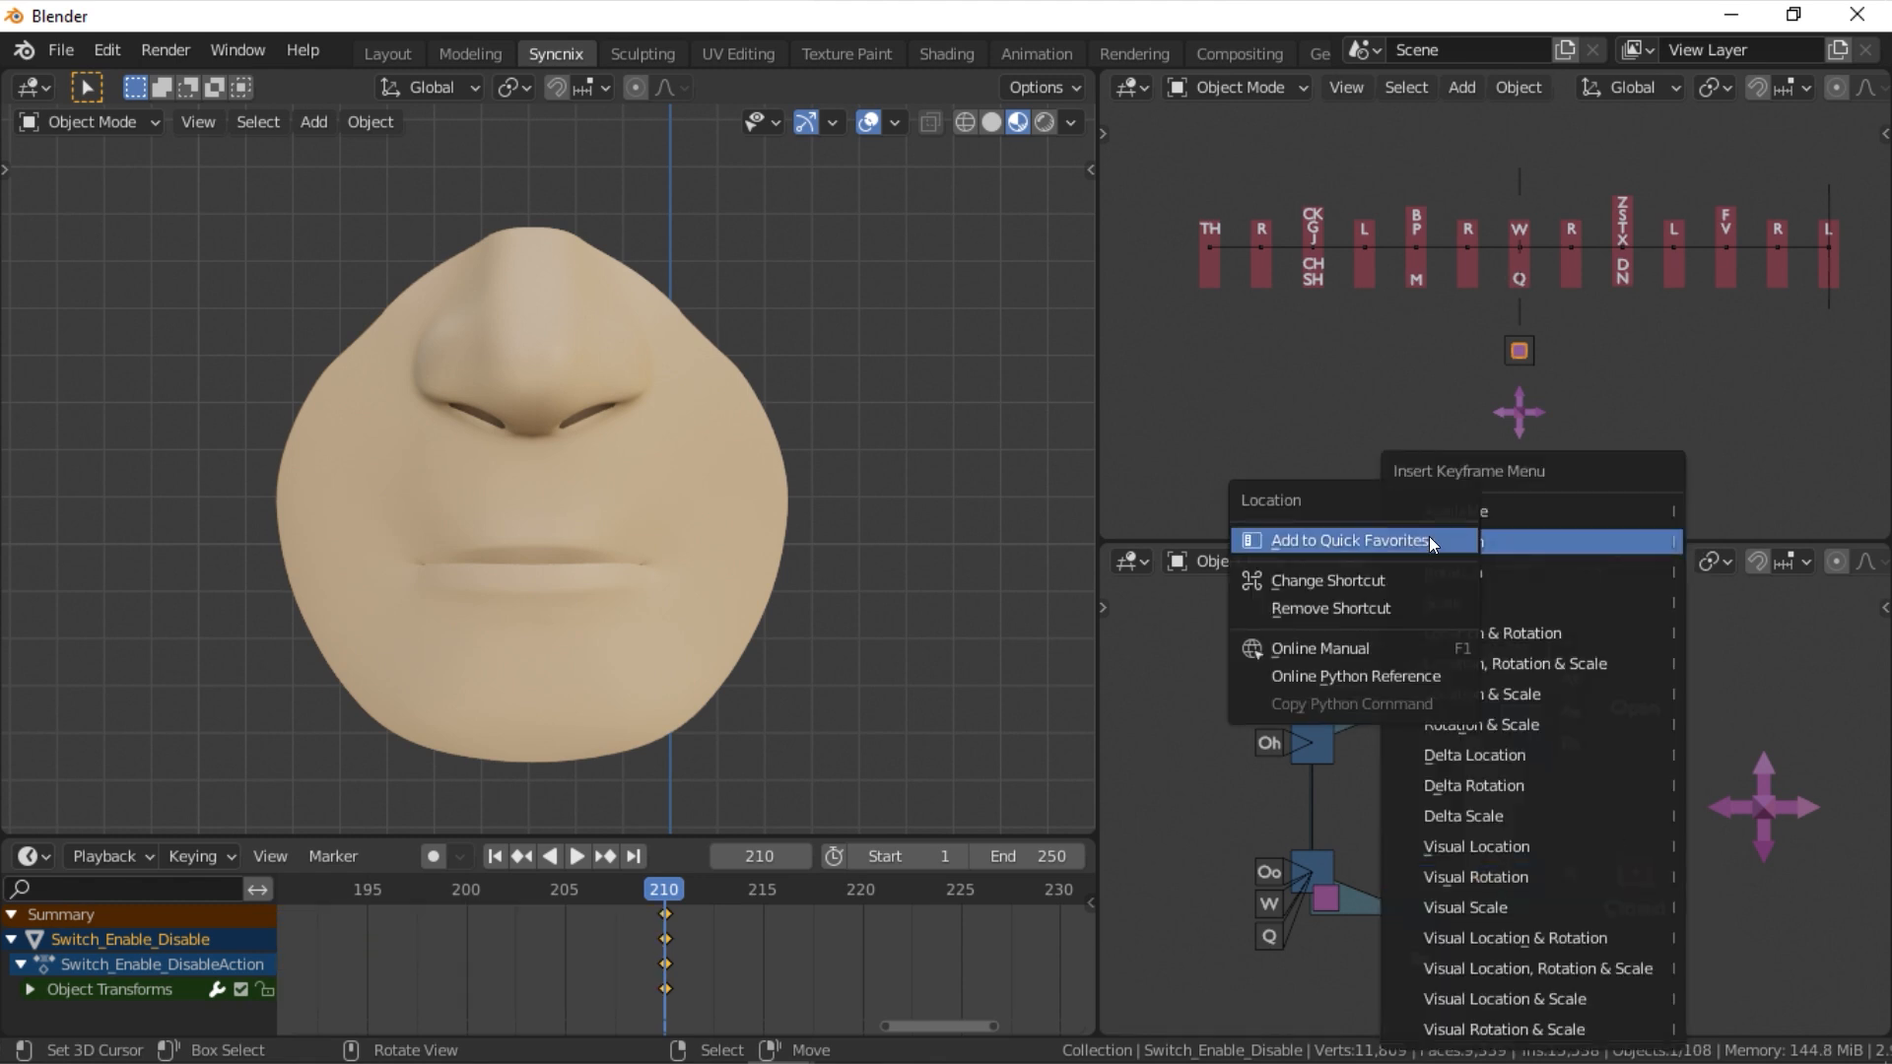
pyautogui.moveTo(1452, 540)
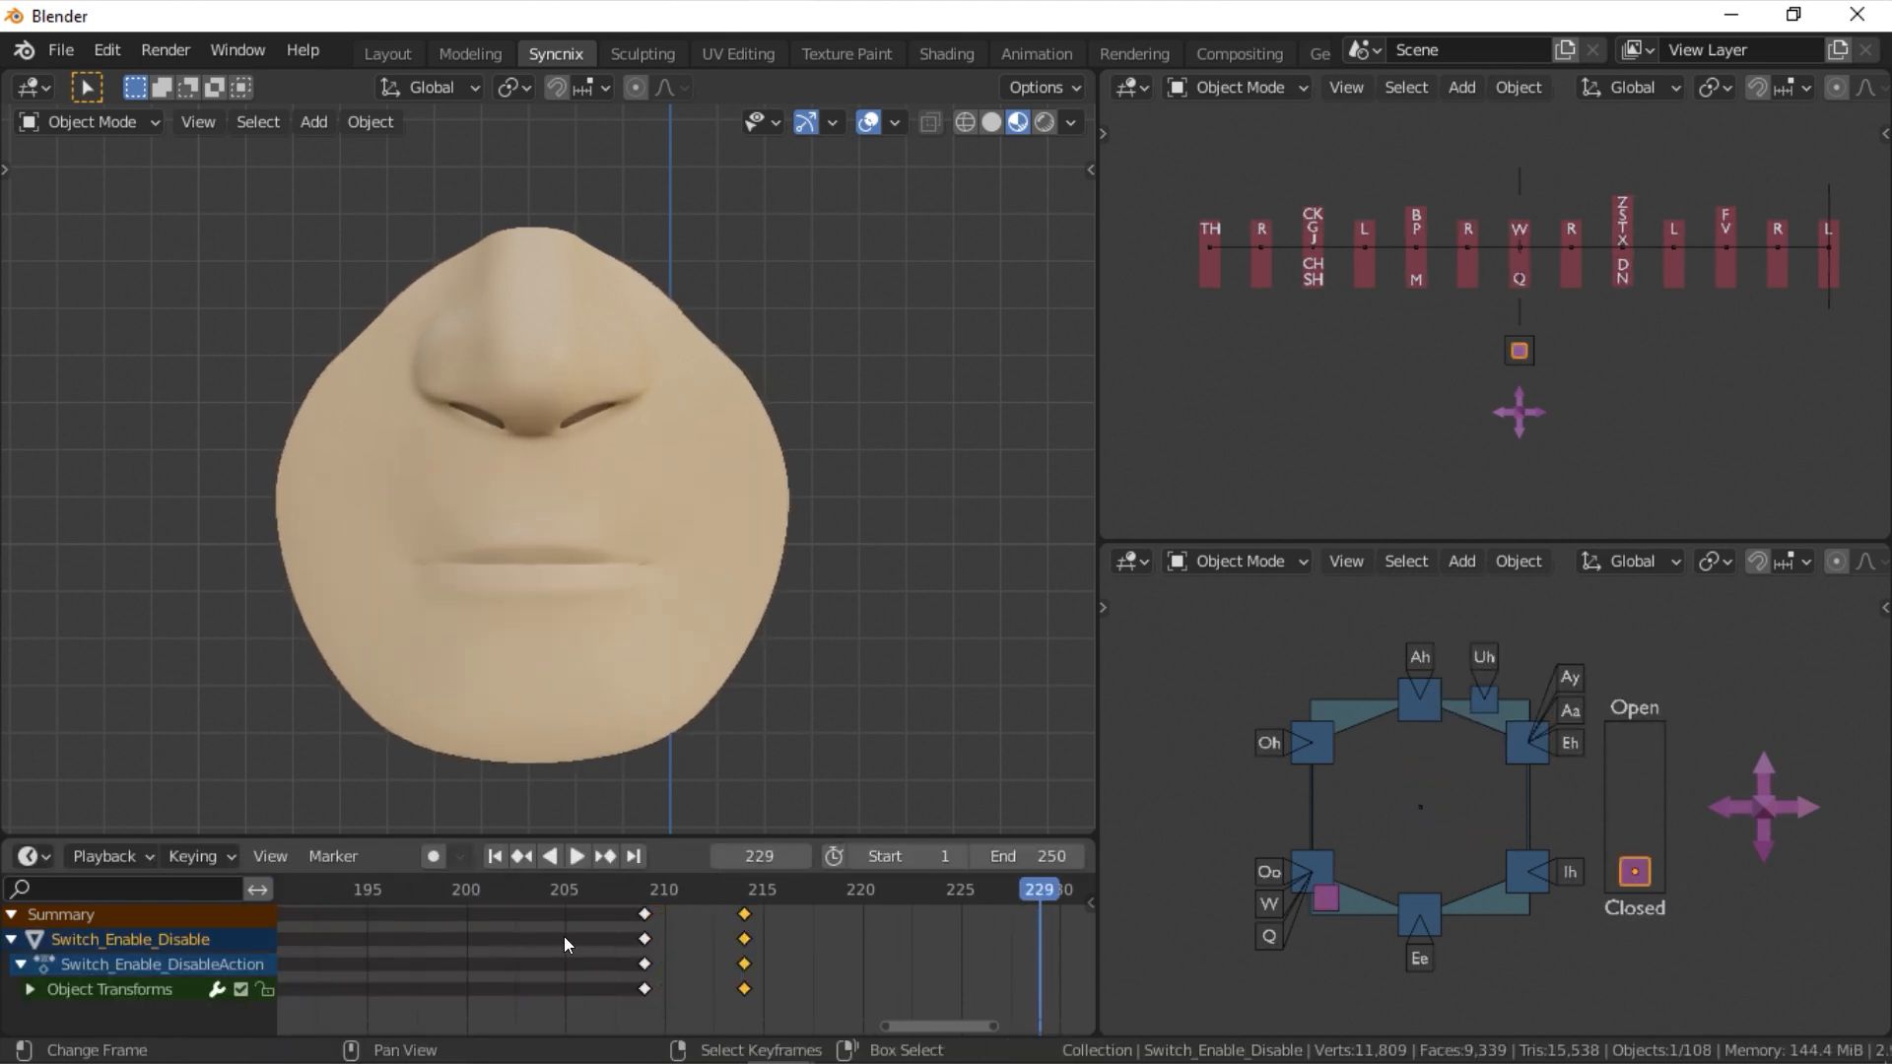
pyautogui.click(576, 857)
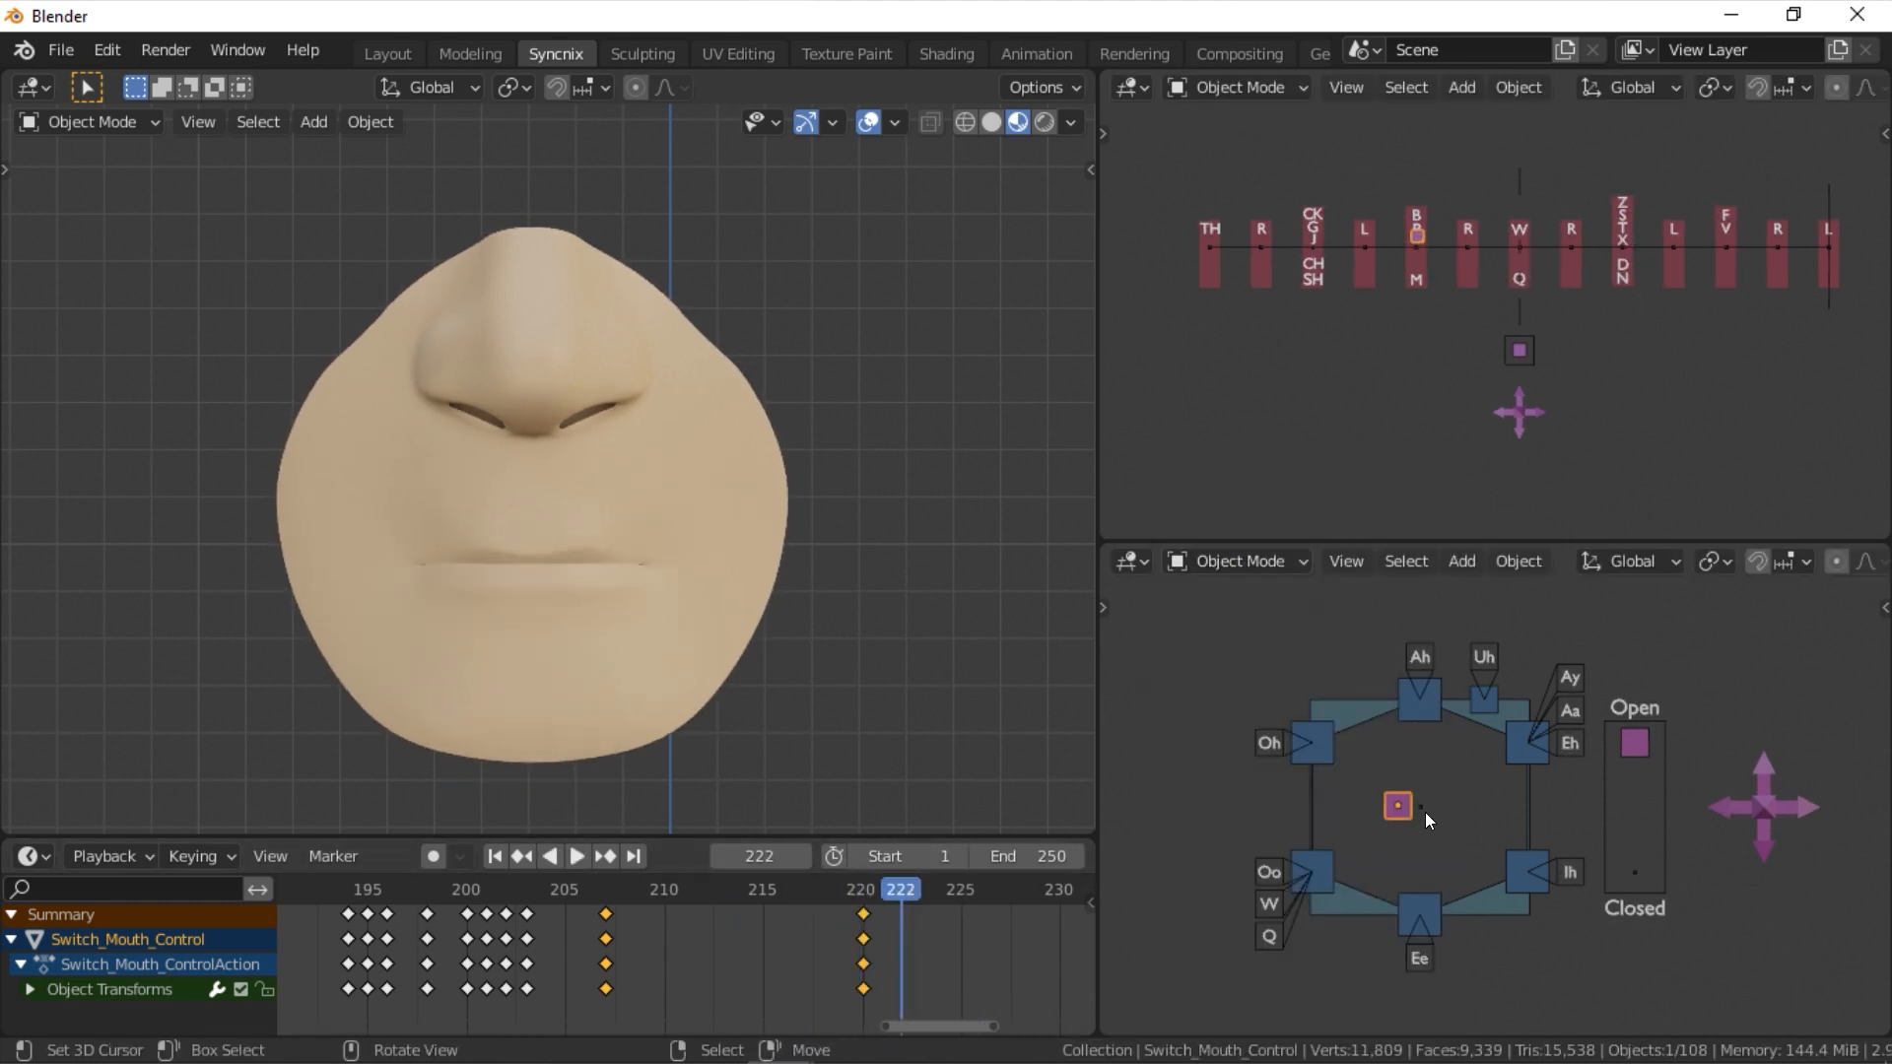
# Pose Switch_Mouth_Control into a vowel shape and parted lips around frame 210, then play the result.
pyautogui.moveTo(1397, 804); pyautogui.dragTo(1427, 727)
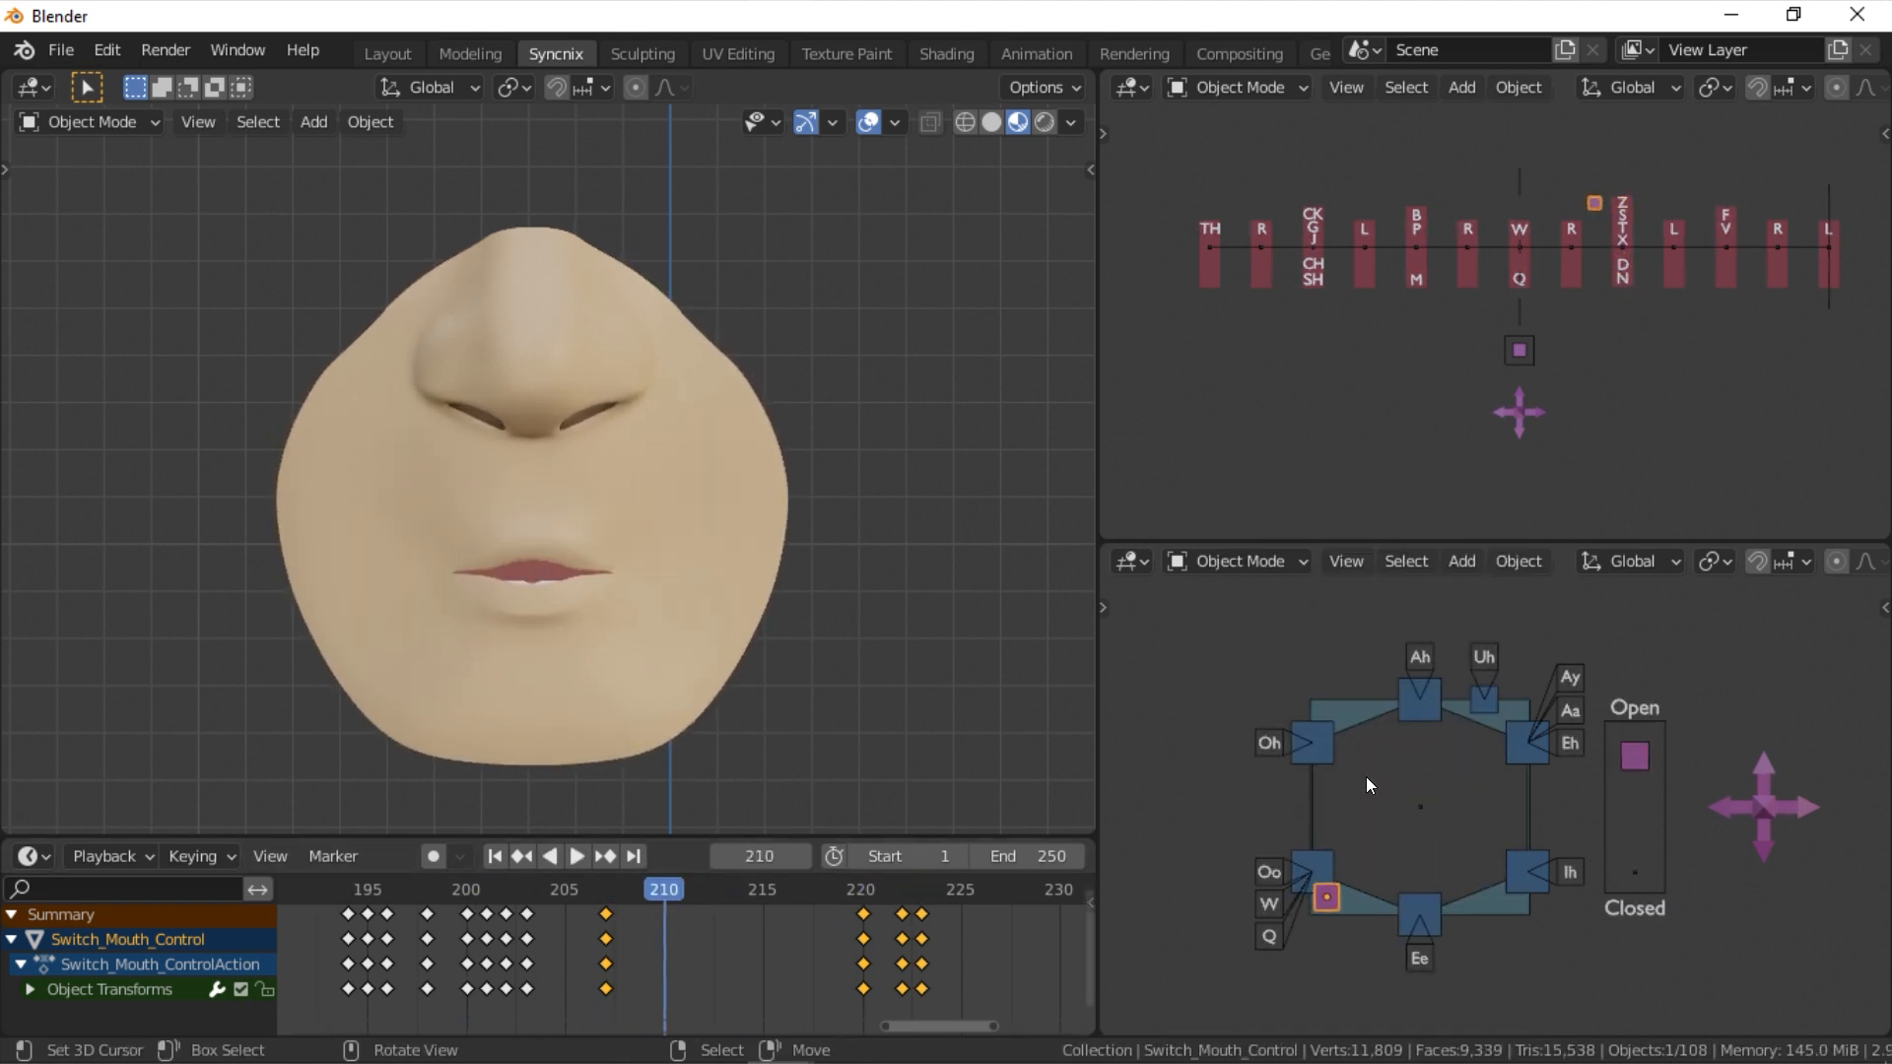
pyautogui.moveTo(1324, 899); pyautogui.dragTo(1402, 770)
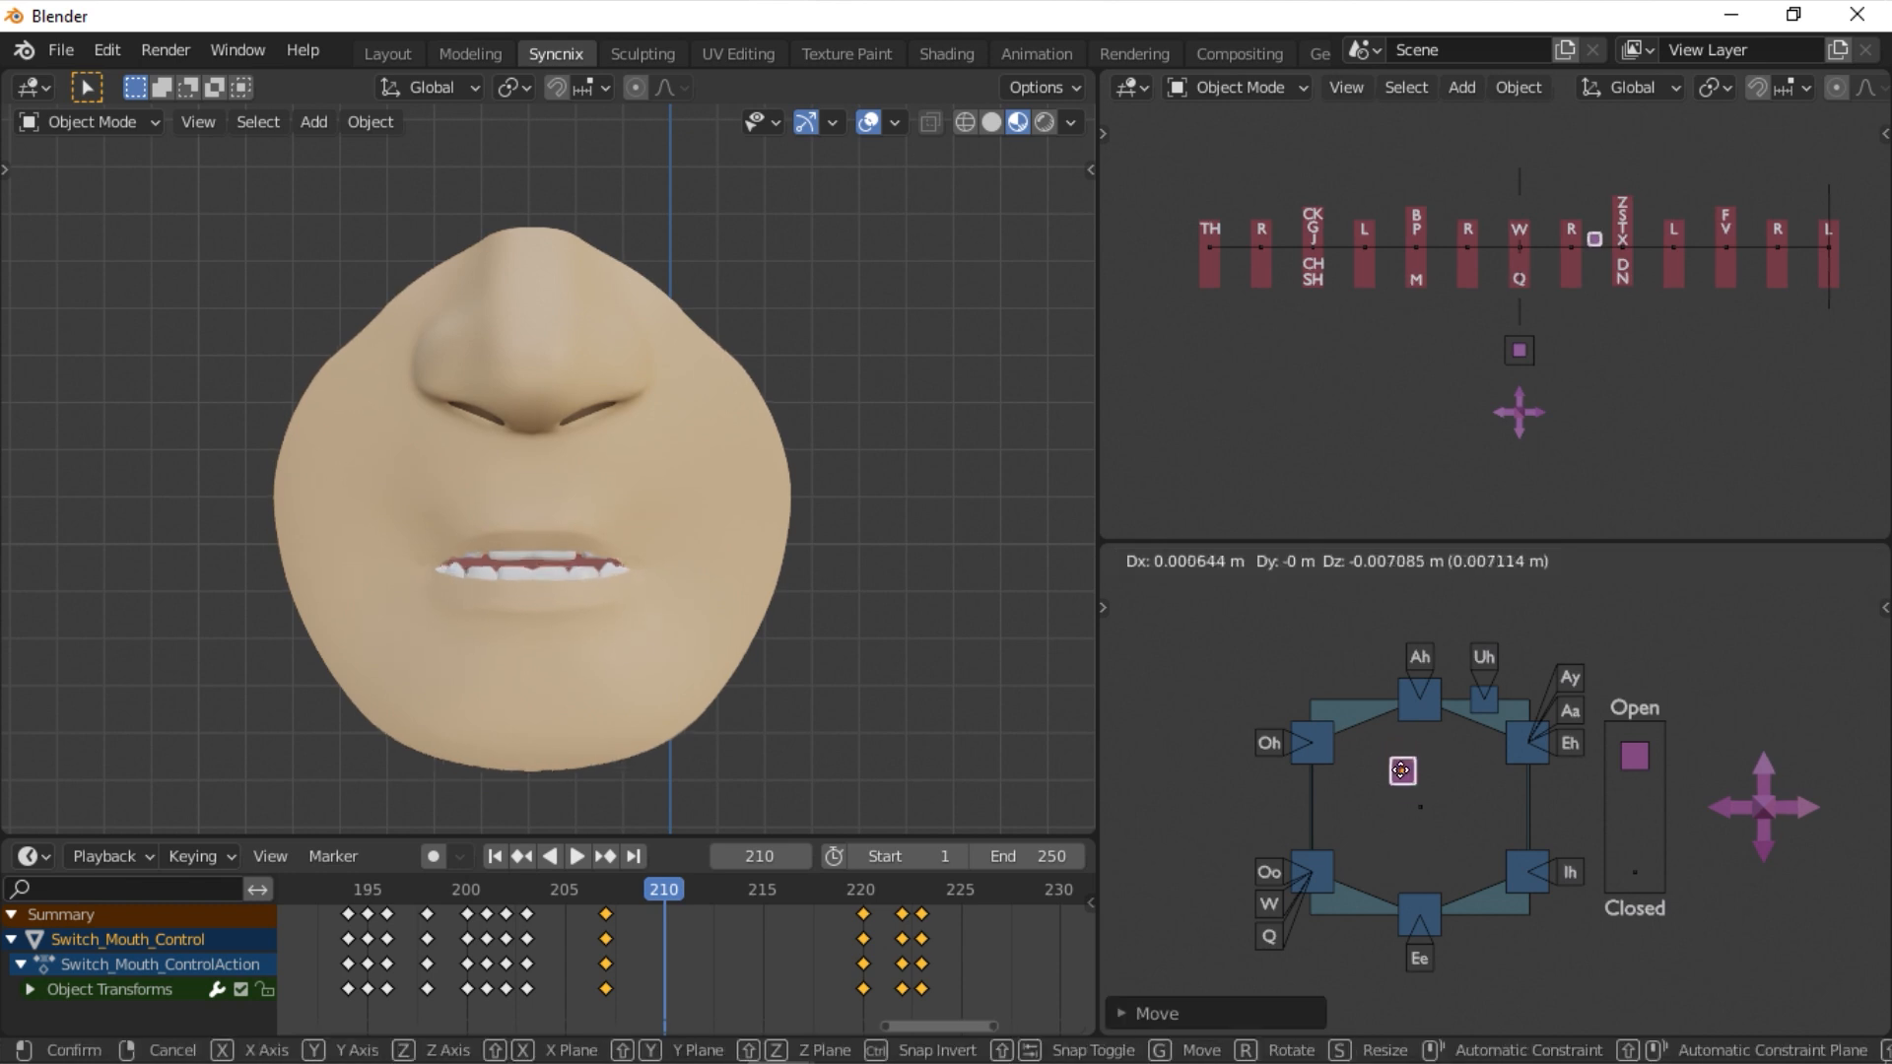
pyautogui.click(576, 858)
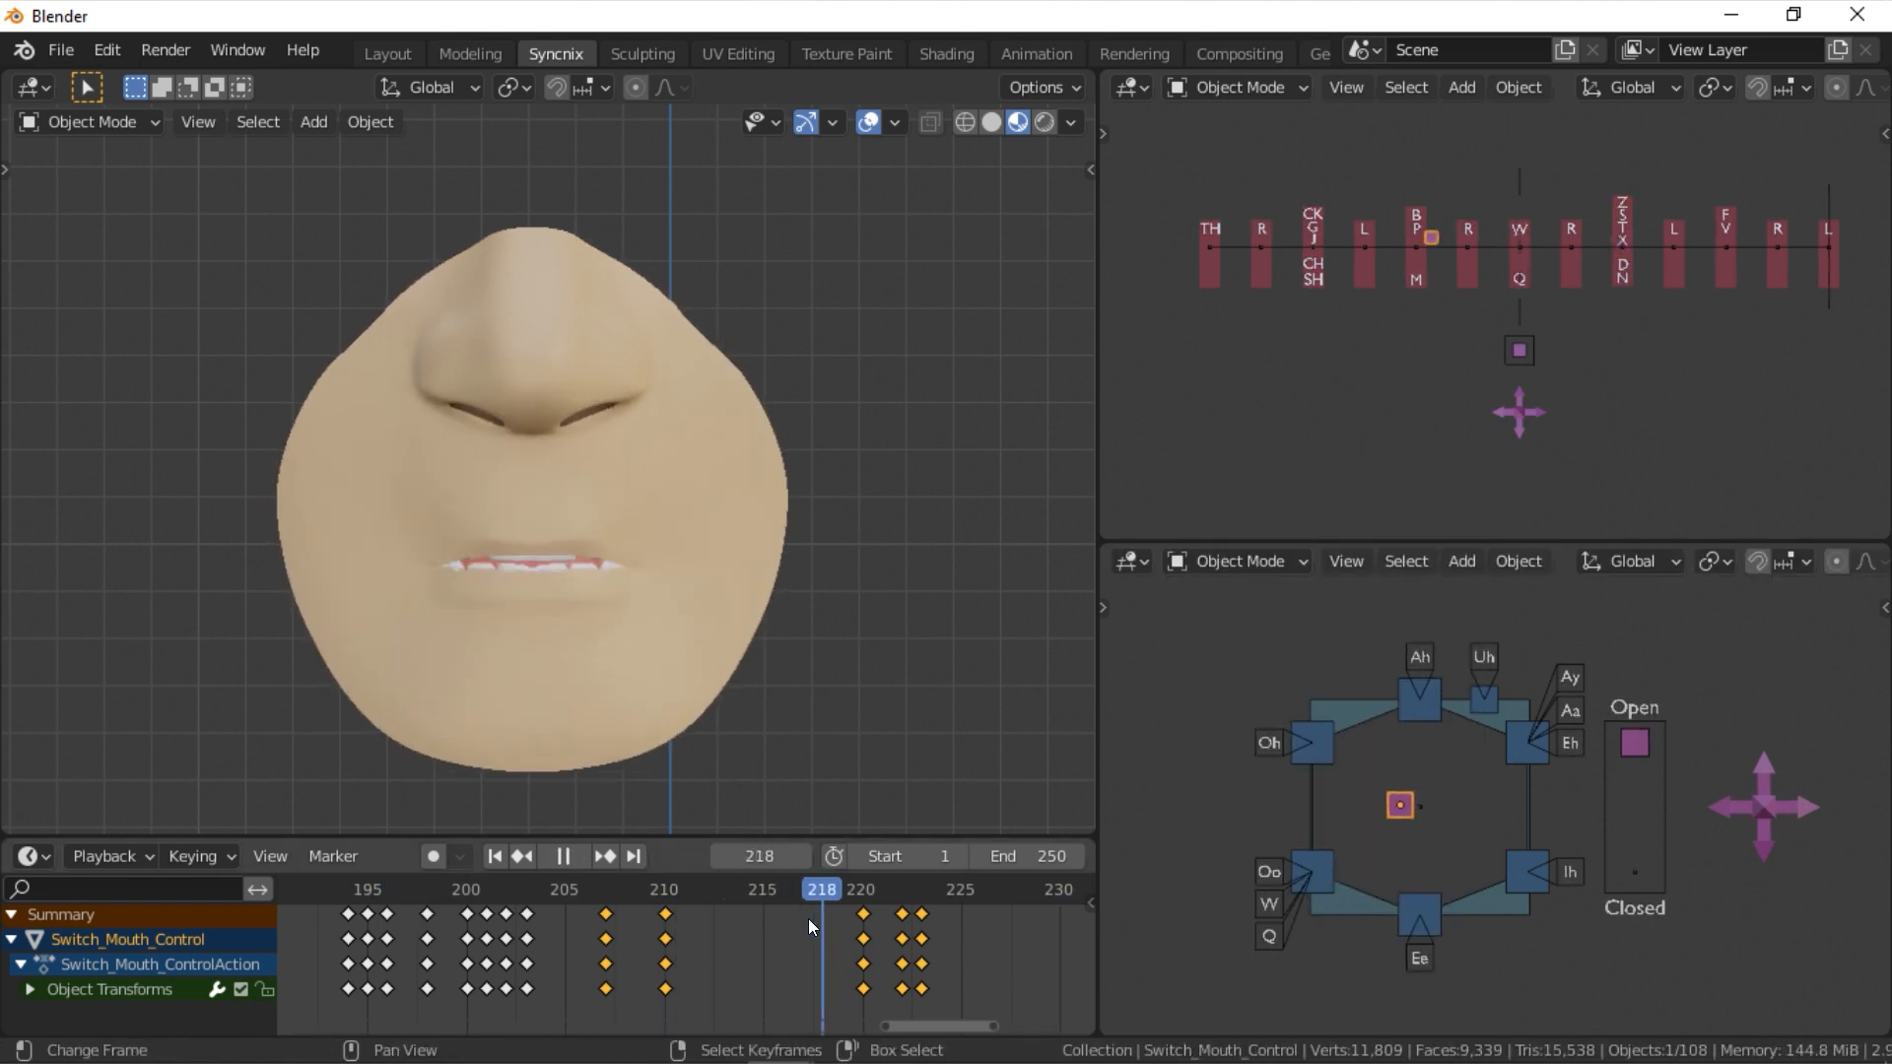